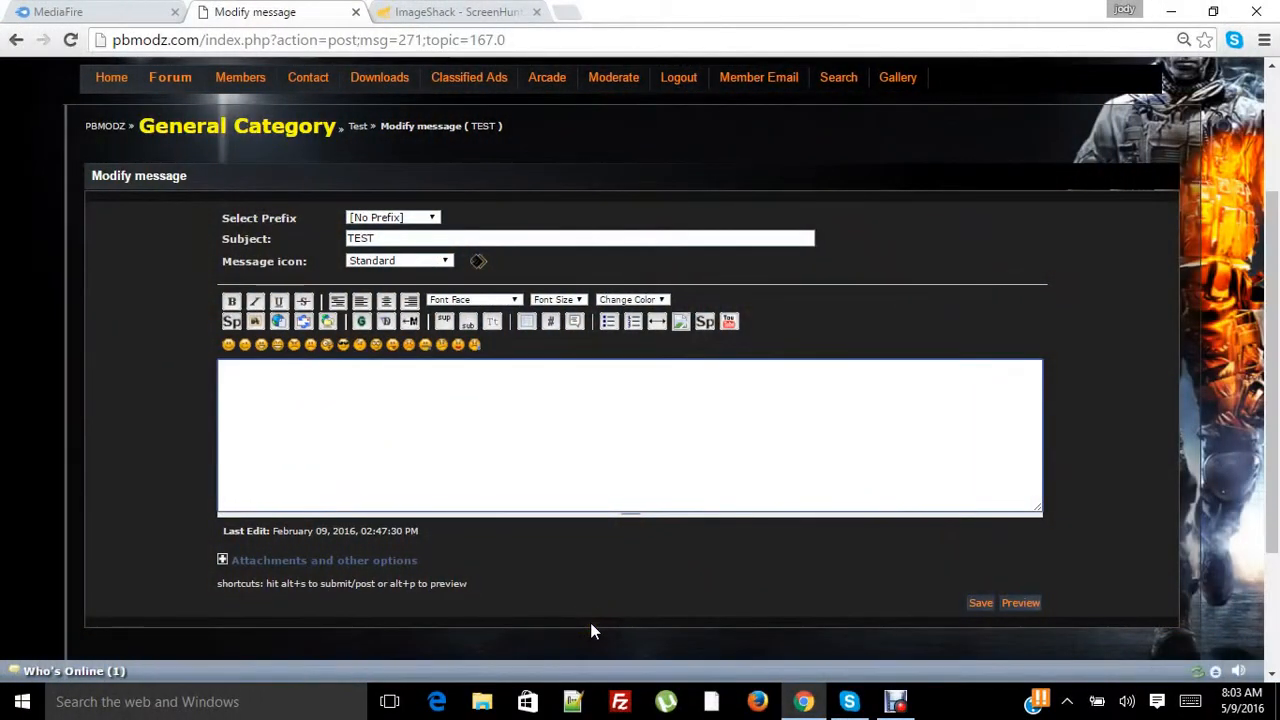
{"action": "mouse_move", "coordinate": [5, 690]}
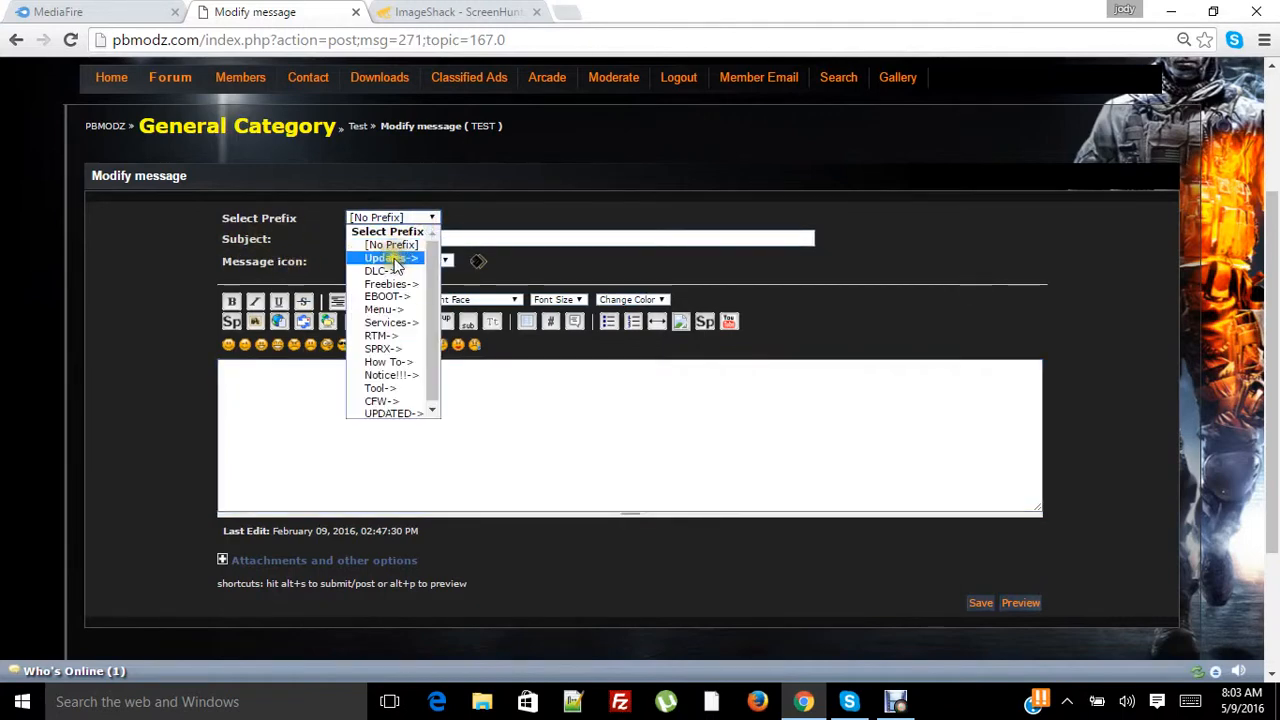
- Set the TEST post's prefix to Updates->
{"action": "left_click", "coordinate": [390, 257]}
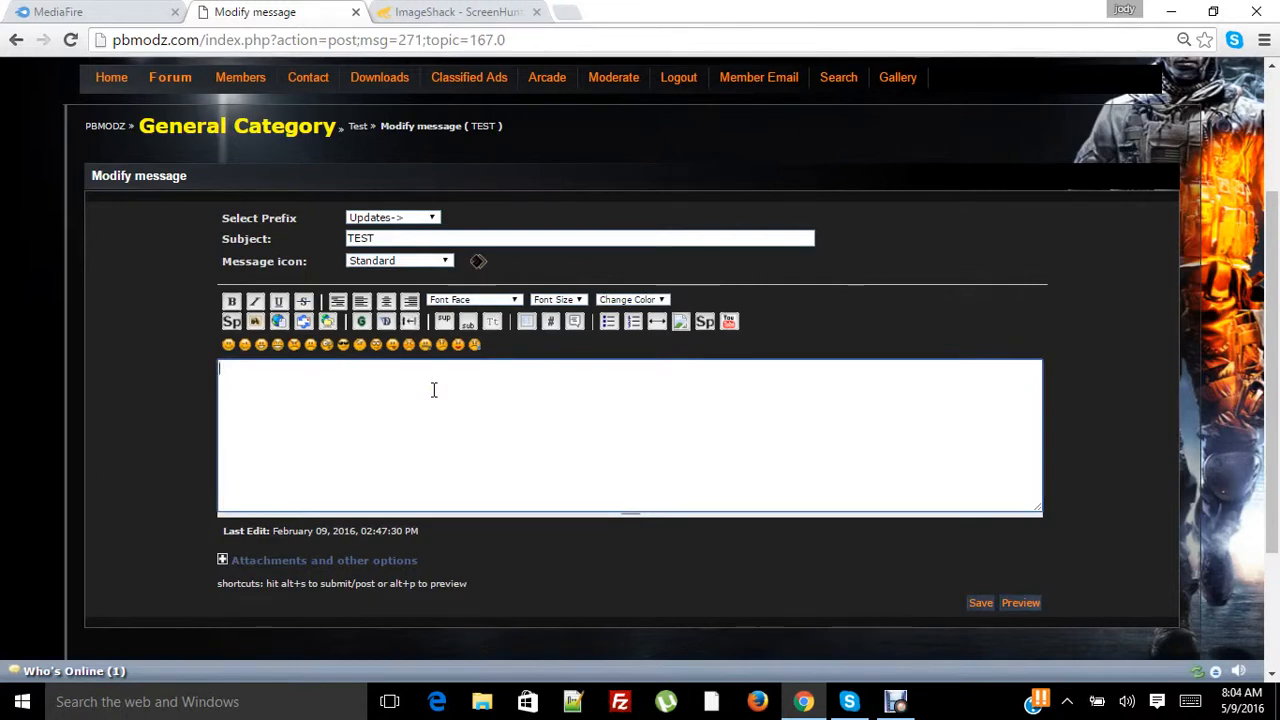
- Type the heading line 'This is a Test!' in the message body
{"action": "type", "text": "T"}
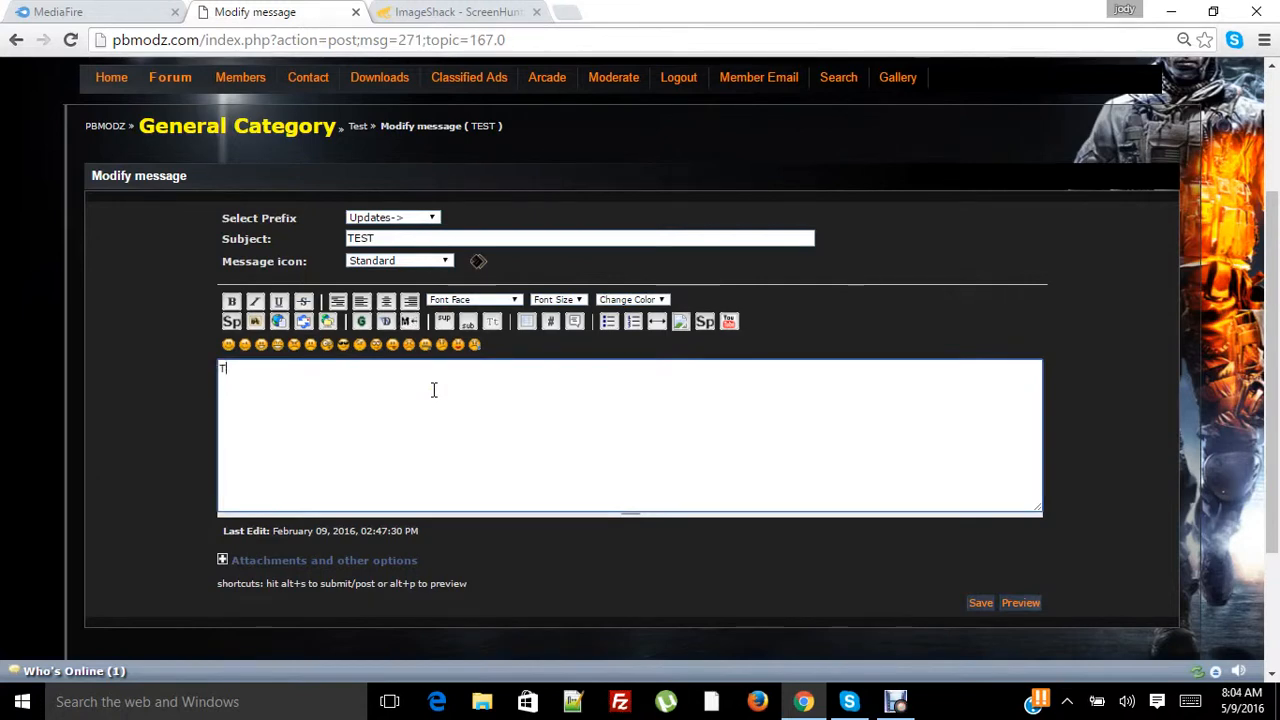
{"action": "type", "text": "his is"}
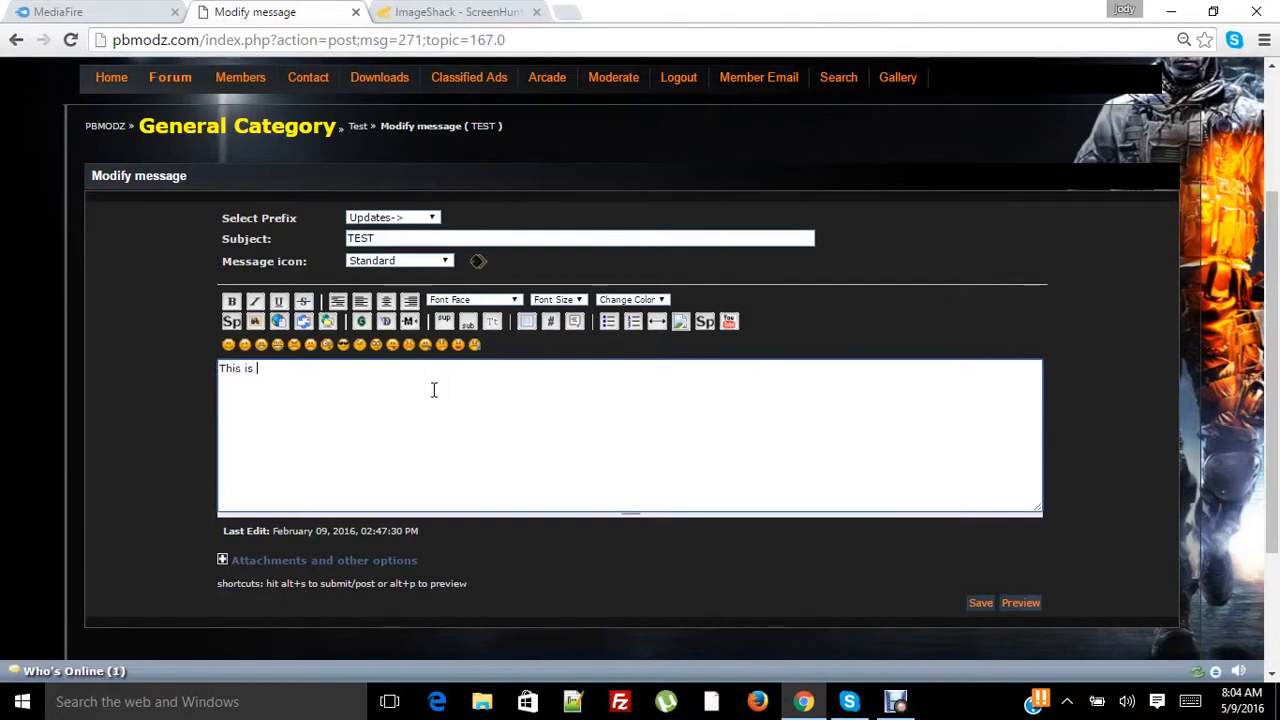
{"action": "type", "text": "a Test!"}
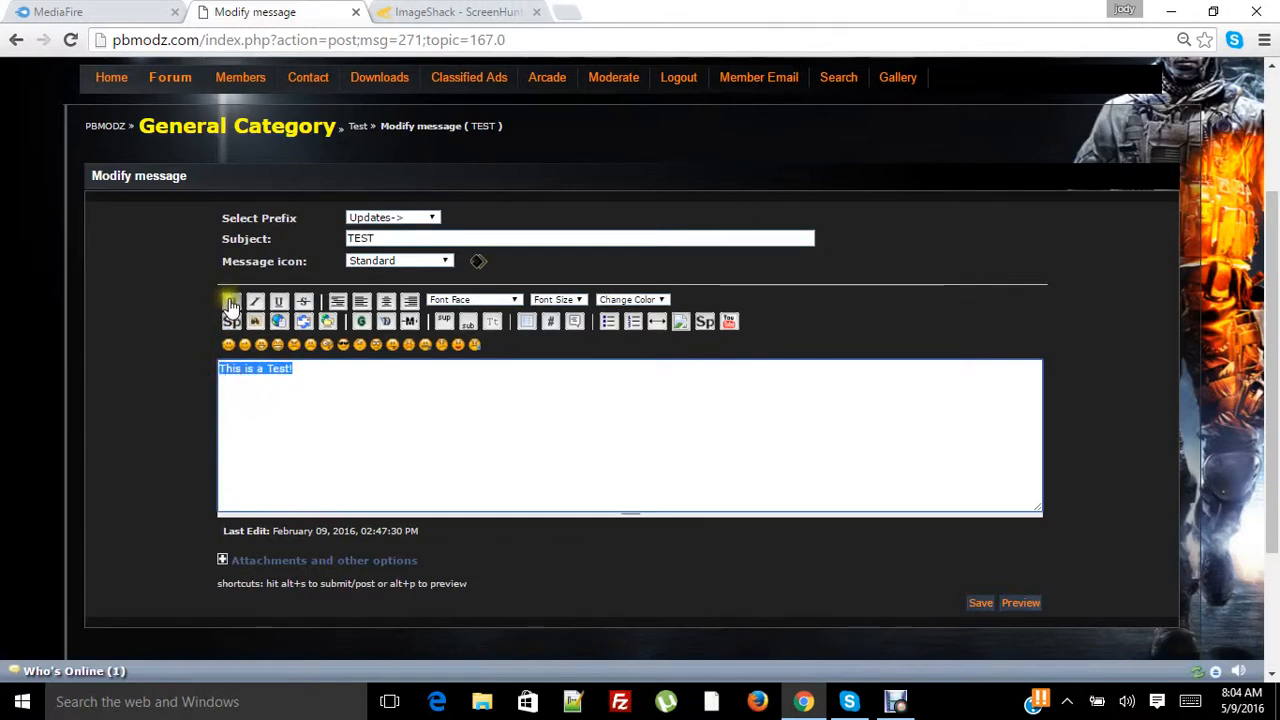
- Format the heading bold, 18pt and yellow
{"action": "left_click", "coordinate": [230, 301]}
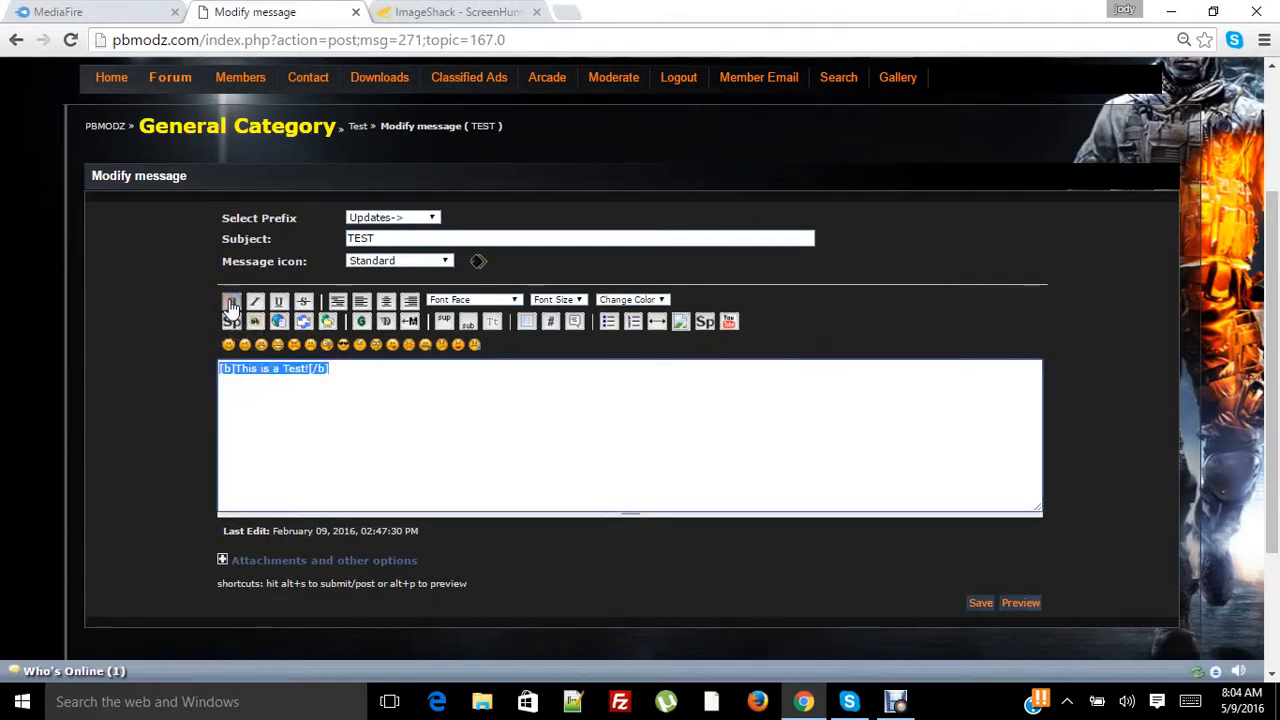
{"action": "left_click", "coordinate": [558, 299]}
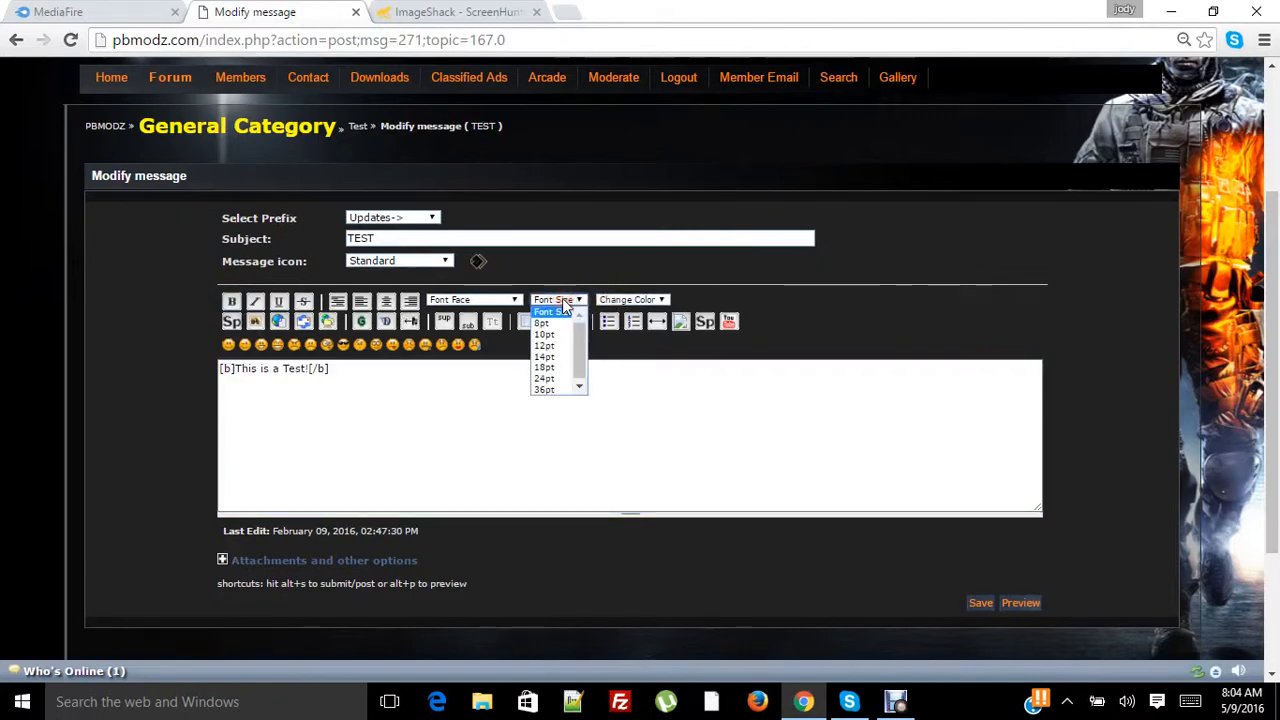
{"action": "mouse_move", "coordinate": [545, 367]}
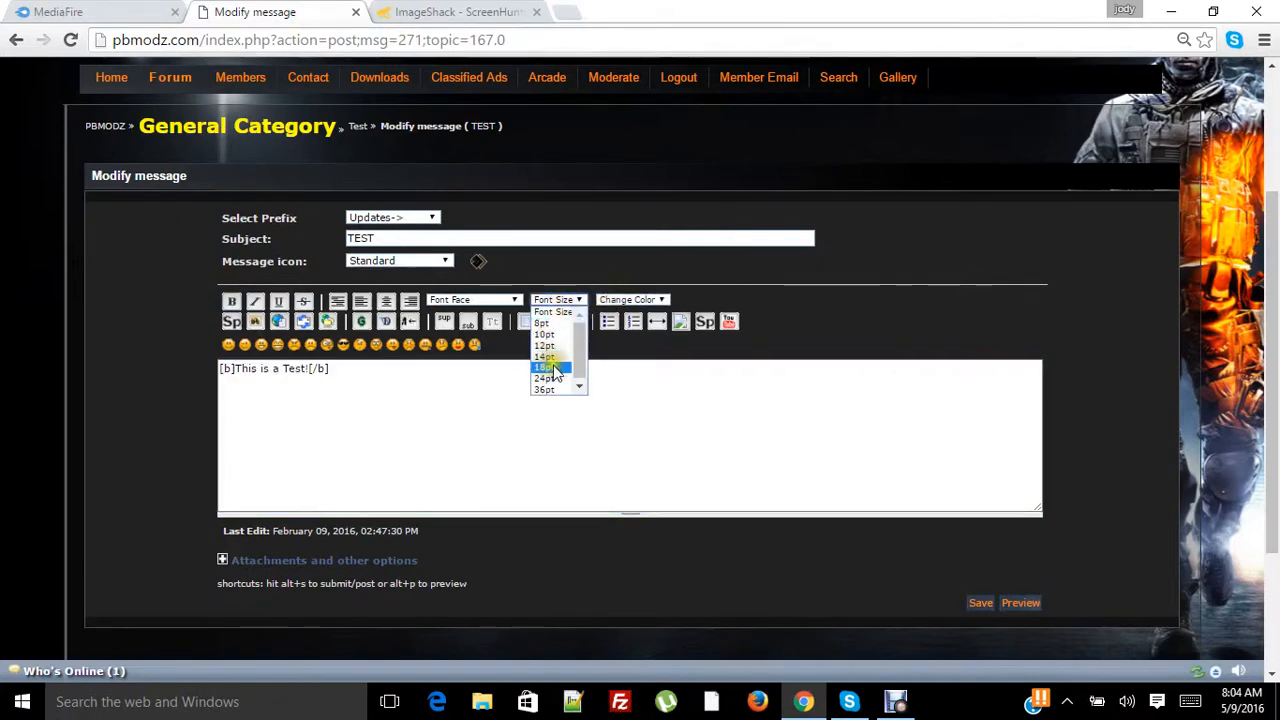
{"action": "left_click", "coordinate": [544, 367]}
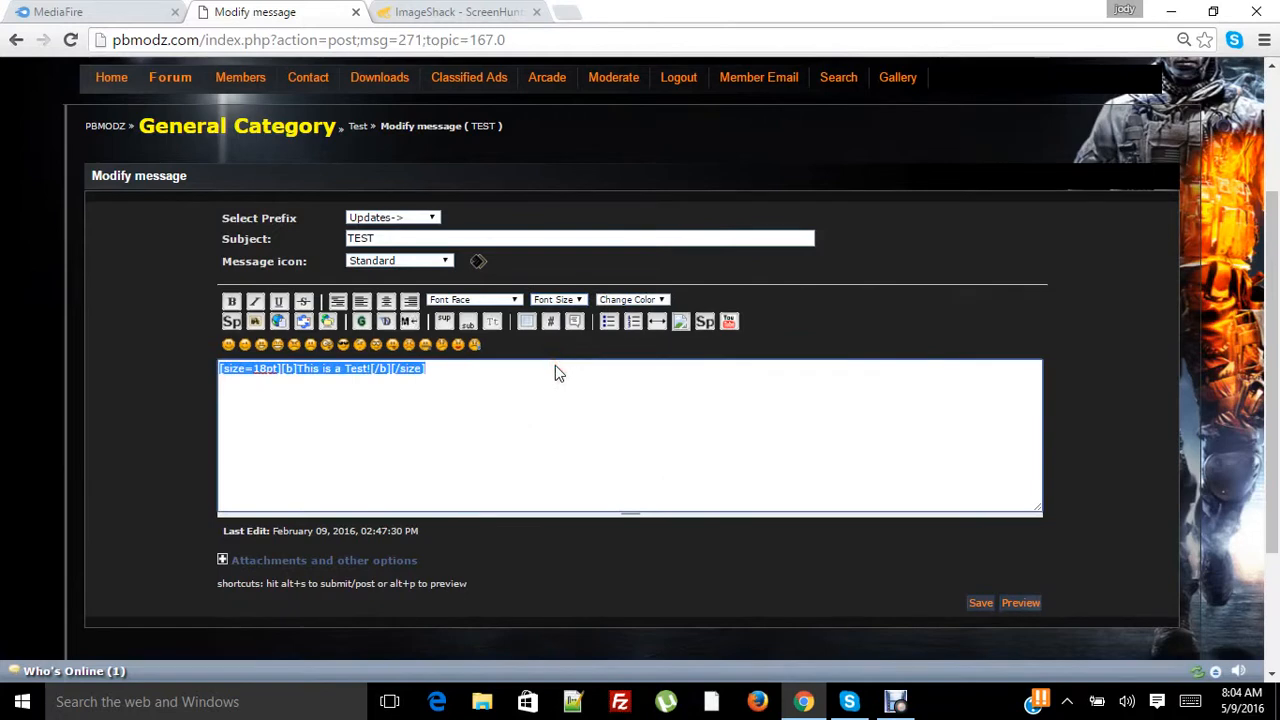
{"action": "left_click", "coordinate": [631, 299]}
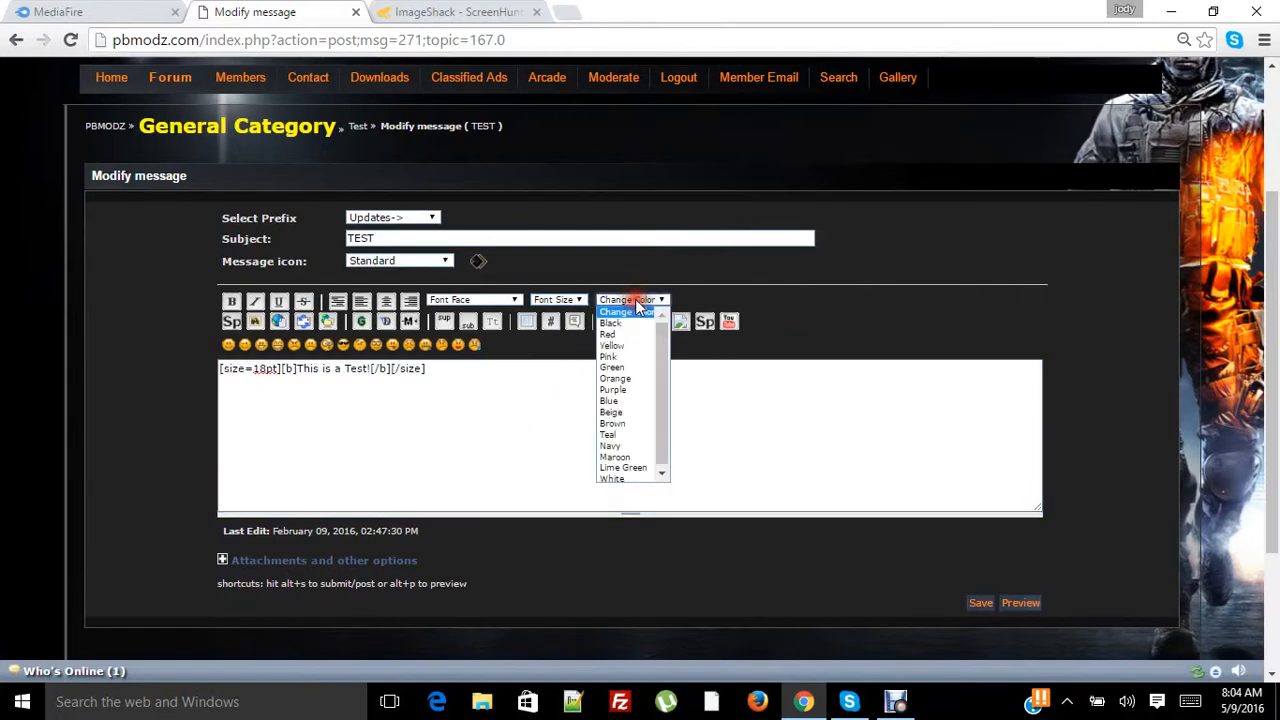
{"action": "left_click", "coordinate": [611, 345]}
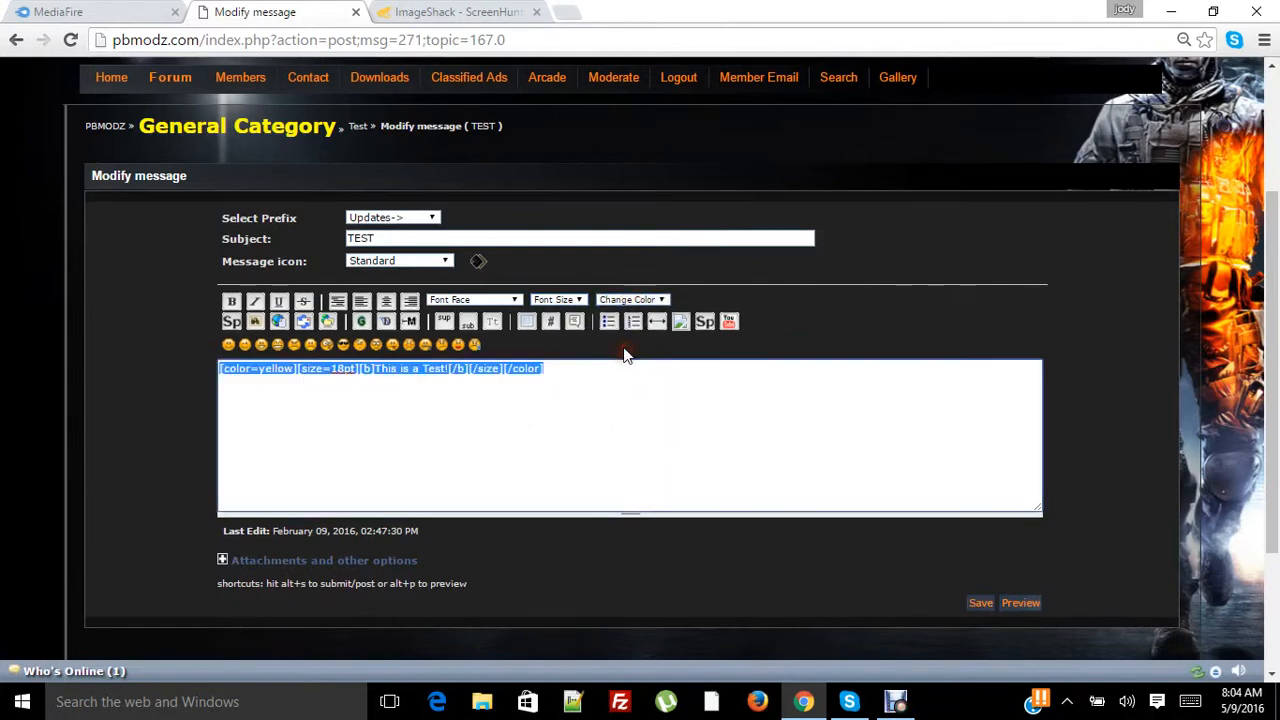
{"action": "mouse_move", "coordinate": [443, 320]}
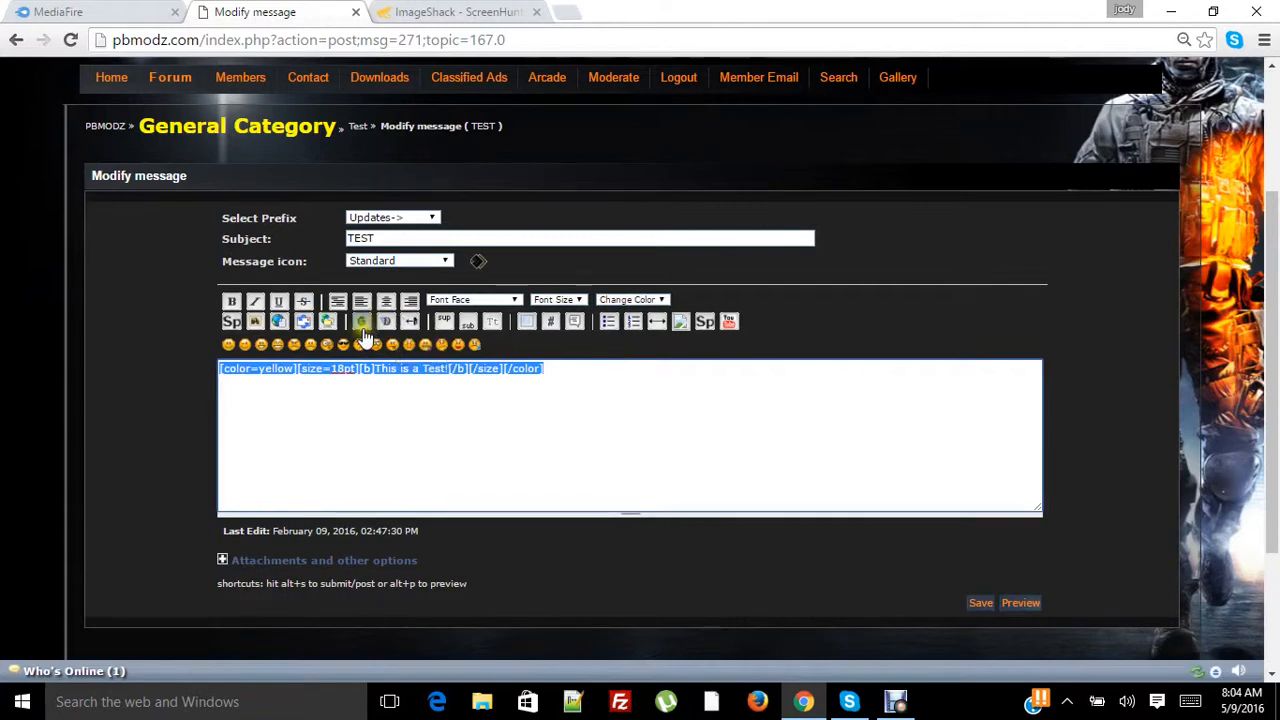
{"action": "mouse_move", "coordinate": [386, 321]}
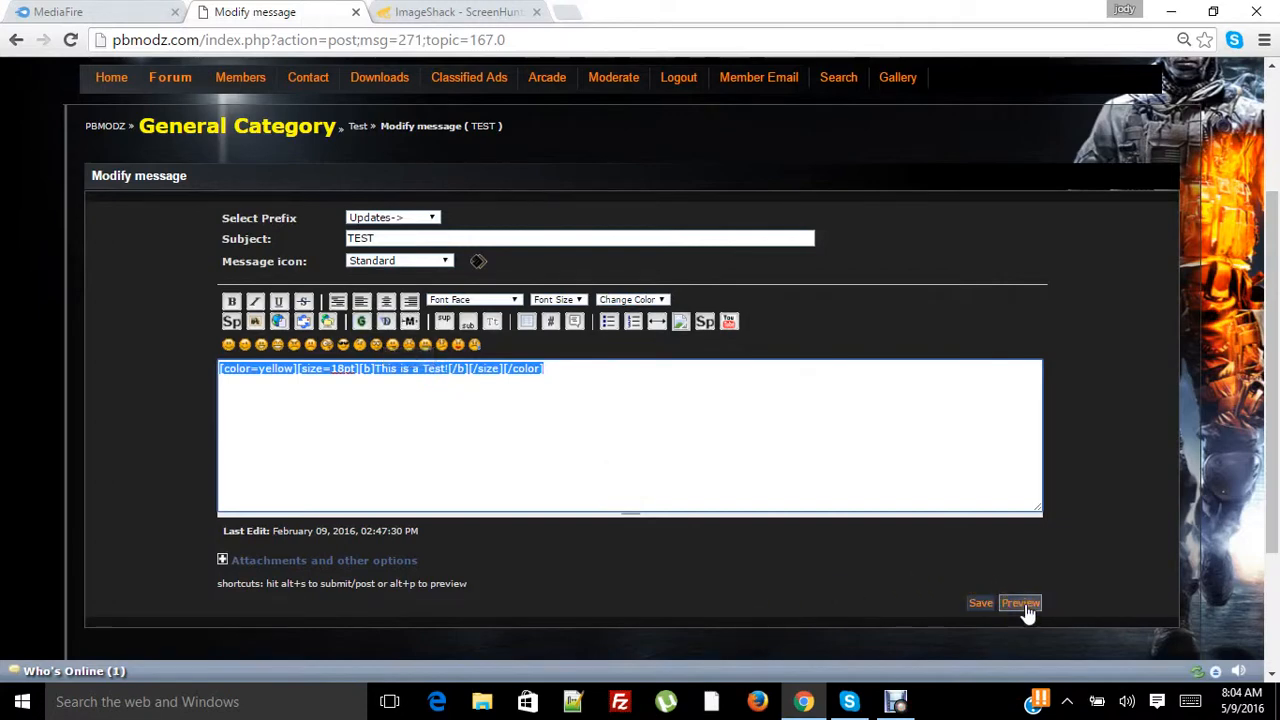
- Preview the heading, add a red glow and centering, then preview again
{"action": "left_click", "coordinate": [1020, 603]}
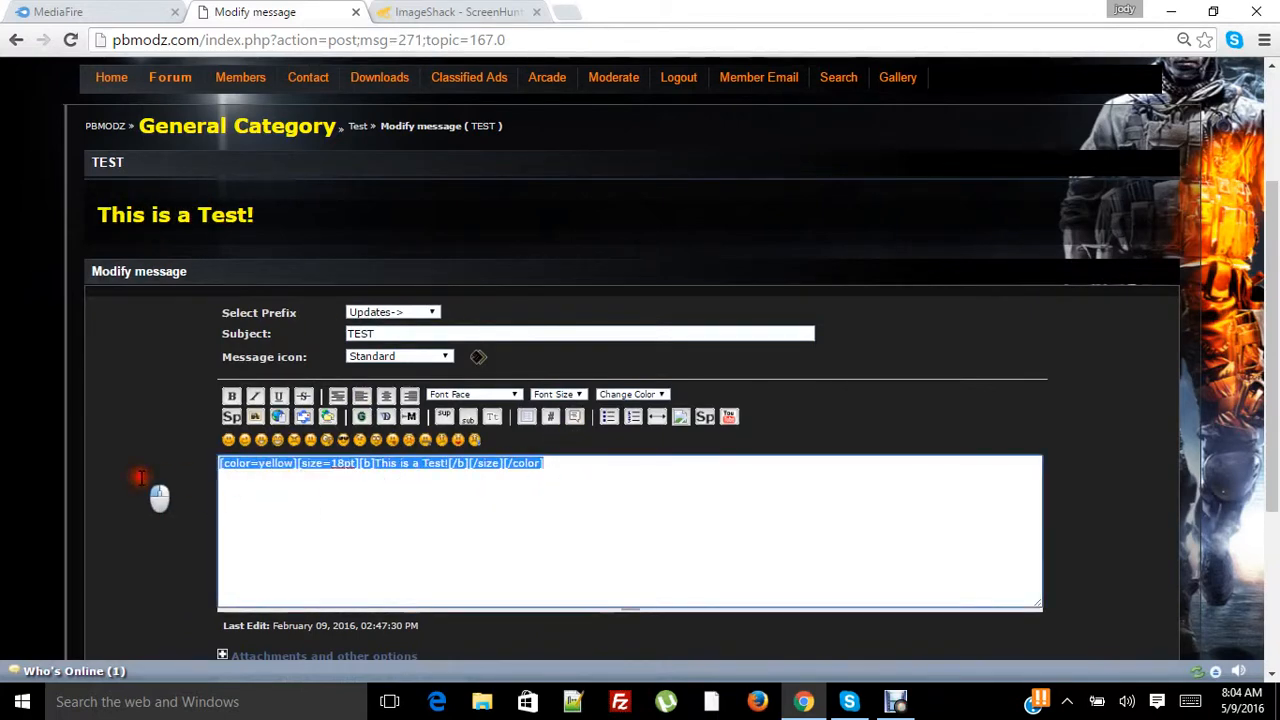
{"action": "mouse_move", "coordinate": [360, 417]}
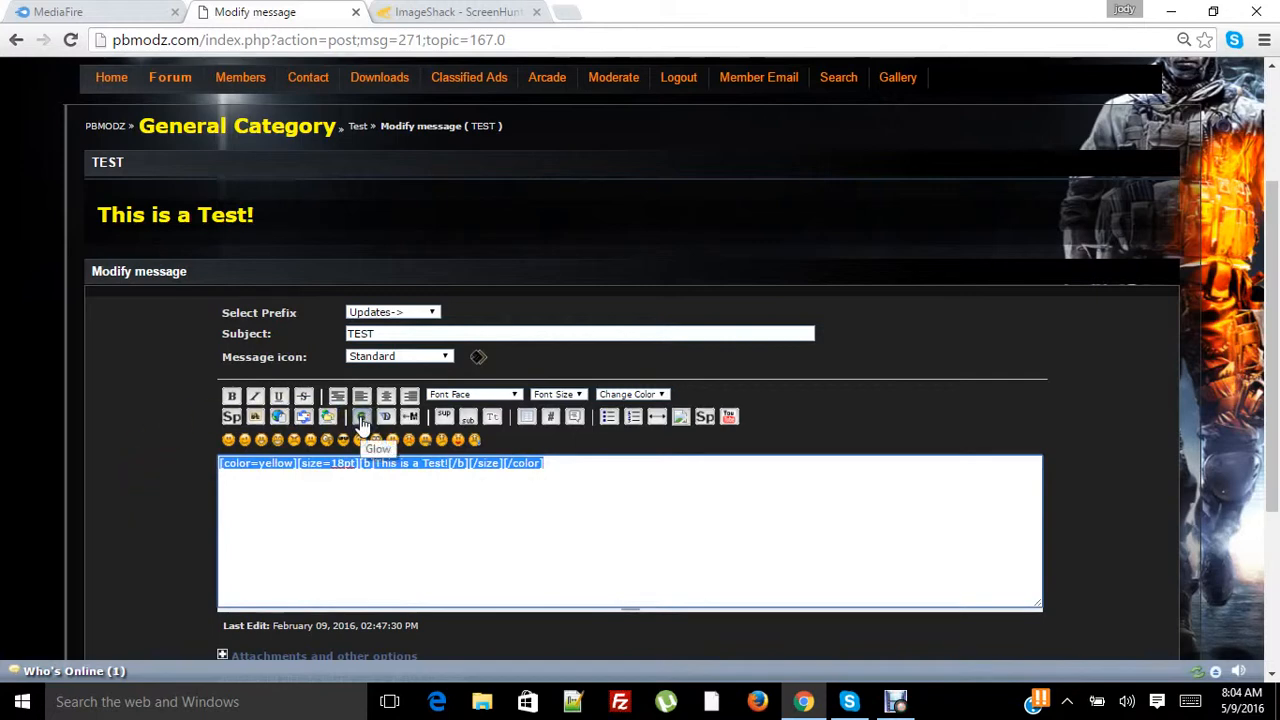
{"action": "left_click", "coordinate": [361, 417]}
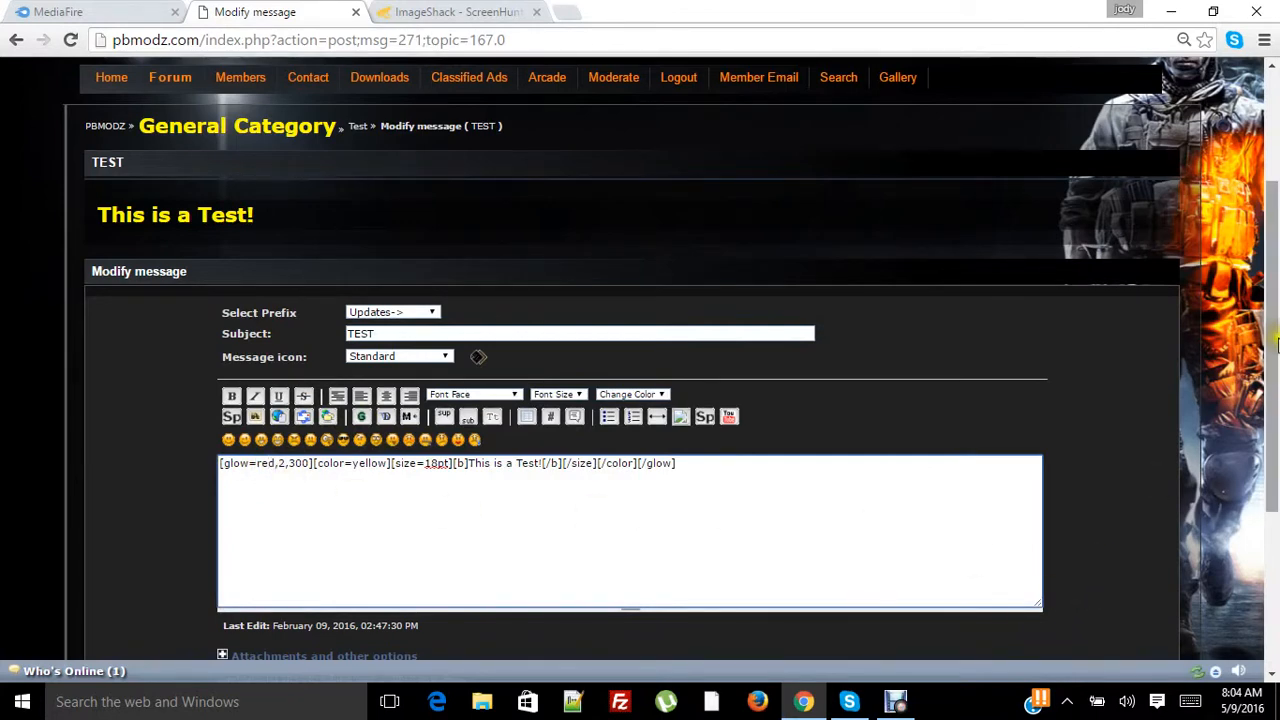
{"action": "scroll", "scroll_direction": "down", "scroll_amount": 3}
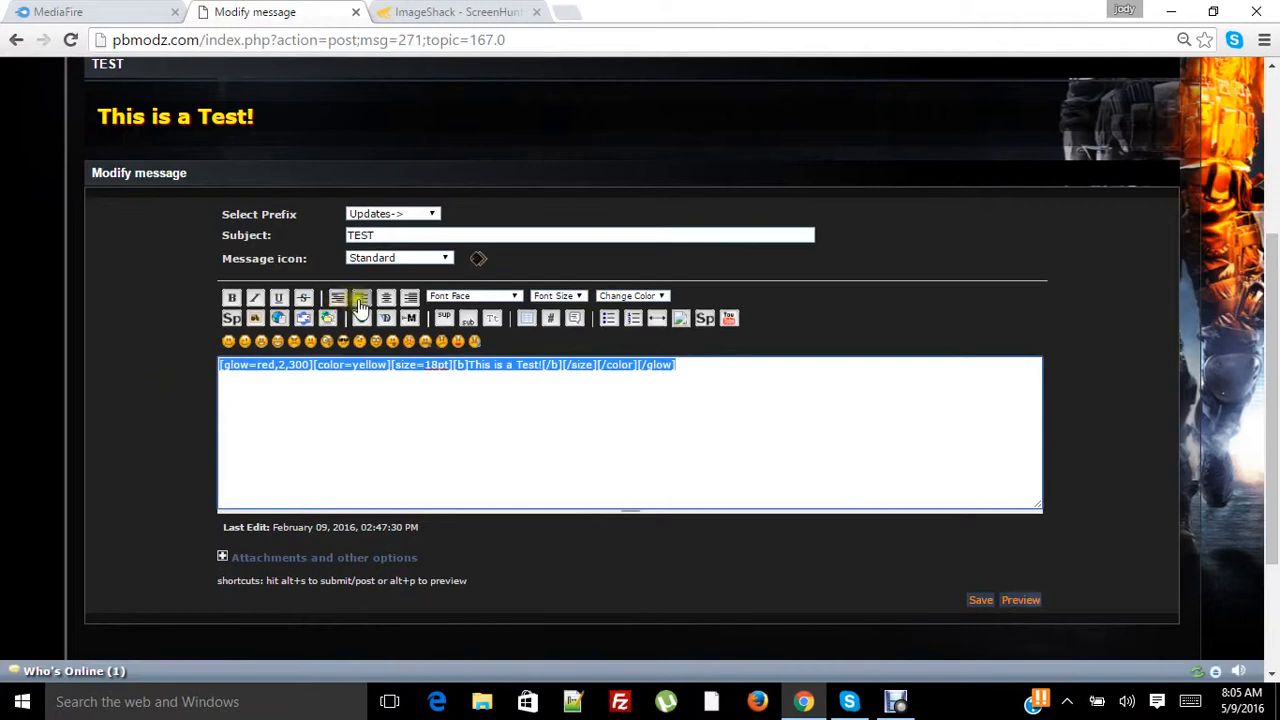
{"action": "mouse_move", "coordinate": [361, 297]}
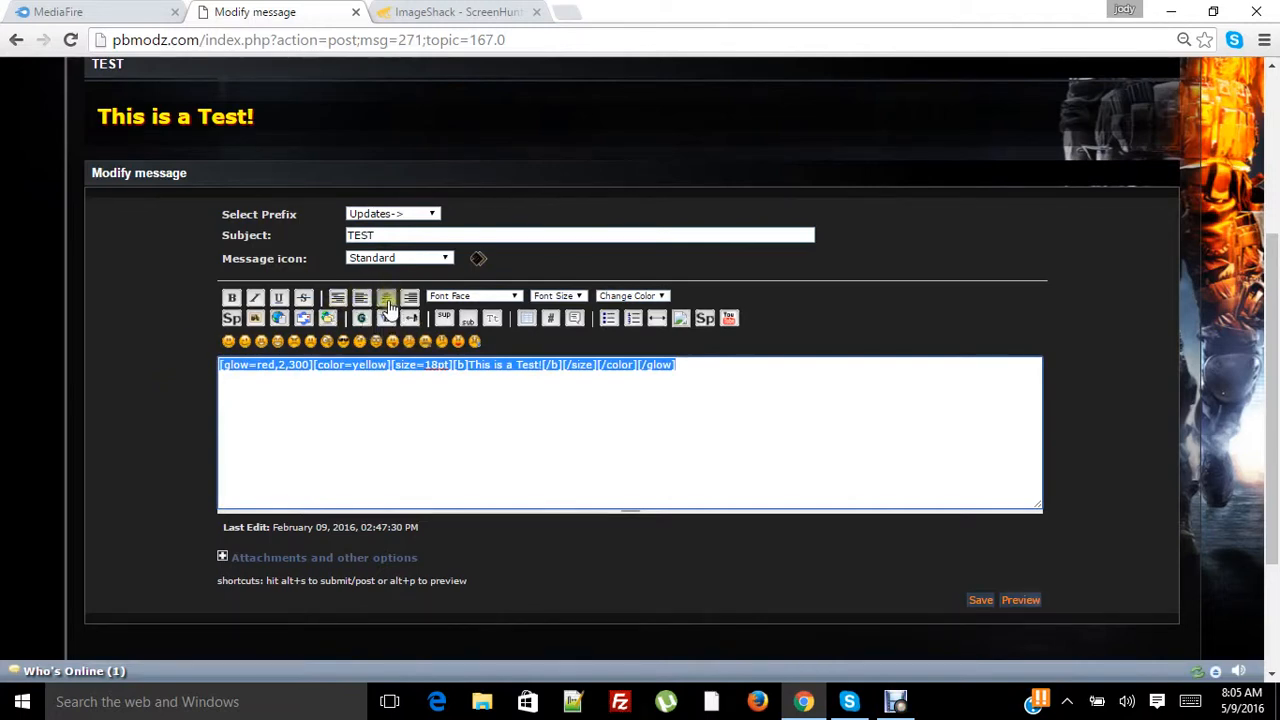
{"action": "left_click", "coordinate": [387, 298]}
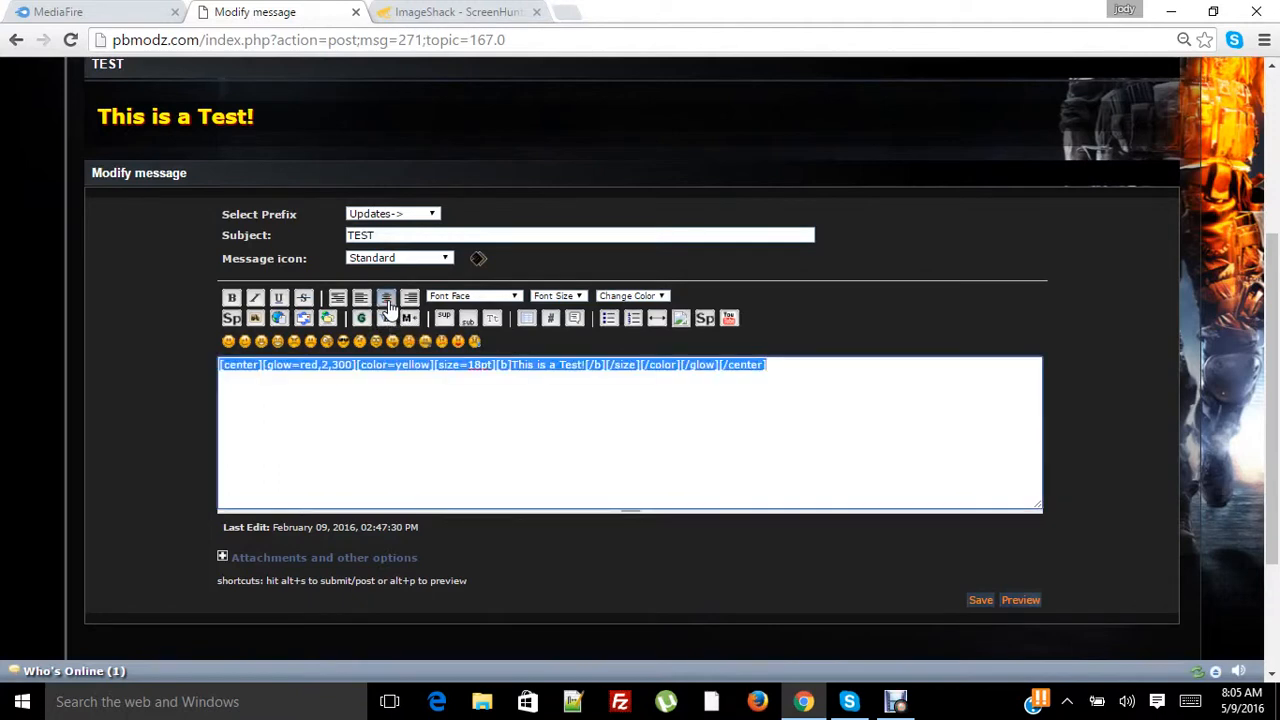
{"action": "mouse_move", "coordinate": [920, 528]}
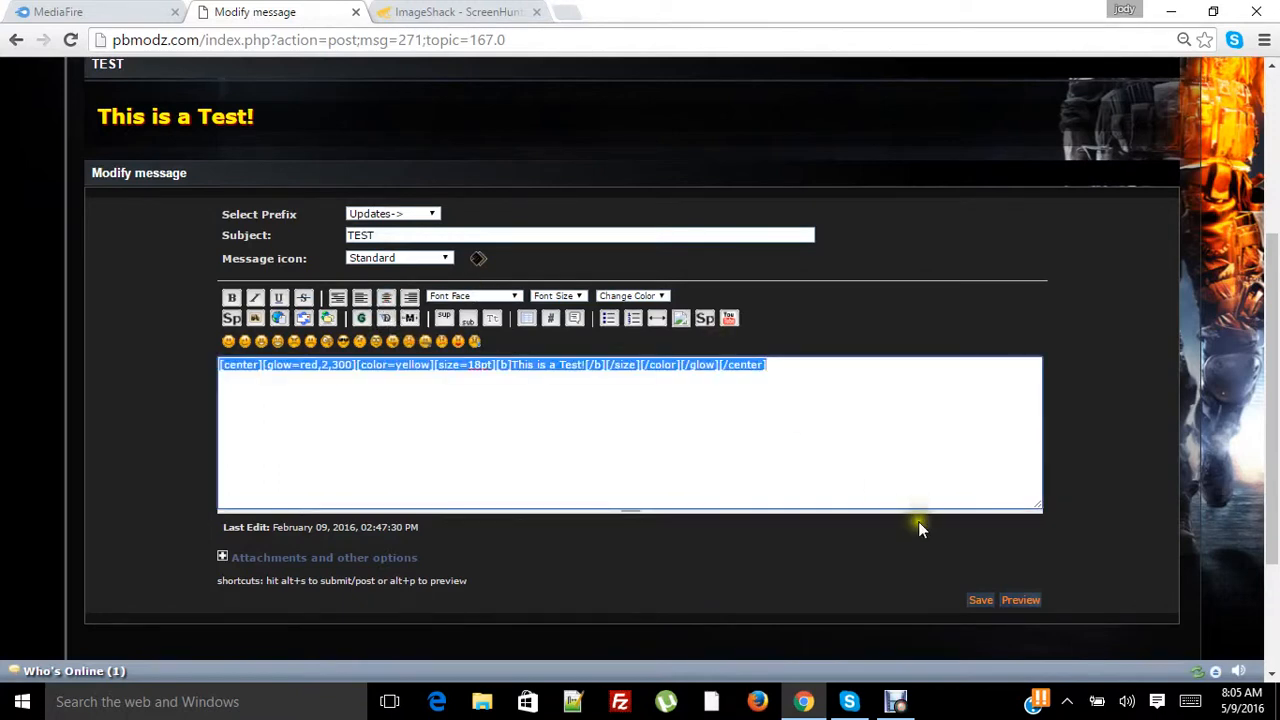
{"action": "left_click", "coordinate": [1020, 600]}
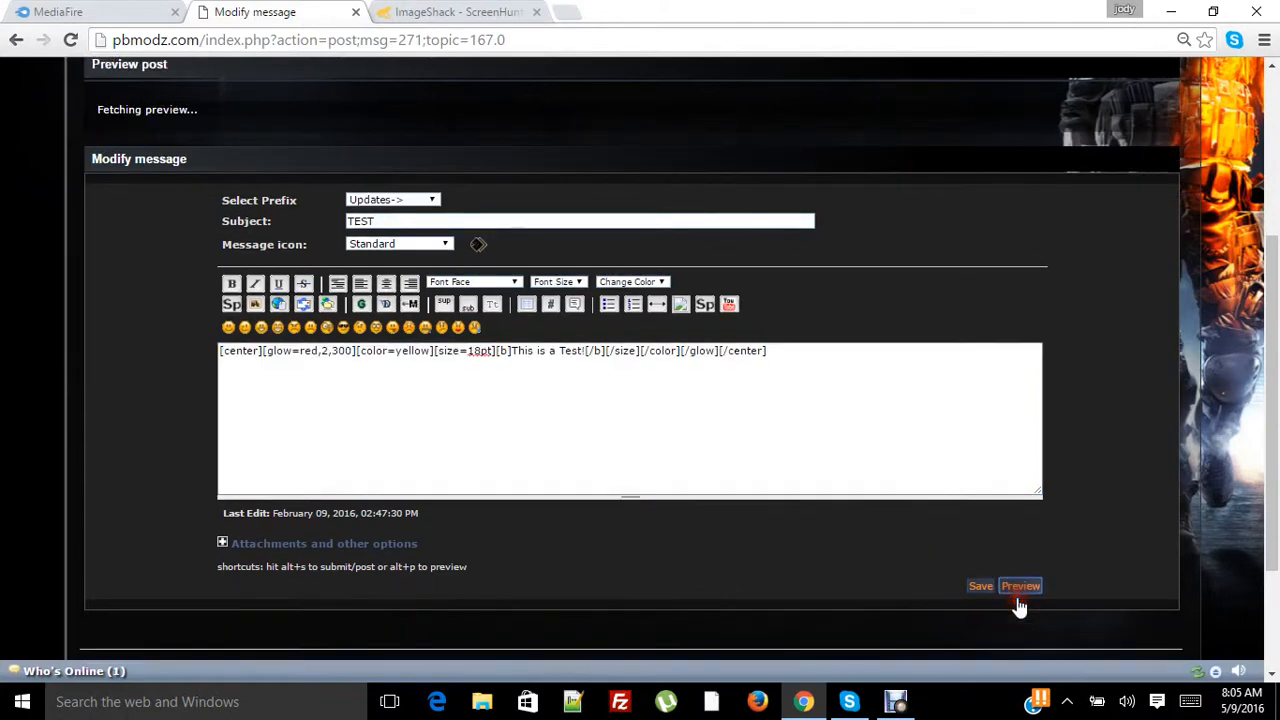
- Add horizontal rule lines around the heading and preview the result
{"action": "left_click", "coordinate": [1020, 585]}
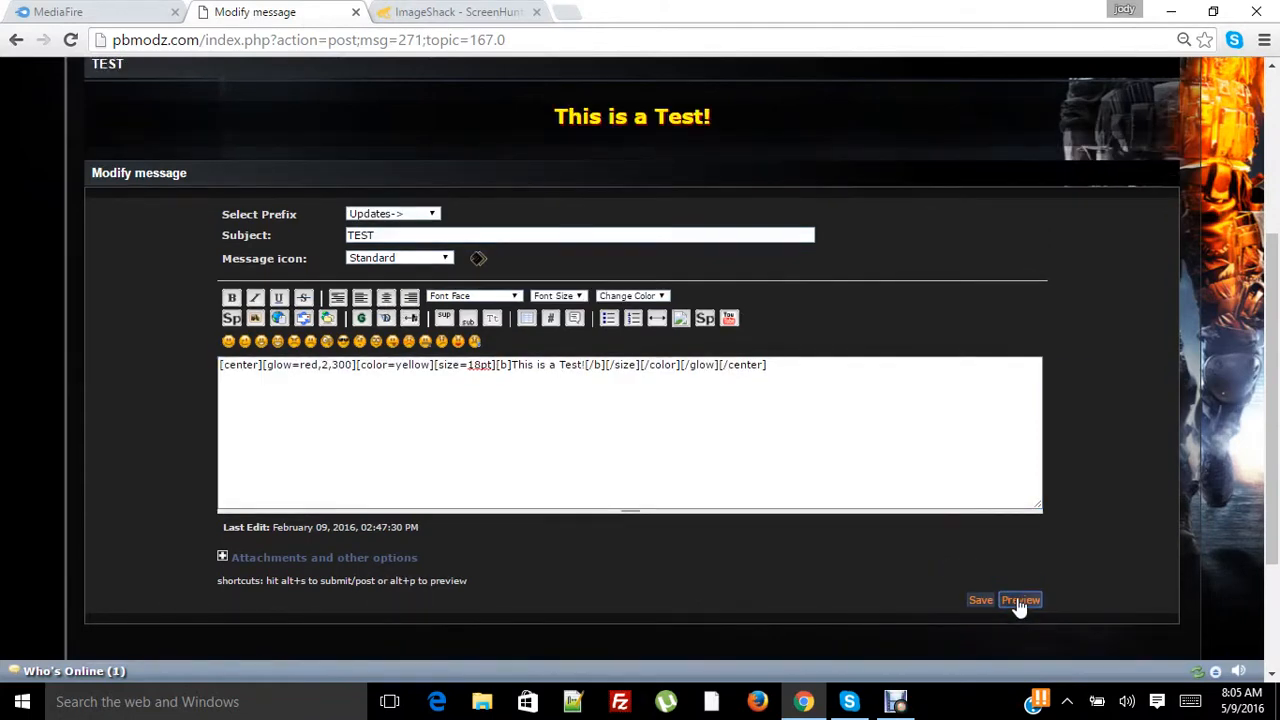
{"action": "mouse_move", "coordinate": [220, 373]}
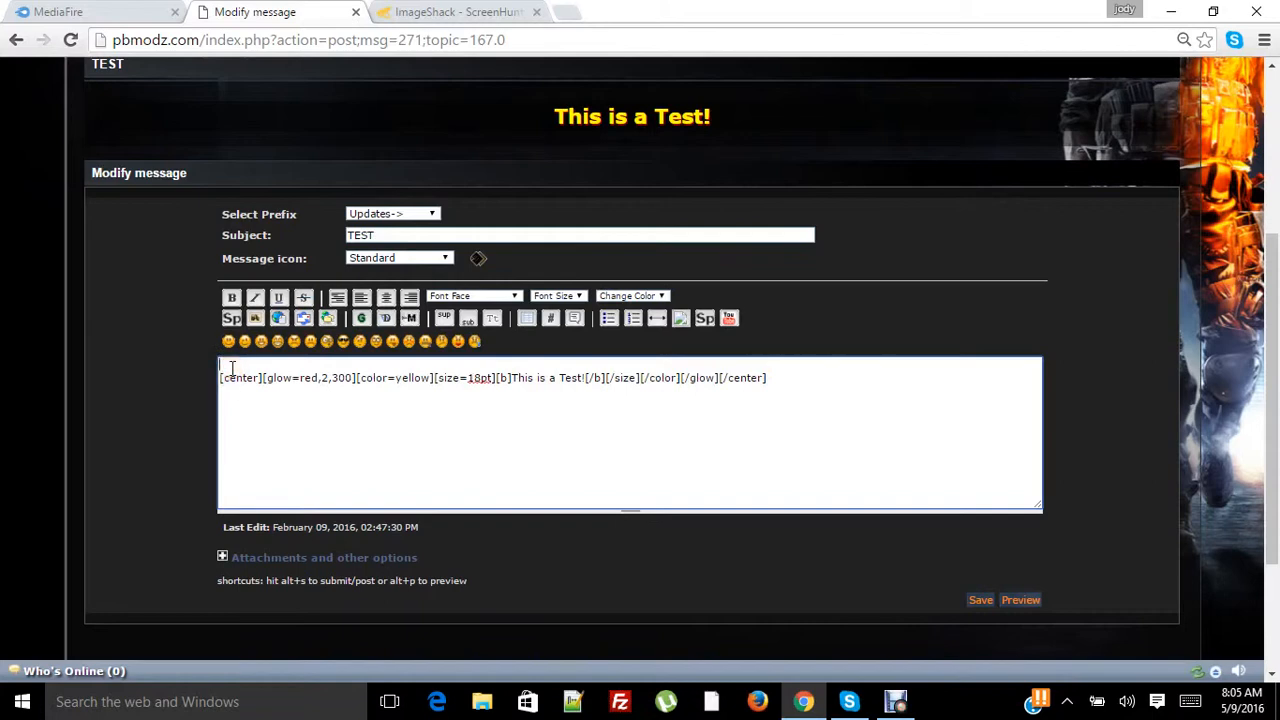
{"action": "mouse_move", "coordinate": [657, 318]}
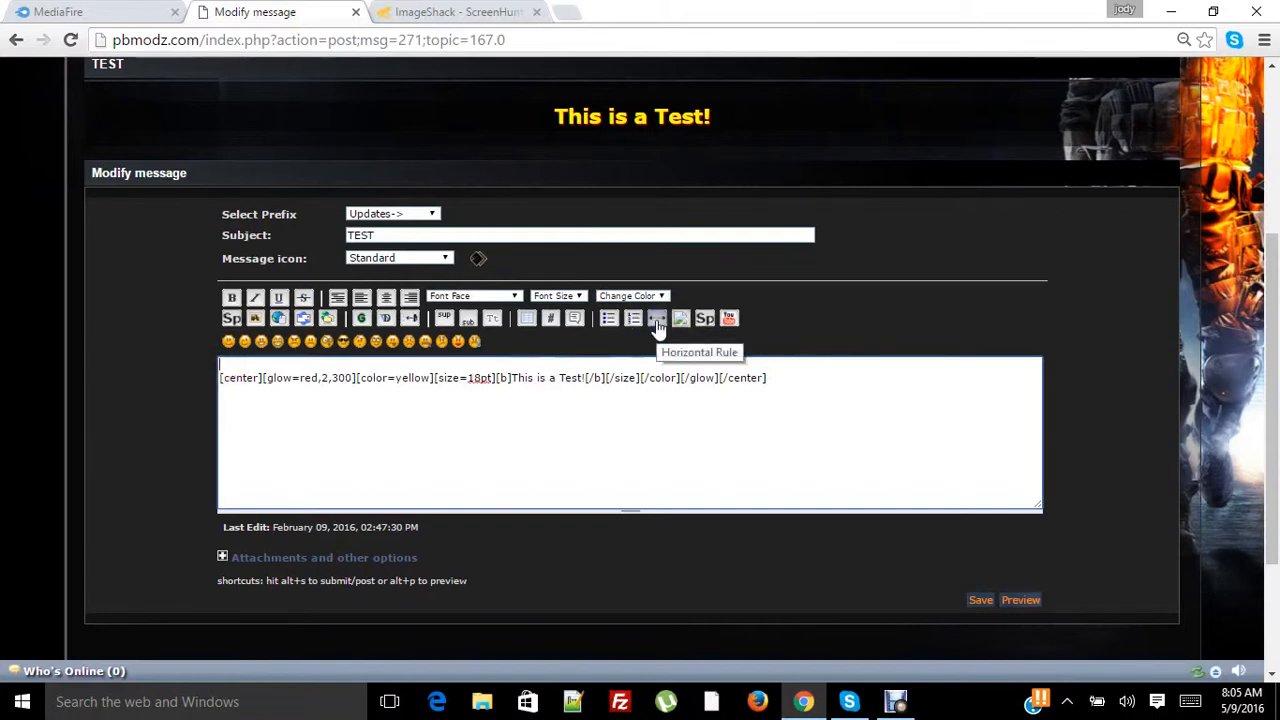
{"action": "left_click", "coordinate": [656, 318]}
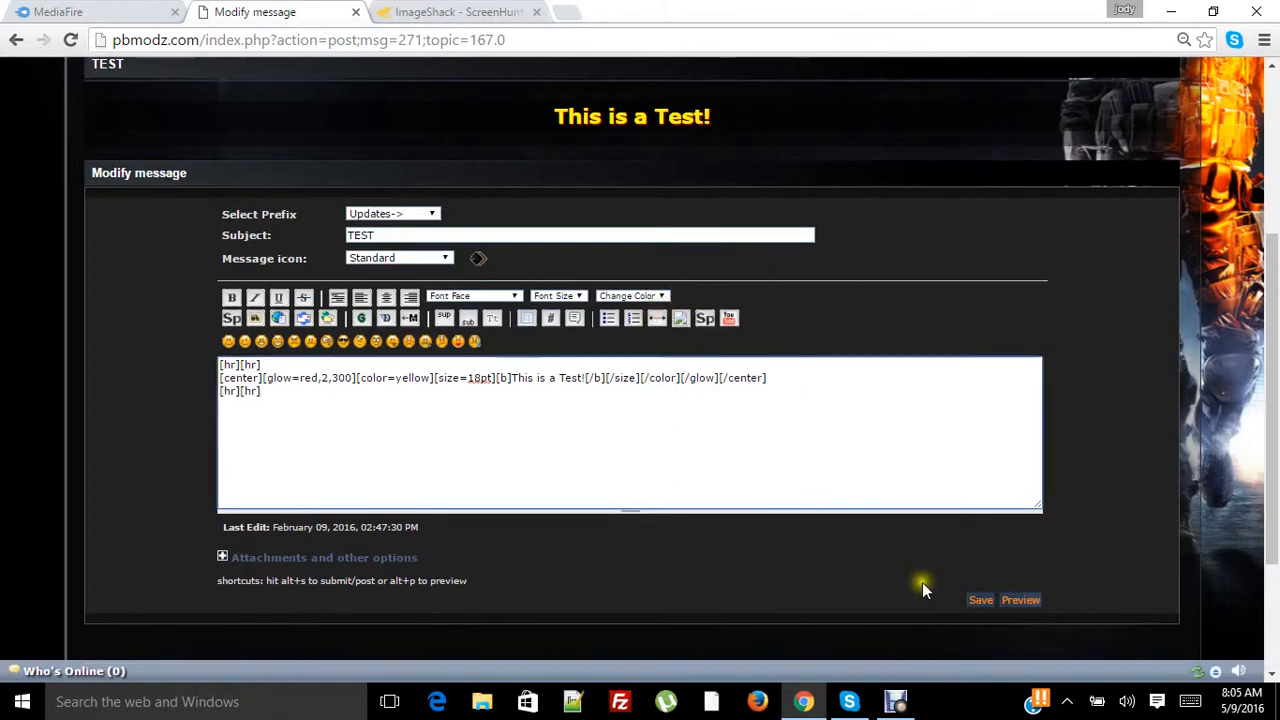
{"action": "left_click", "coordinate": [1020, 599]}
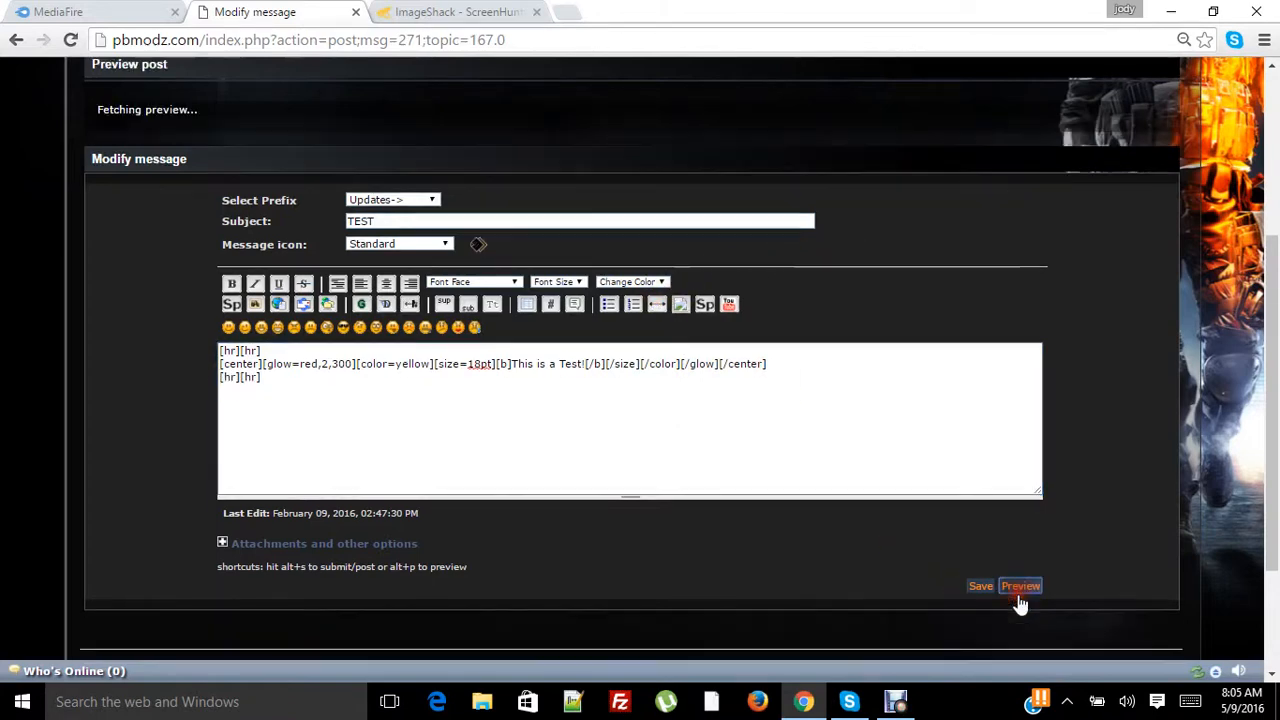
{"action": "left_click", "coordinate": [1020, 586]}
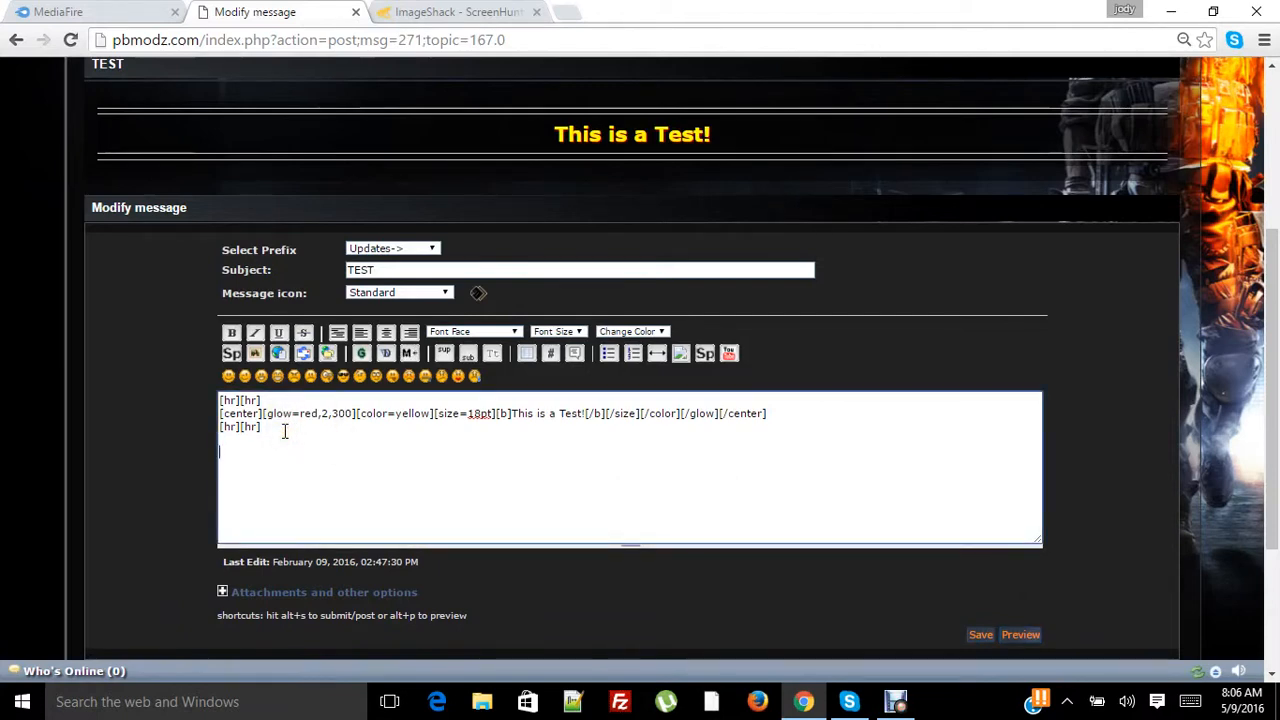
{"action": "mouse_move", "coordinate": [255, 353]}
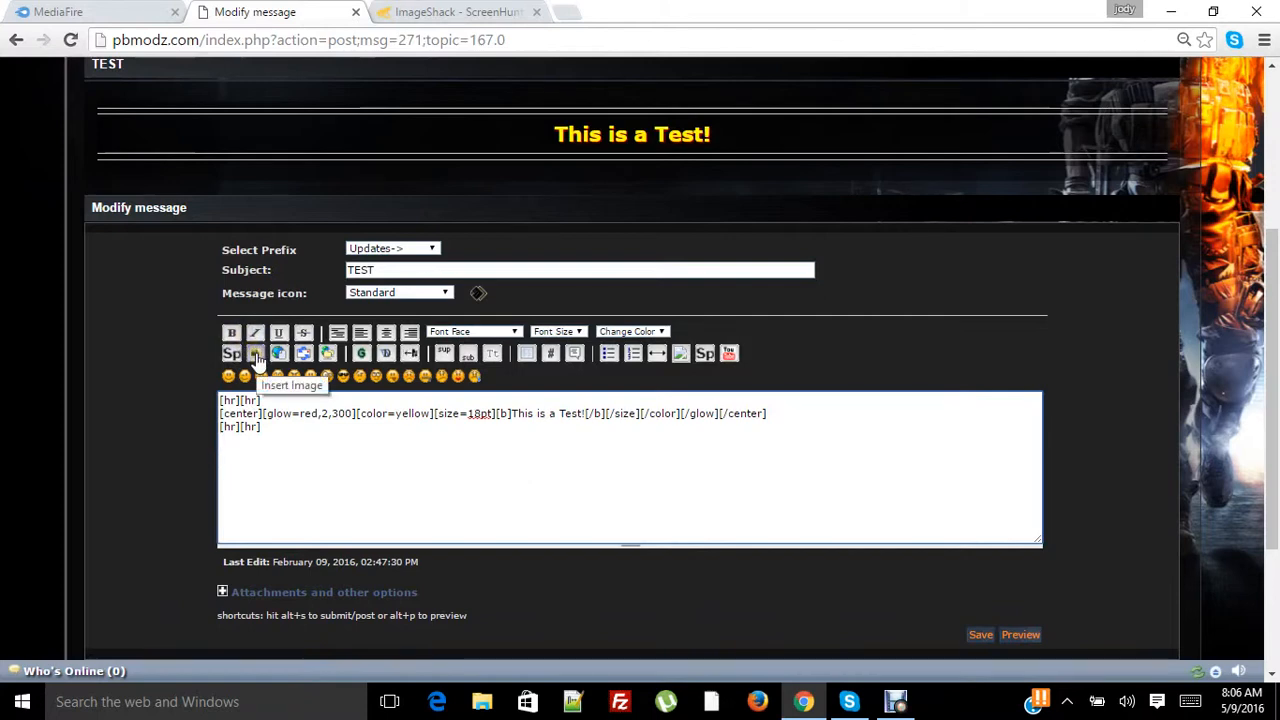
- Insert an empty [img][/img] tag pair and go to the ImageShack page
{"action": "left_click", "coordinate": [255, 353]}
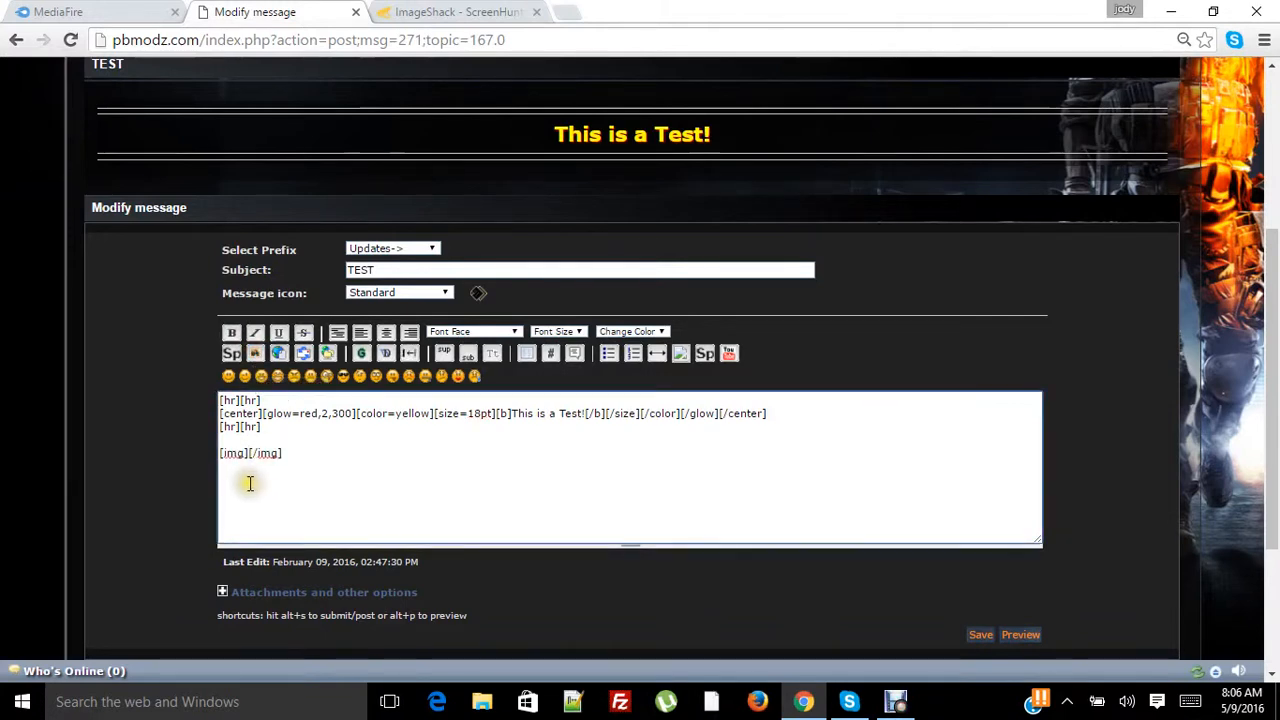
{"action": "left_click", "coordinate": [247, 453]}
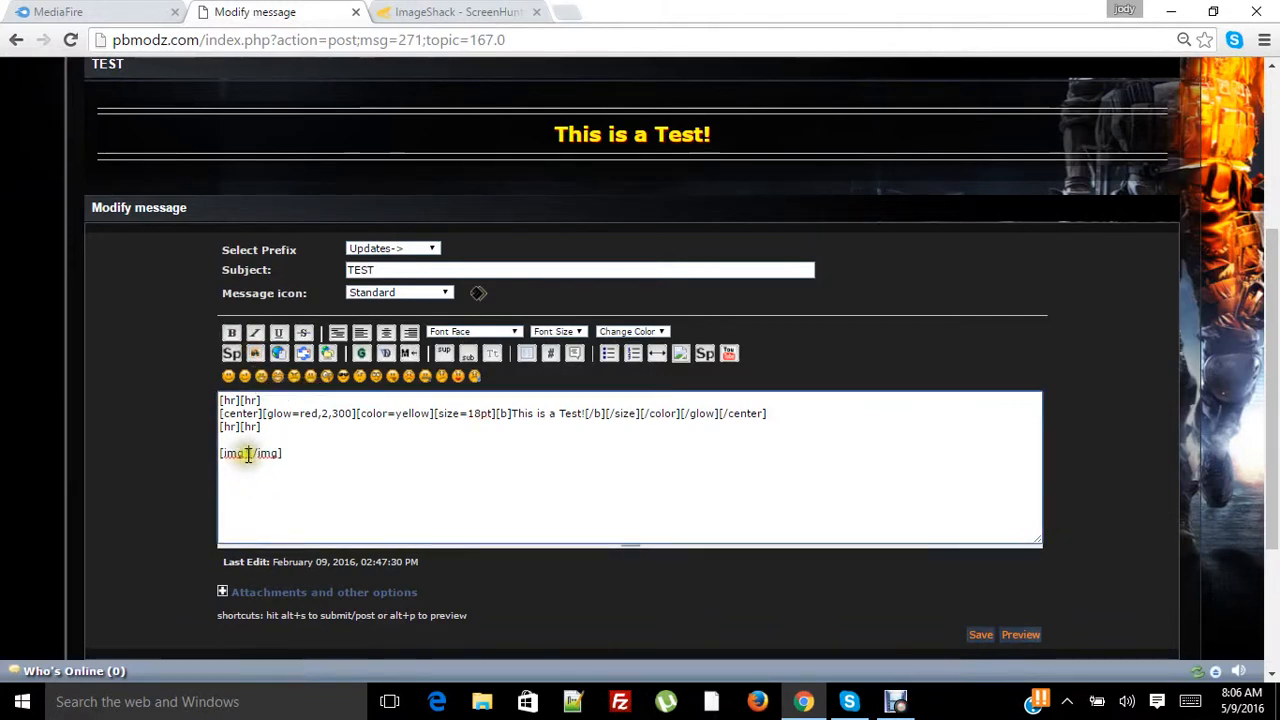
{"action": "left_click", "coordinate": [455, 12]}
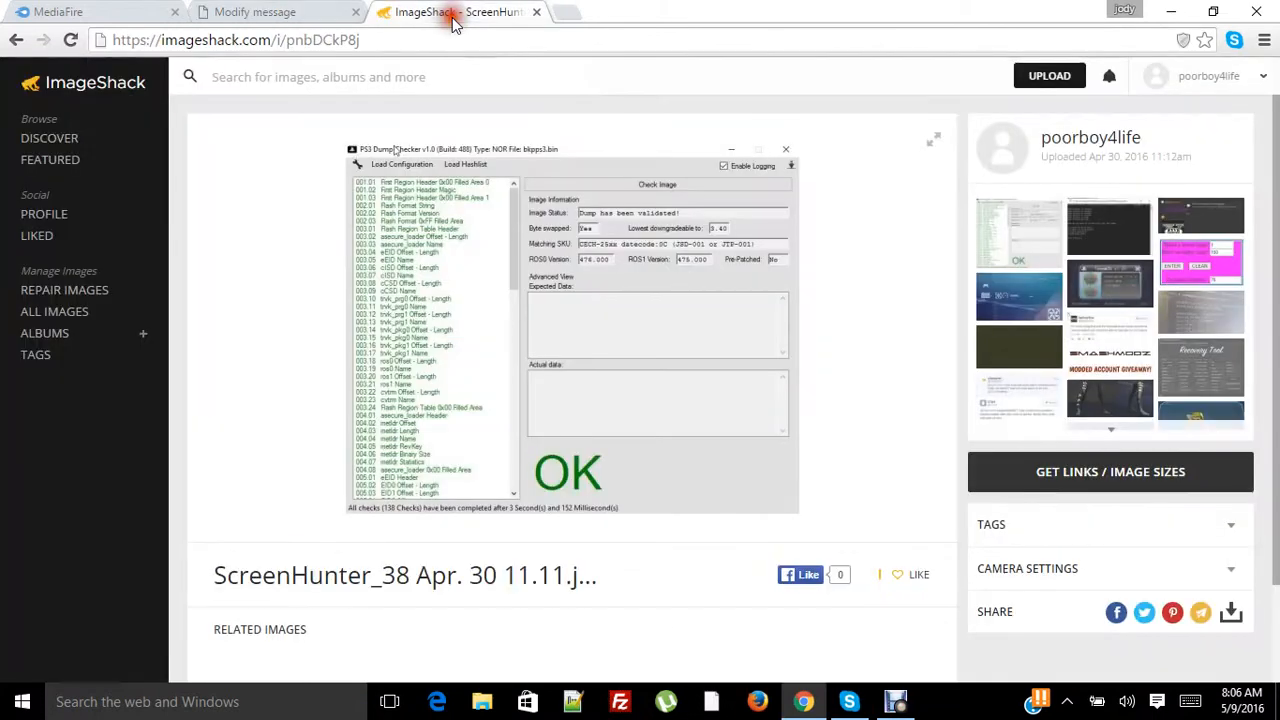
- Copy the ImageShack screenshot's image address and return to the forum editor
{"action": "right_click", "coordinate": [462, 281]}
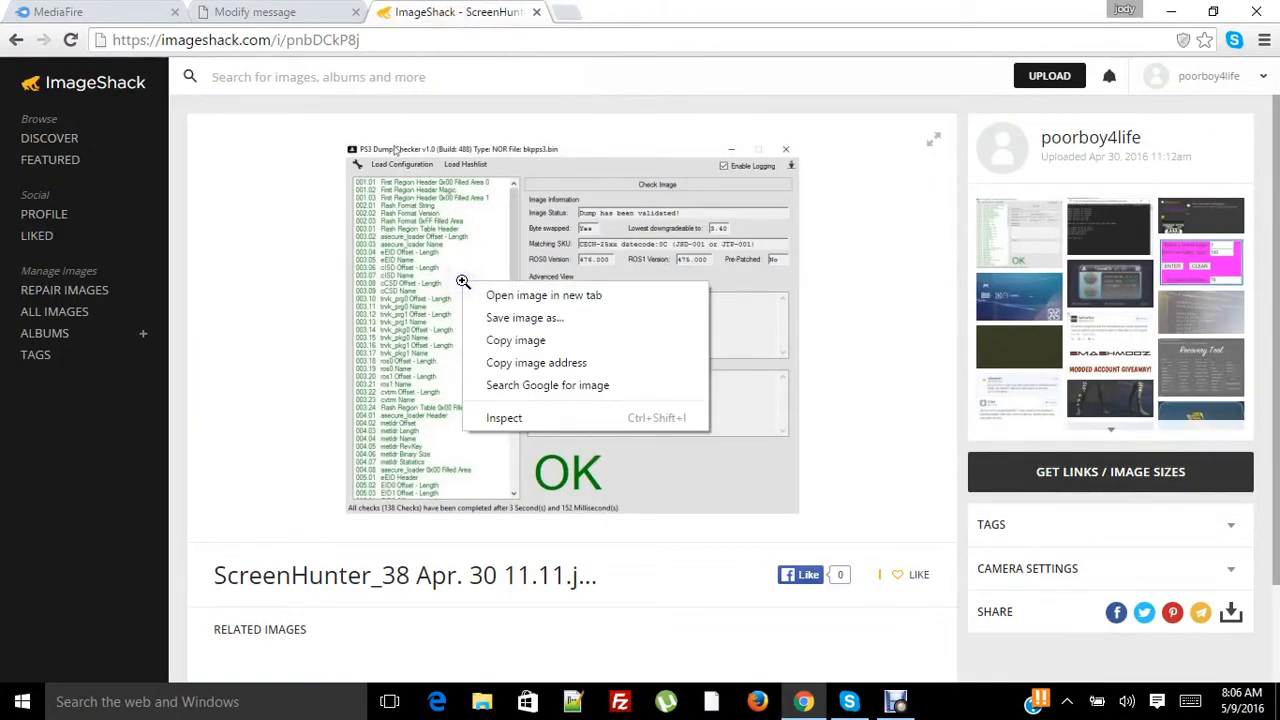
{"action": "mouse_move", "coordinate": [524, 317]}
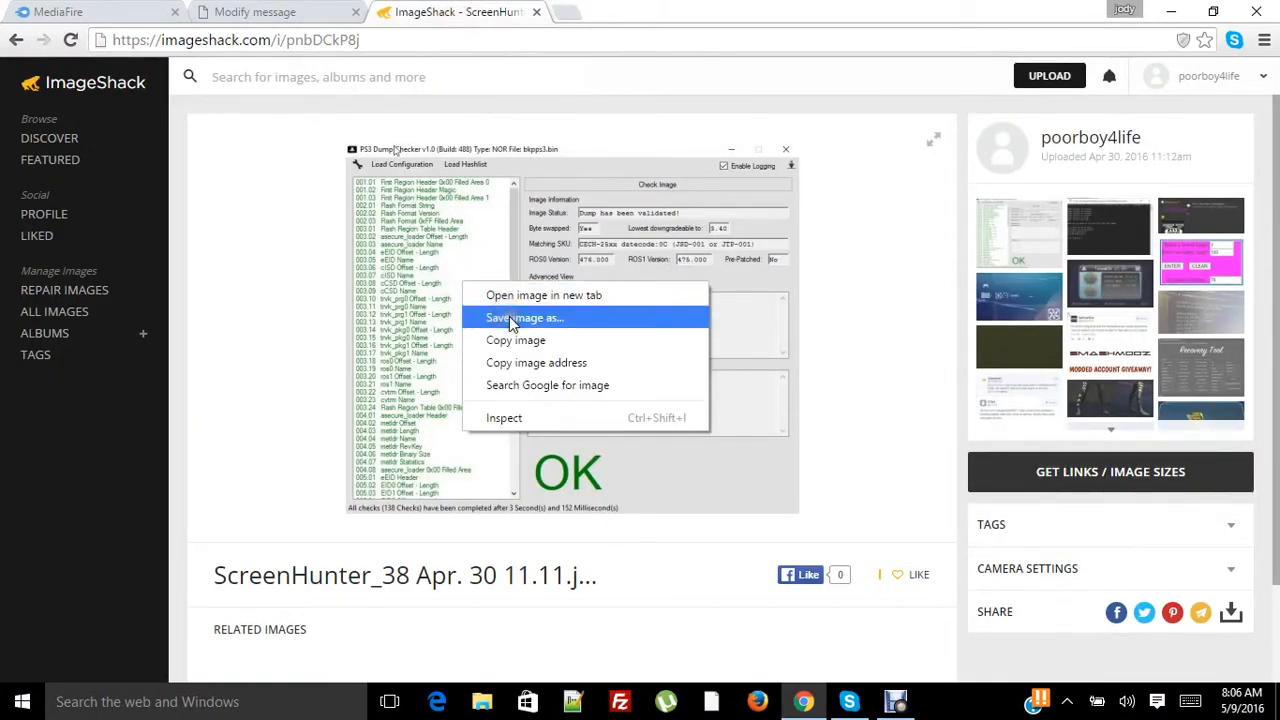
{"action": "mouse_move", "coordinate": [536, 362]}
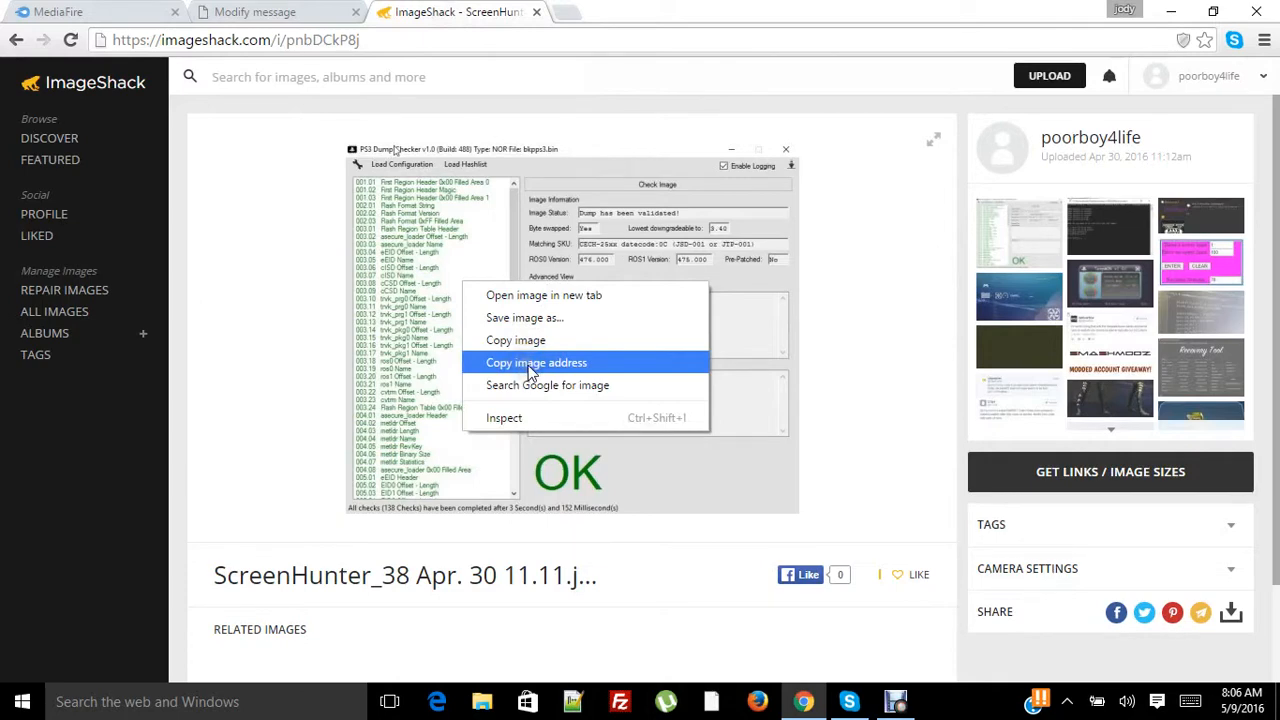
{"action": "left_click", "coordinate": [537, 362]}
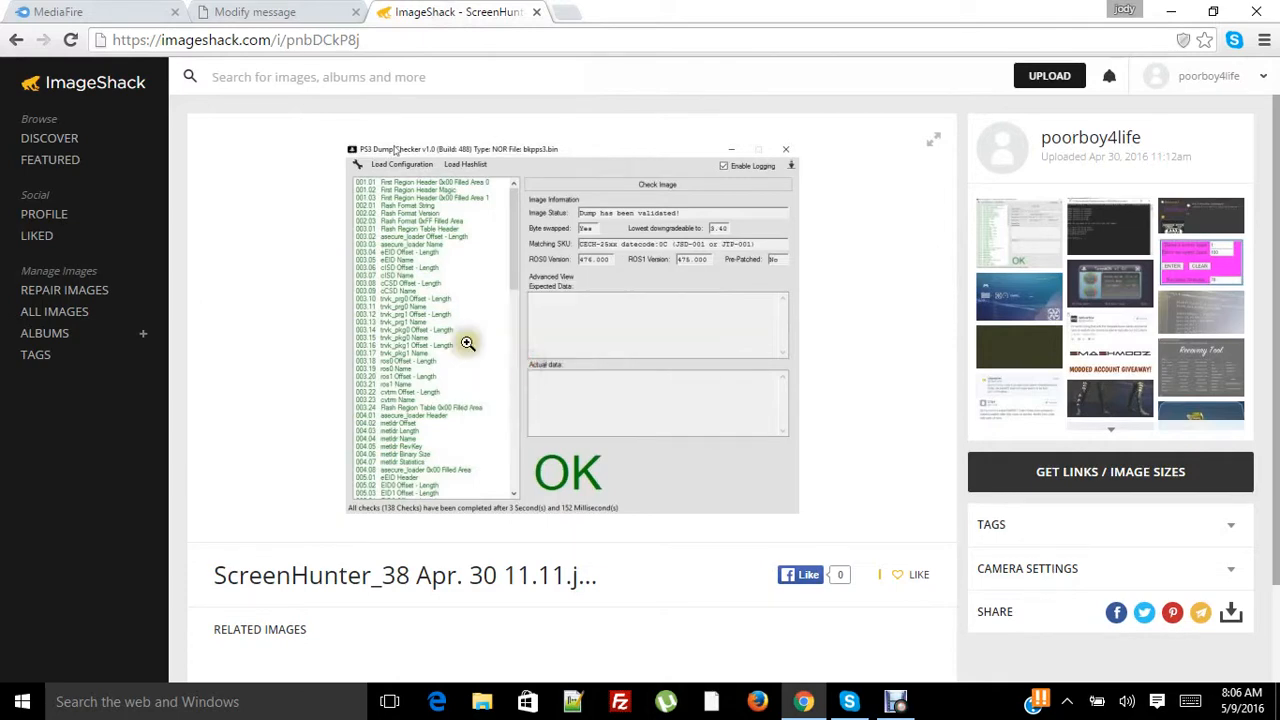
{"action": "left_click", "coordinate": [254, 12]}
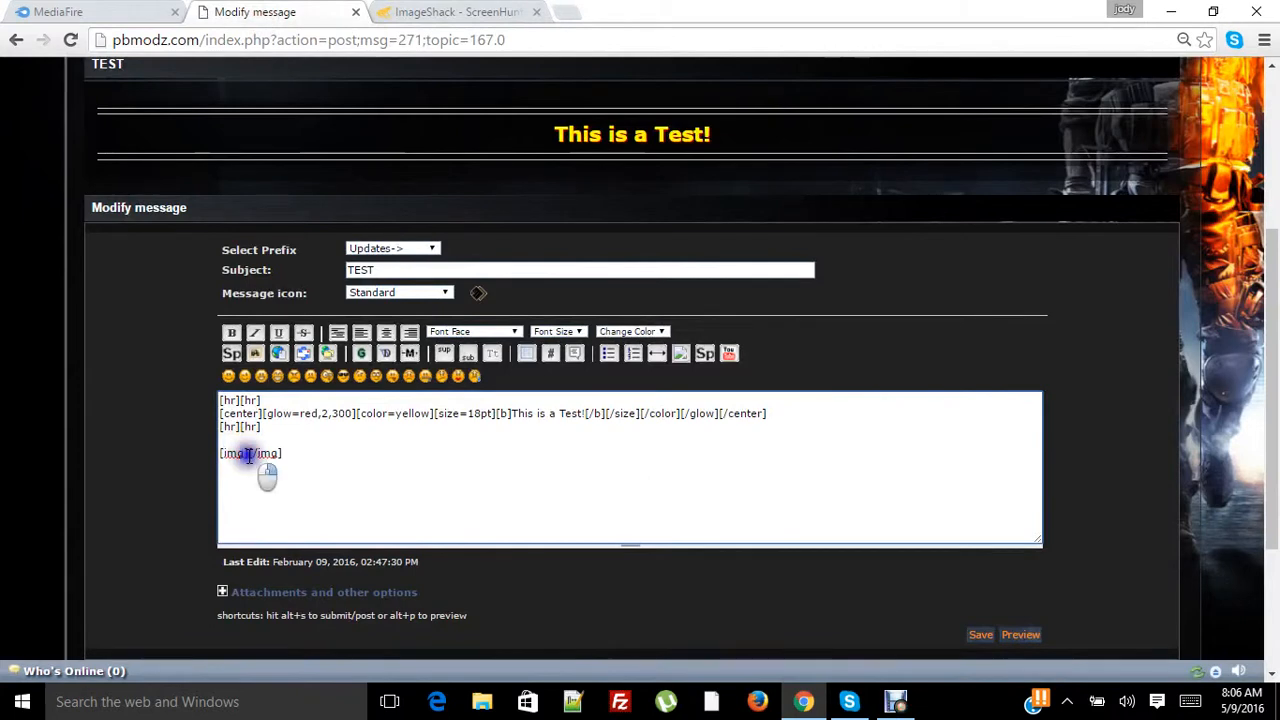
{"action": "type", "text": "https://imagizer.imageshack.us/v2/484x397q90/923/bDCkP8.jpg"}
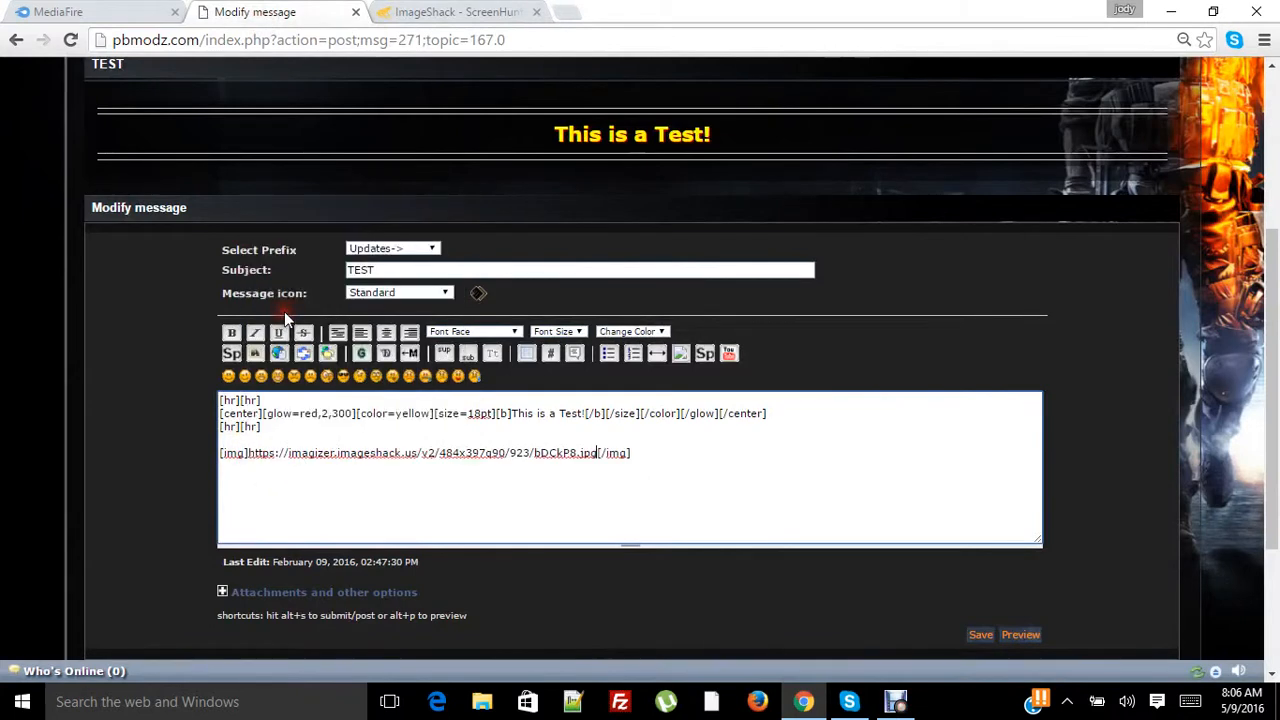
{"action": "mouse_move", "coordinate": [1170, 588]}
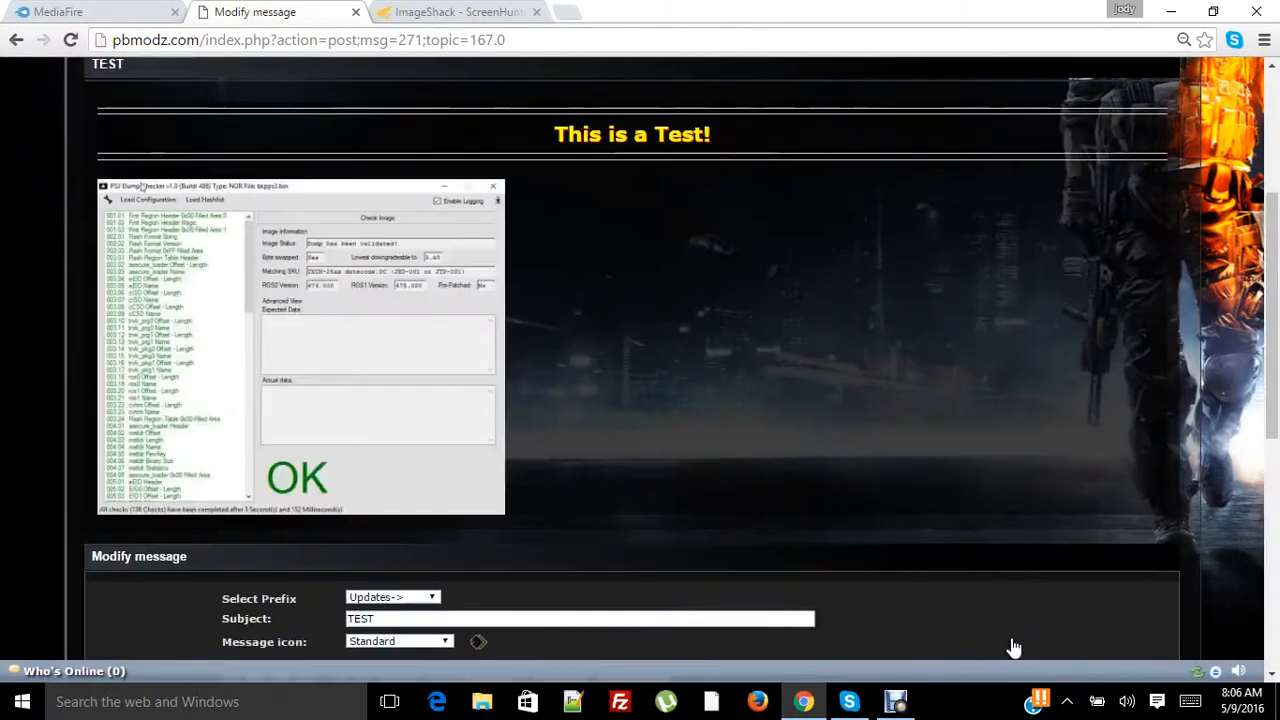
{"action": "mouse_move", "coordinate": [1238, 363]}
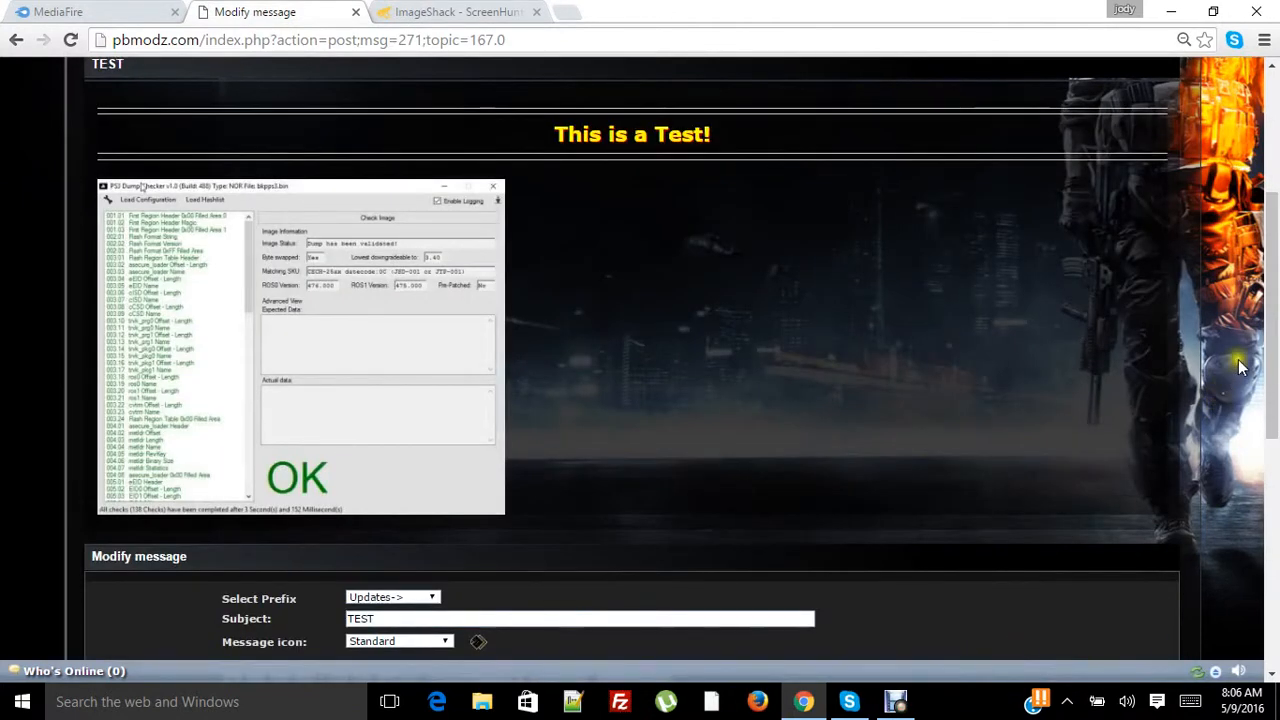
- Wrap the image line in center tags and preview the centered screenshot
{"action": "scroll", "scroll_direction": "down", "scroll_amount": 3}
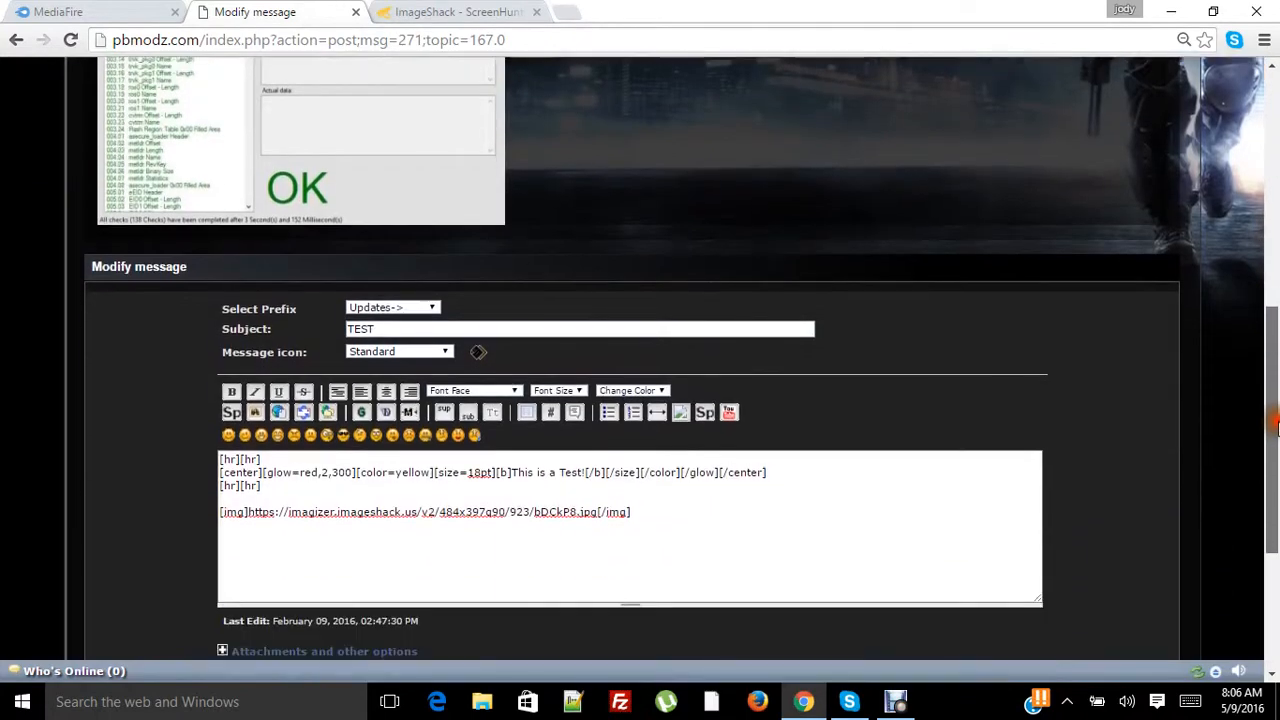
{"action": "left_click", "coordinate": [643, 511]}
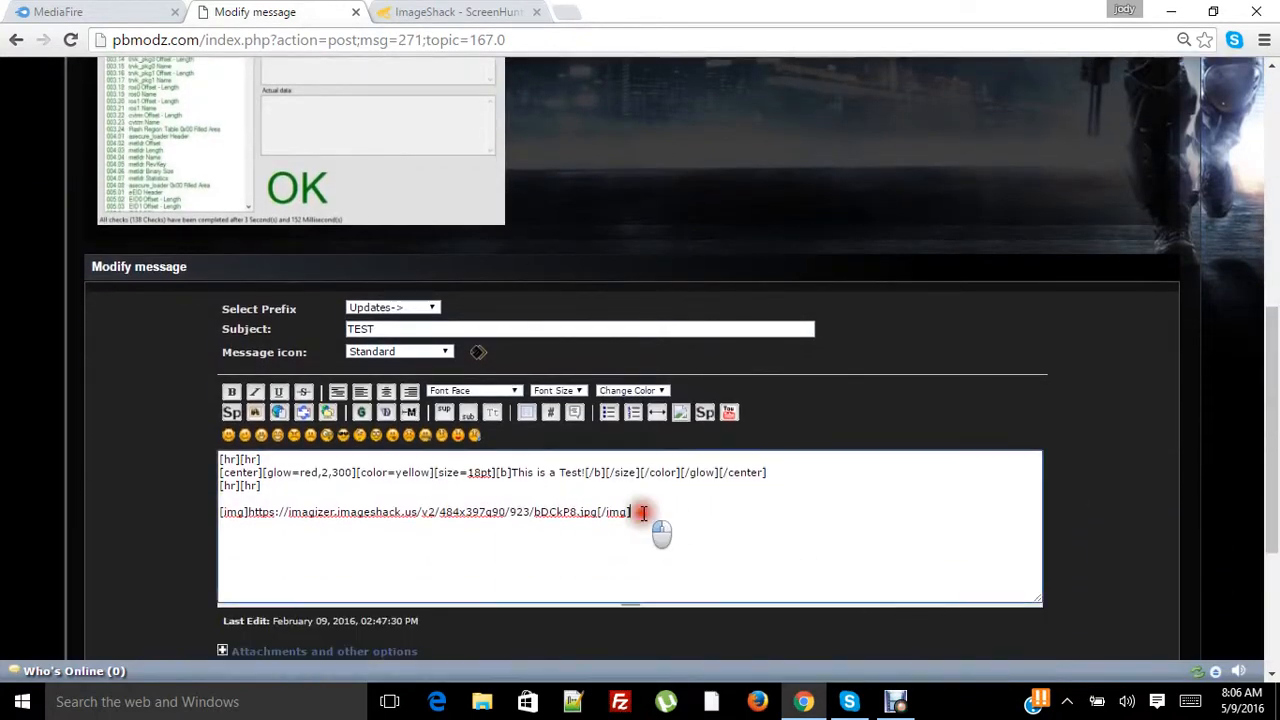
{"action": "triple_click", "coordinate": [425, 511]}
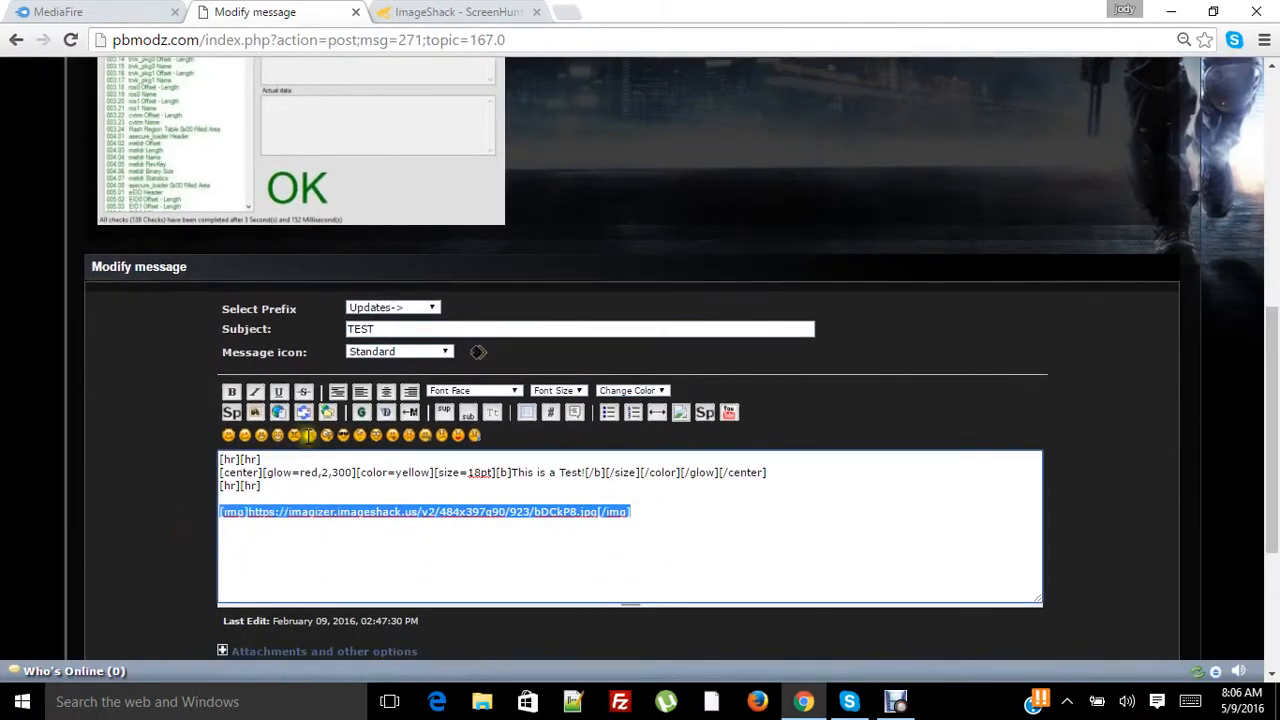
{"action": "left_click", "coordinate": [385, 391]}
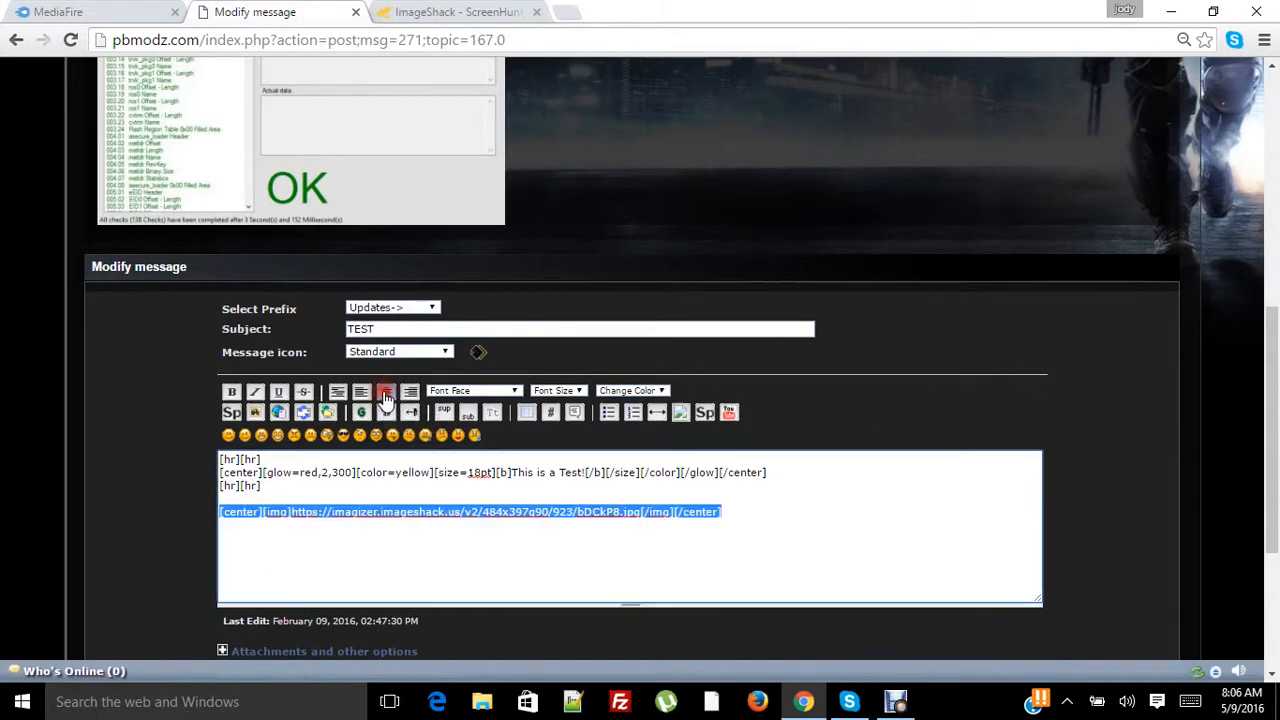
{"action": "scroll", "scroll_direction": "down", "scroll_amount": 3}
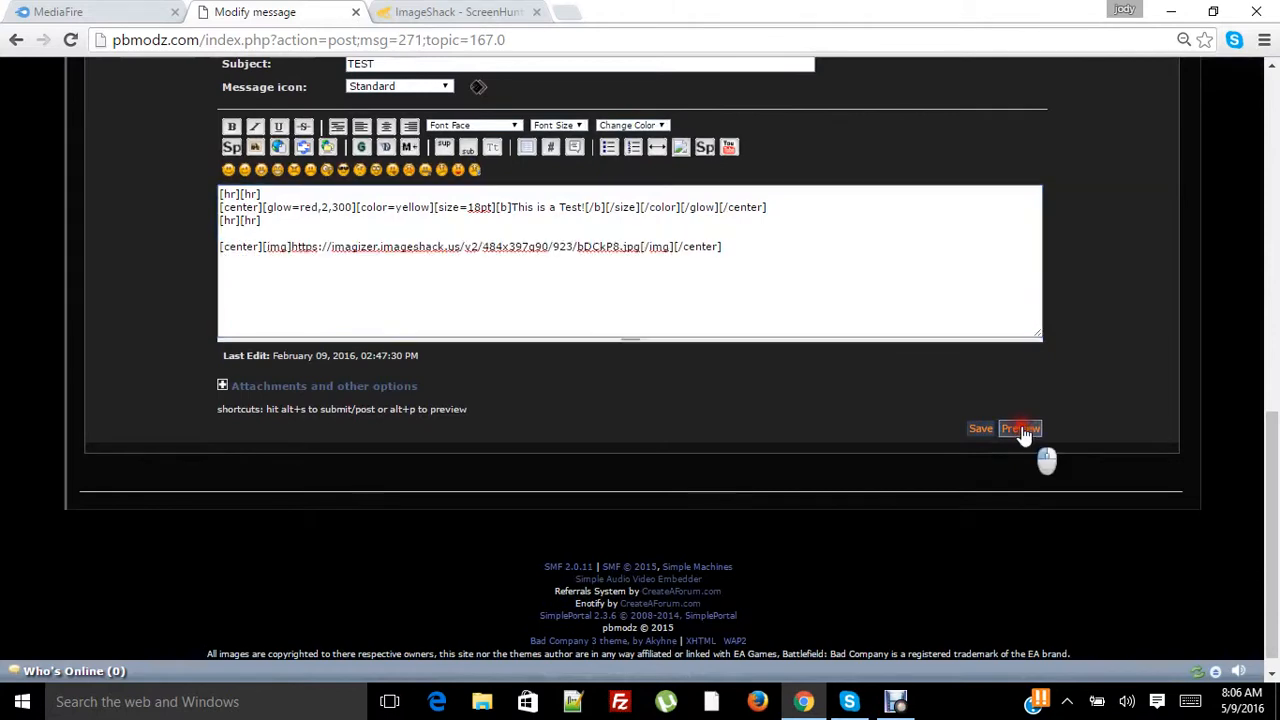
{"action": "left_click", "coordinate": [1020, 428]}
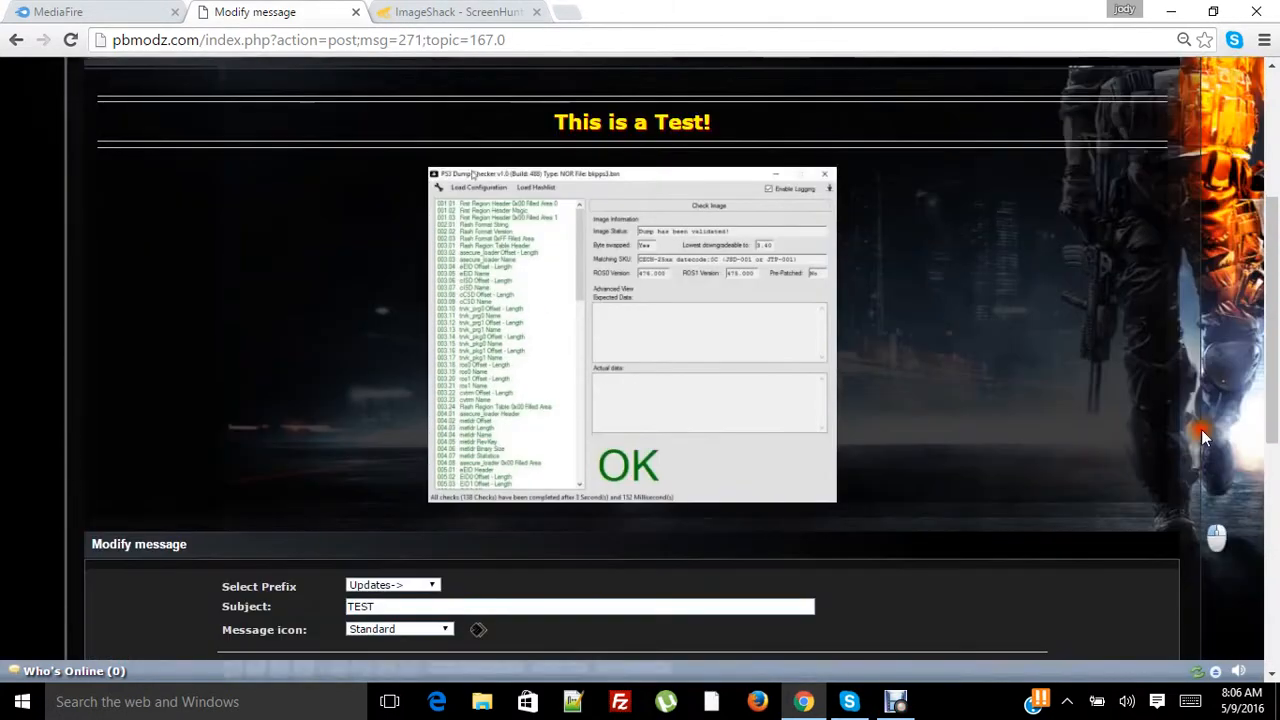
{"action": "scroll", "scroll_direction": "down", "scroll_amount": 3}
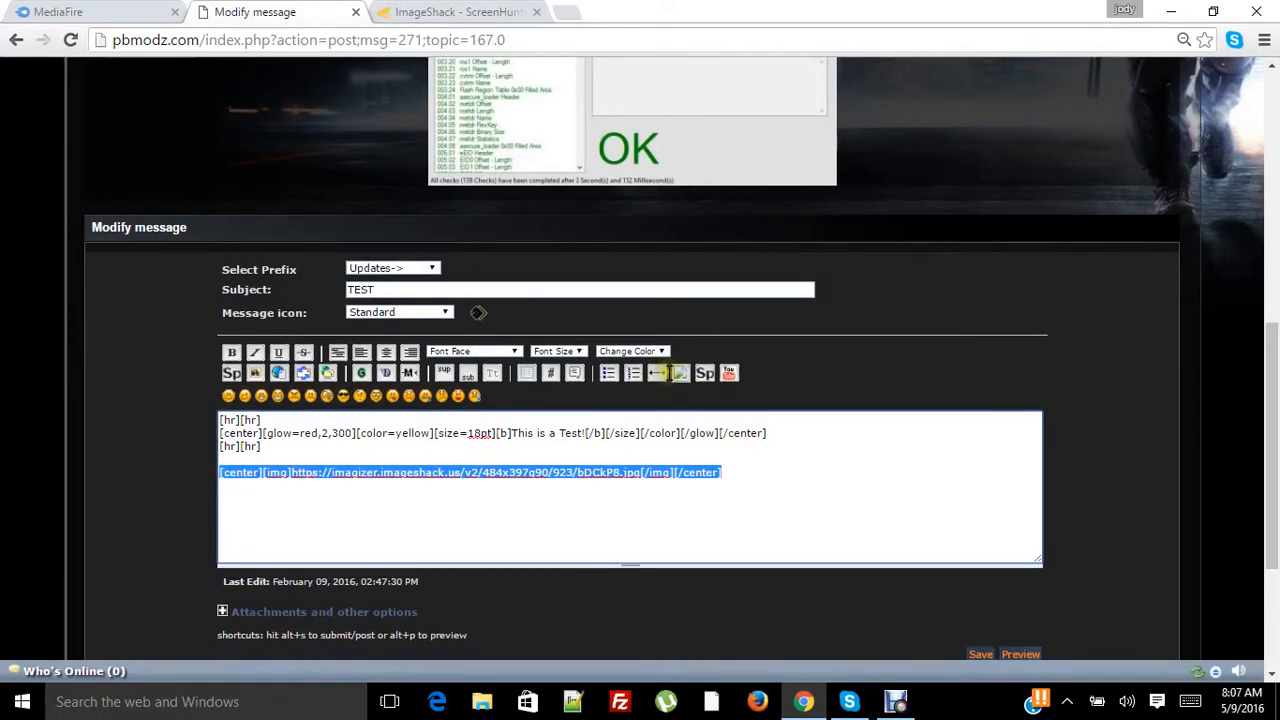
{"action": "mouse_move", "coordinate": [681, 373]}
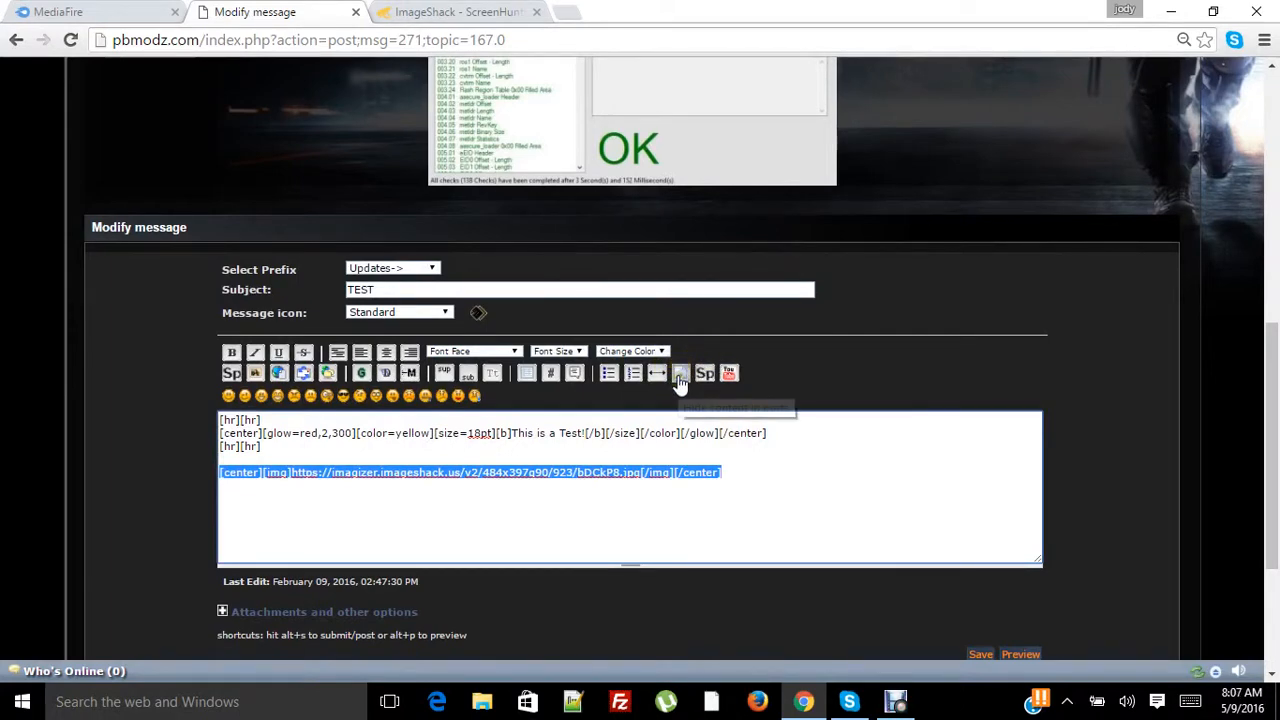
{"action": "mouse_move", "coordinate": [680, 372]}
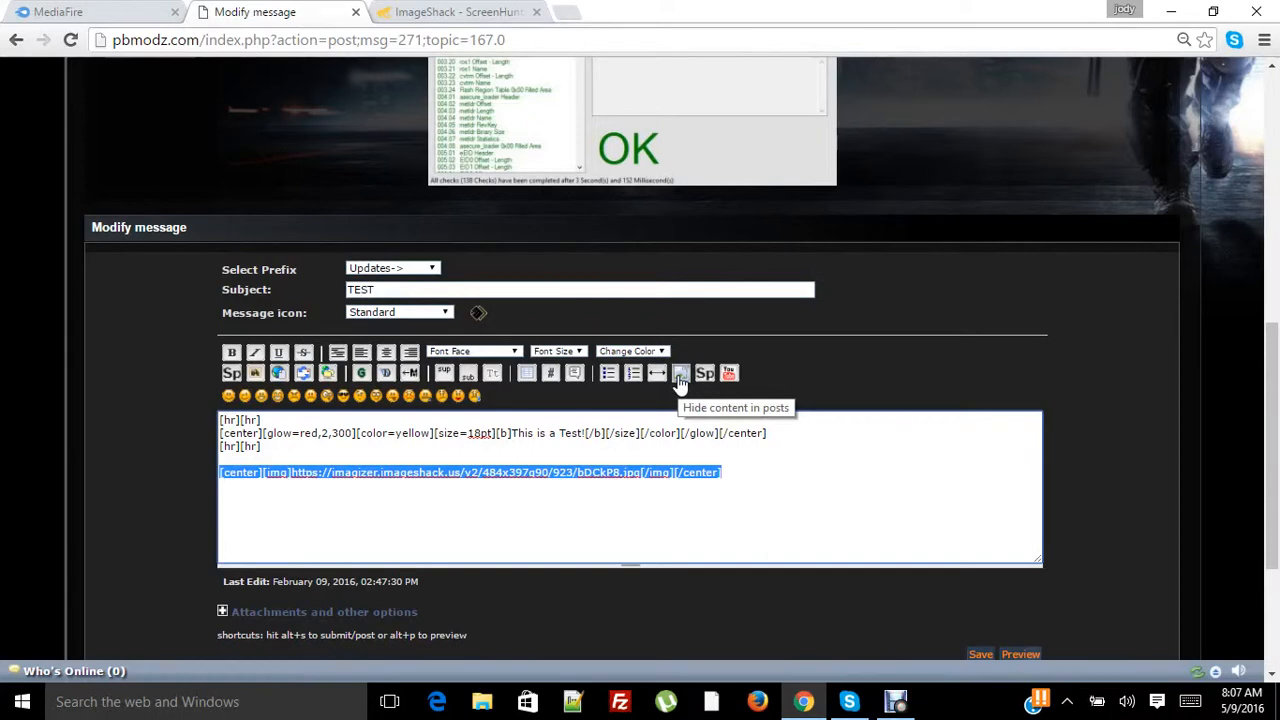
- Hide the centered image line by karma 0 and preview the hidden-content box
{"action": "left_click", "coordinate": [680, 373]}
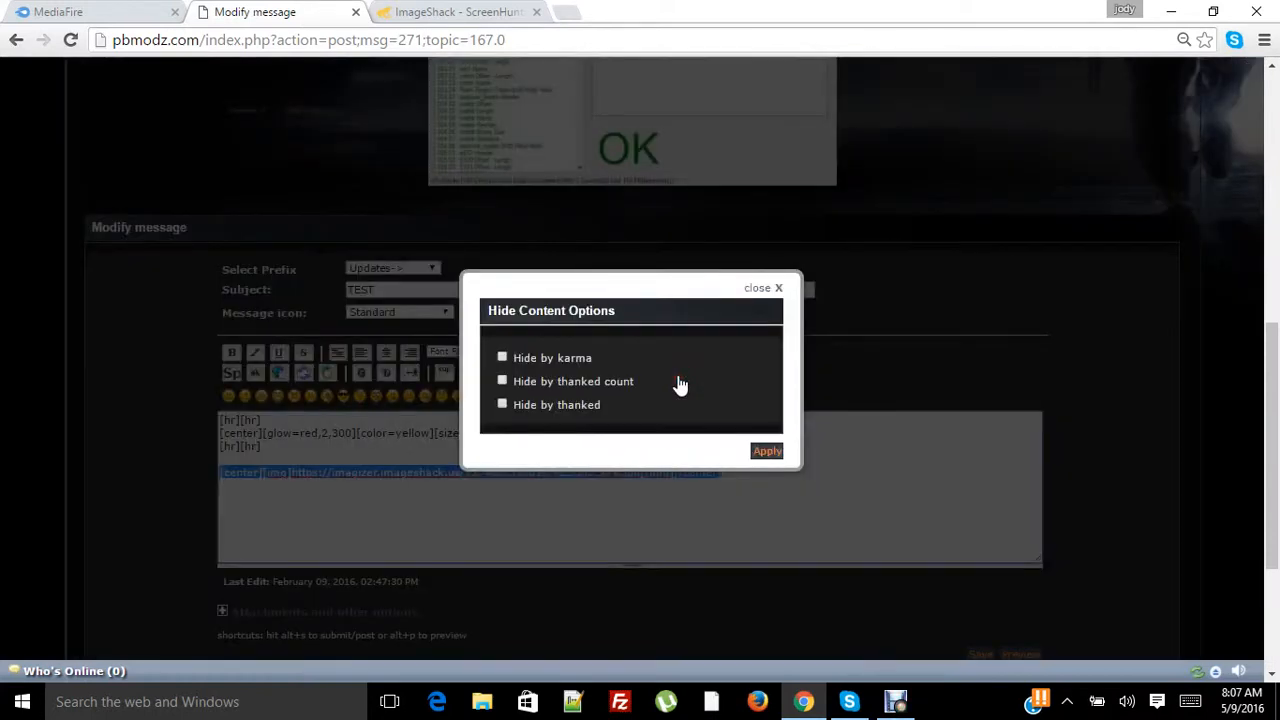
{"action": "mouse_move", "coordinate": [530, 410]}
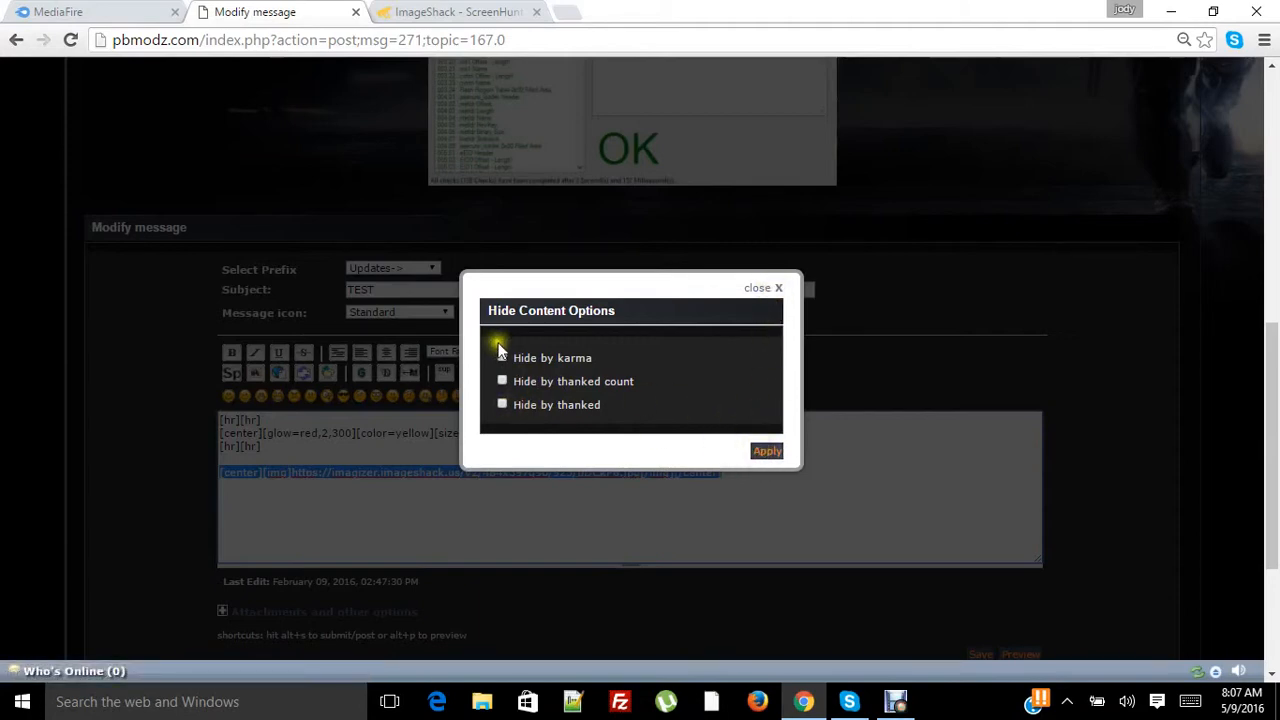
{"action": "left_click", "coordinate": [502, 357]}
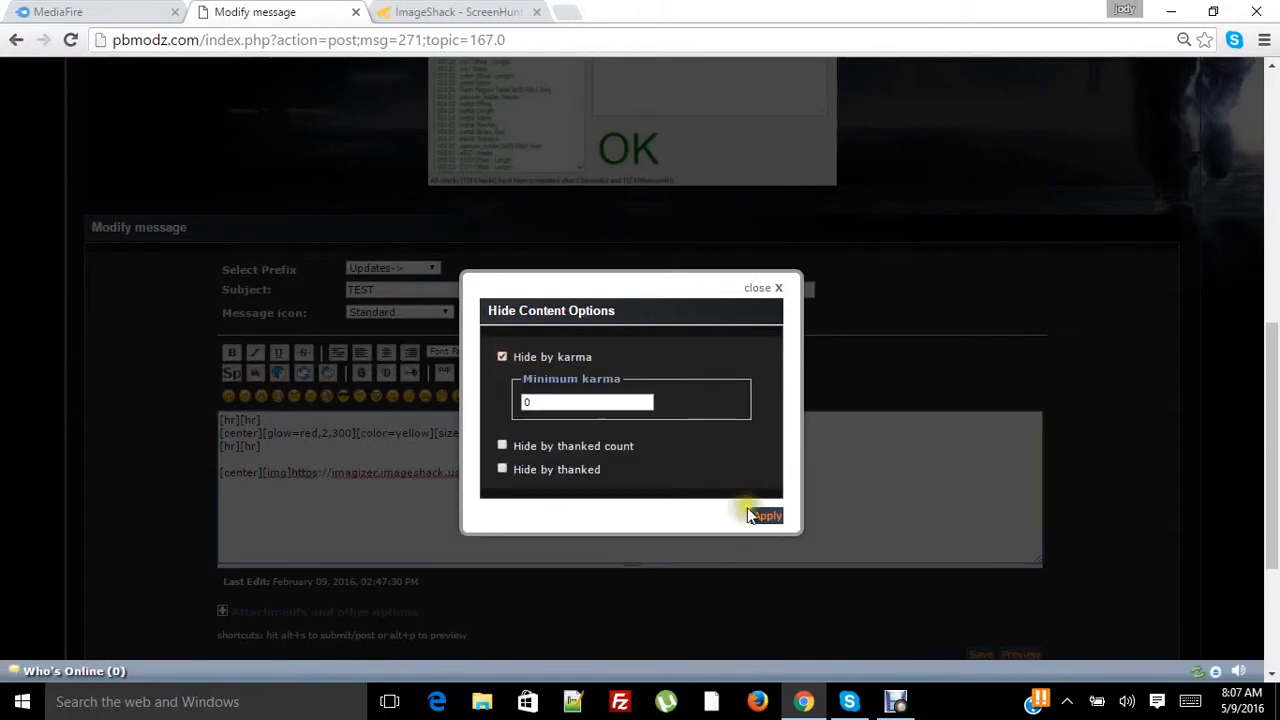
{"action": "left_click", "coordinate": [766, 515]}
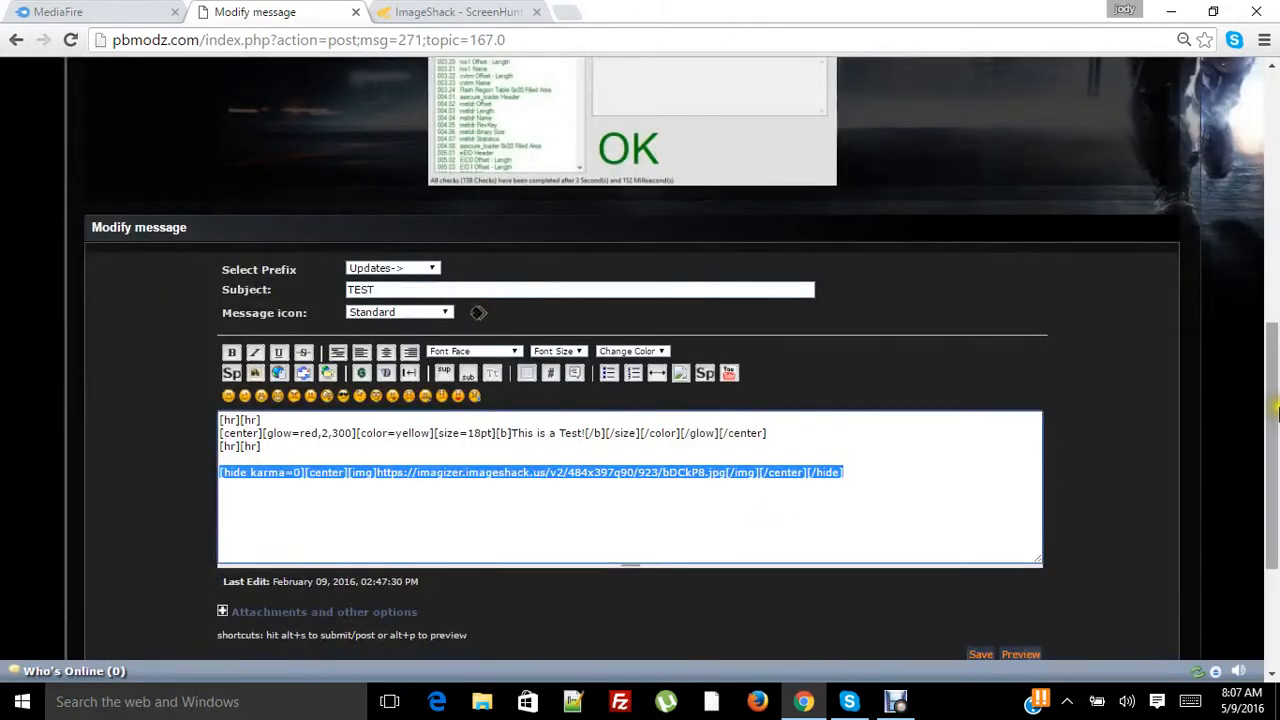
{"action": "scroll", "scroll_direction": "down", "scroll_amount": 3}
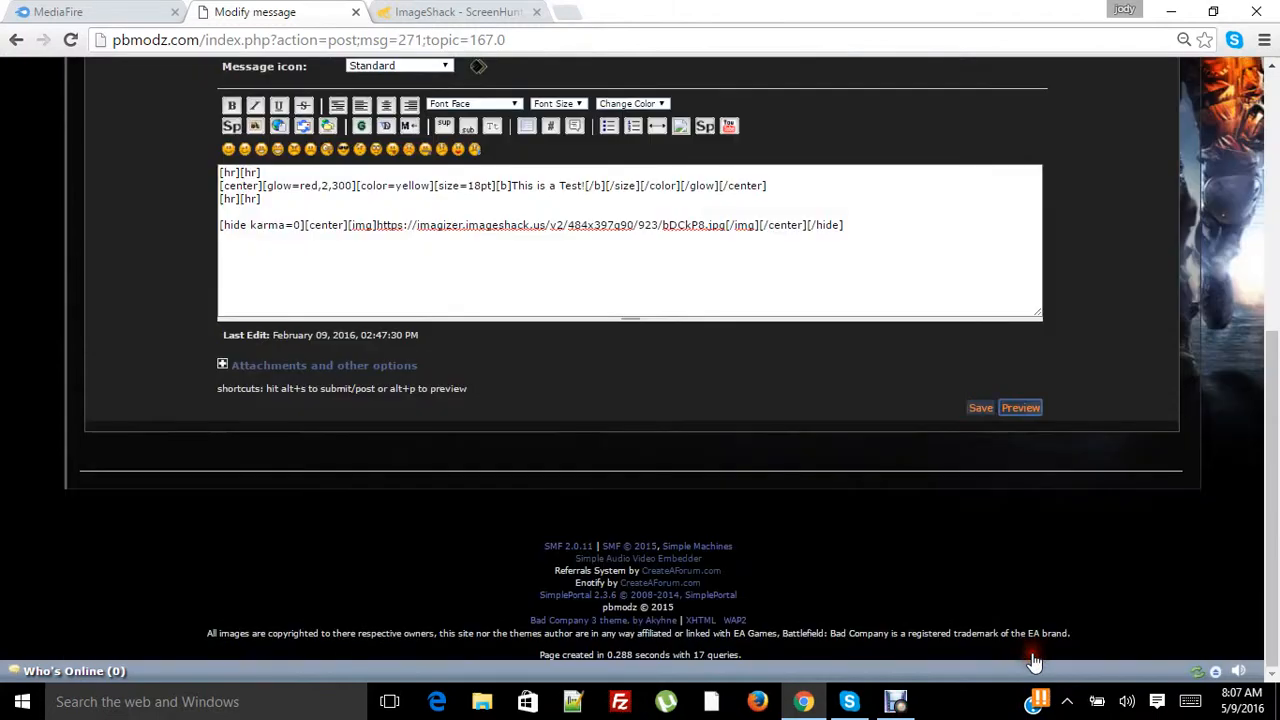
{"action": "left_click", "coordinate": [1020, 407]}
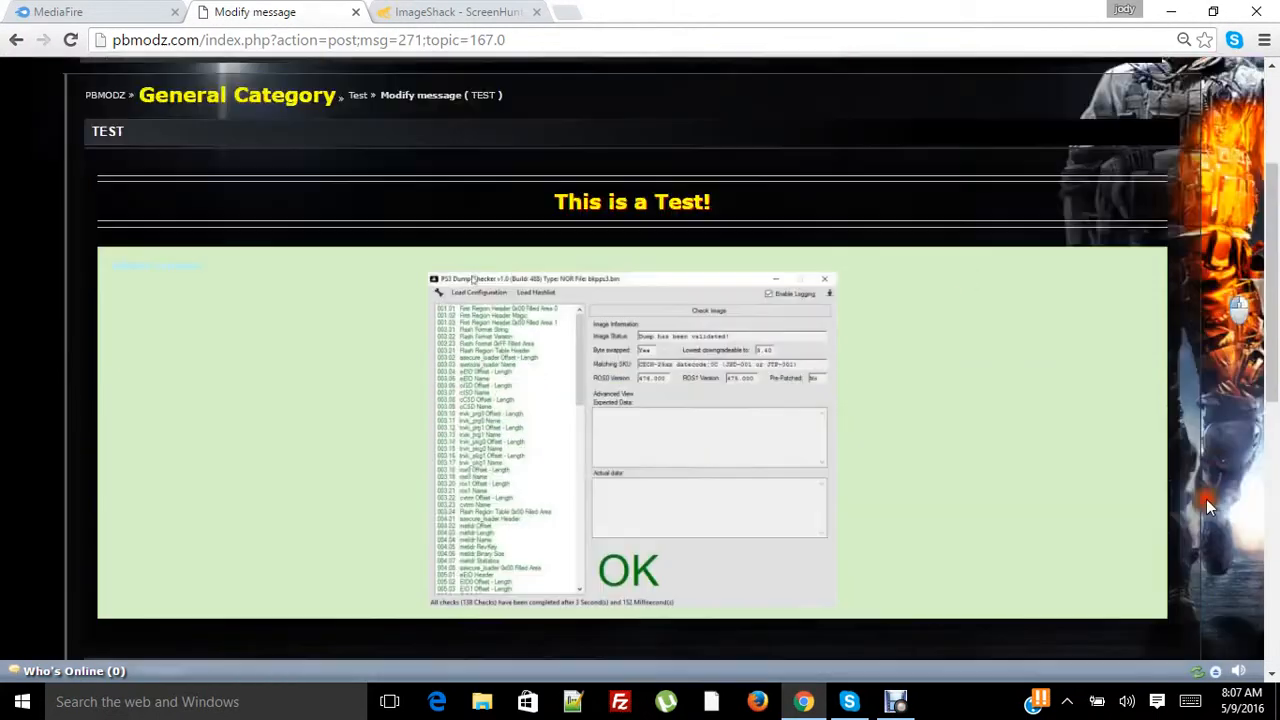
{"action": "scroll", "scroll_direction": "down", "scroll_amount": 3}
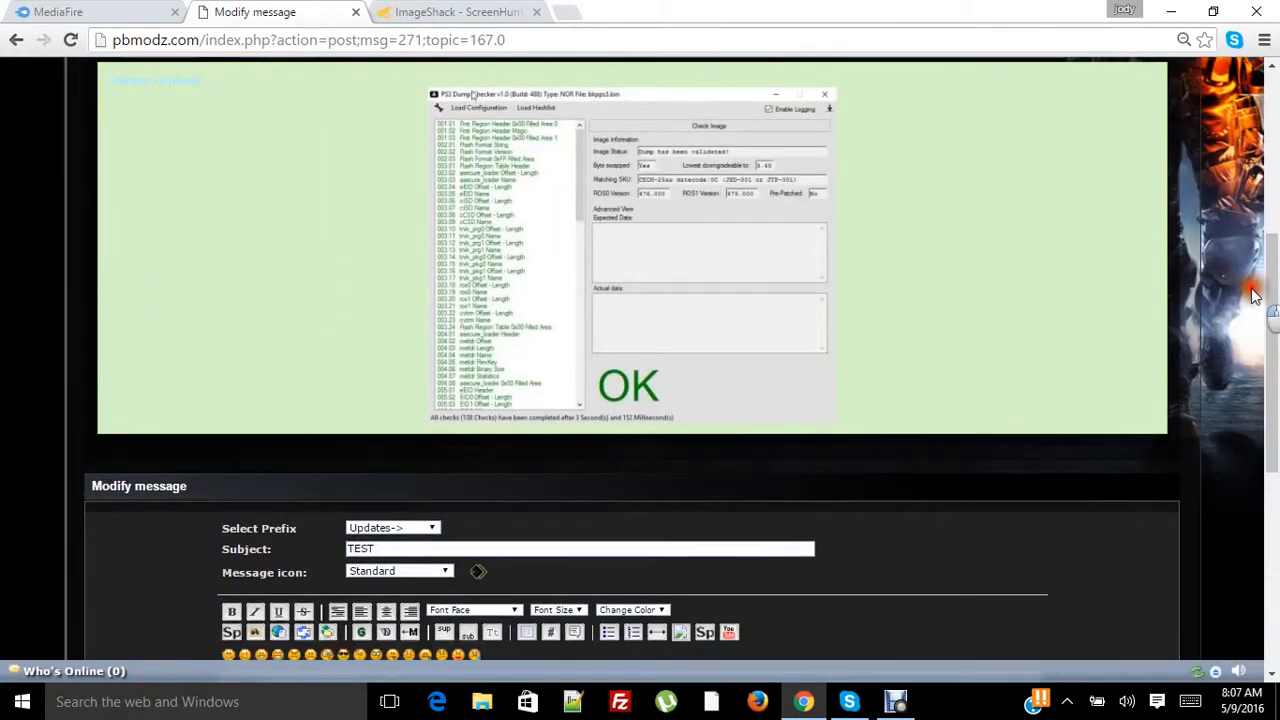
{"action": "scroll", "scroll_direction": "down", "scroll_amount": 3}
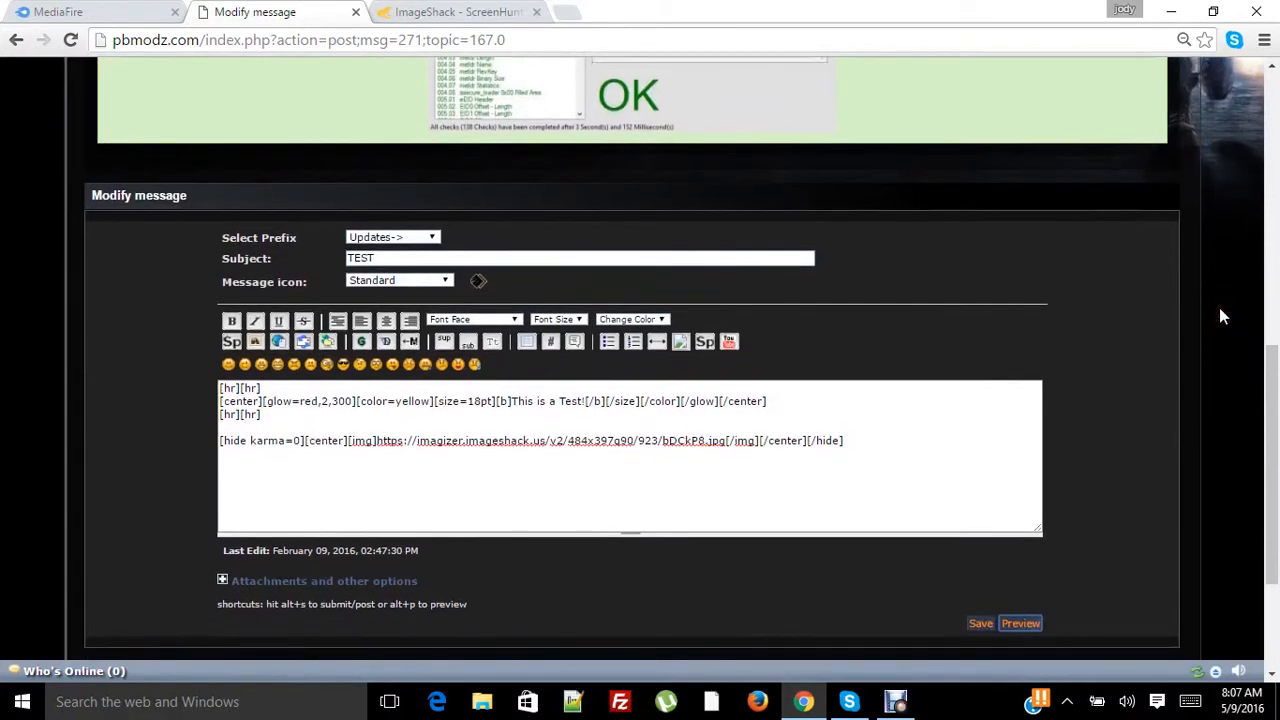
{"action": "mouse_move", "coordinate": [852, 459]}
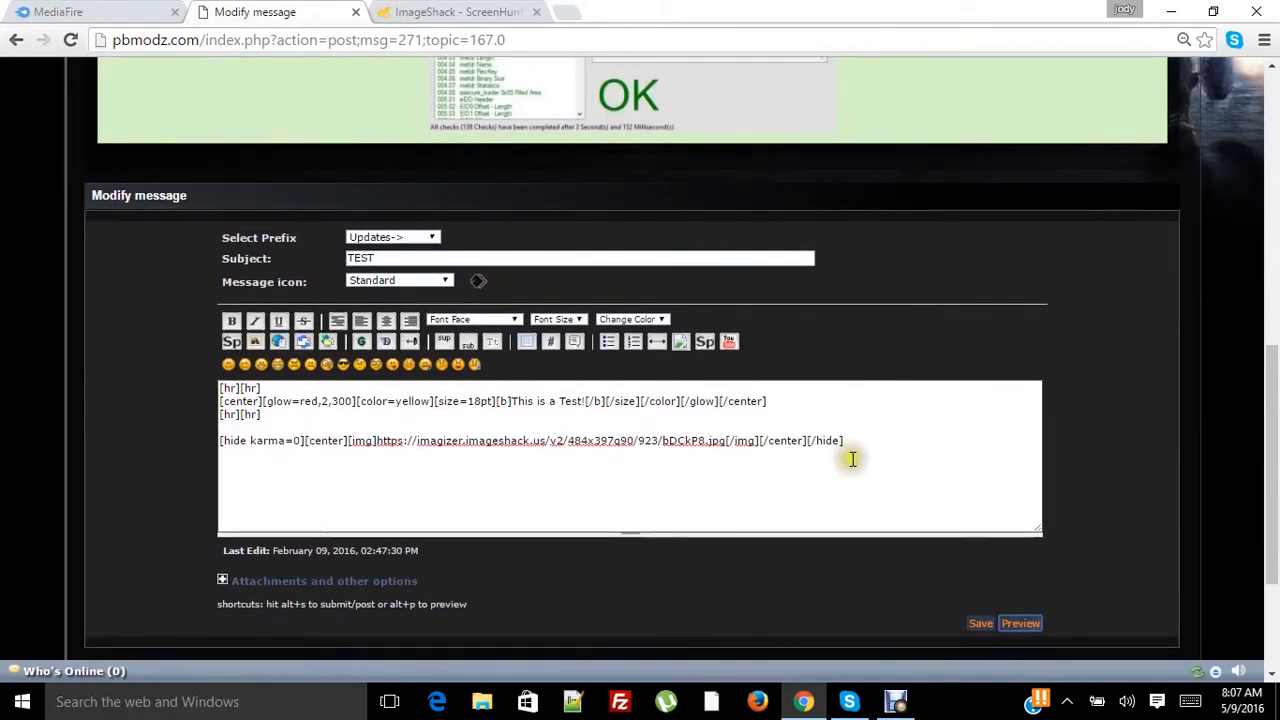
{"action": "double_click", "coordinate": [828, 440]}
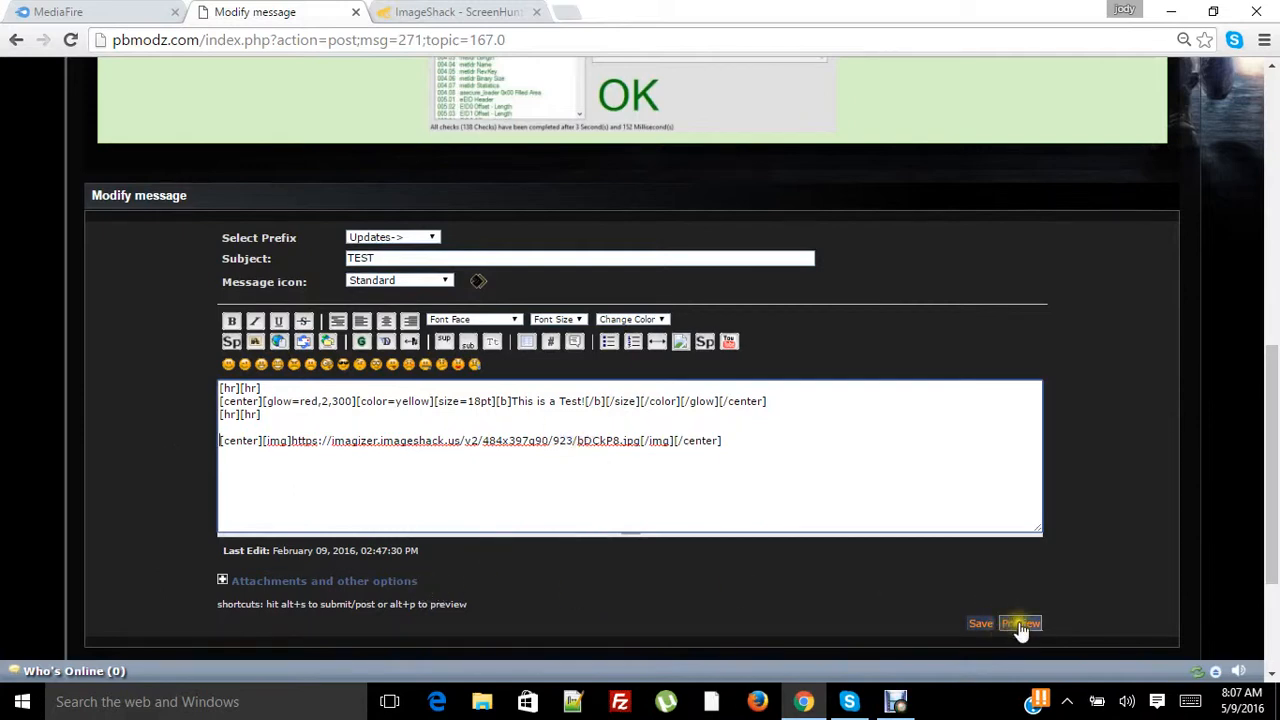
{"action": "scroll", "scroll_direction": "up", "scroll_amount": 3}
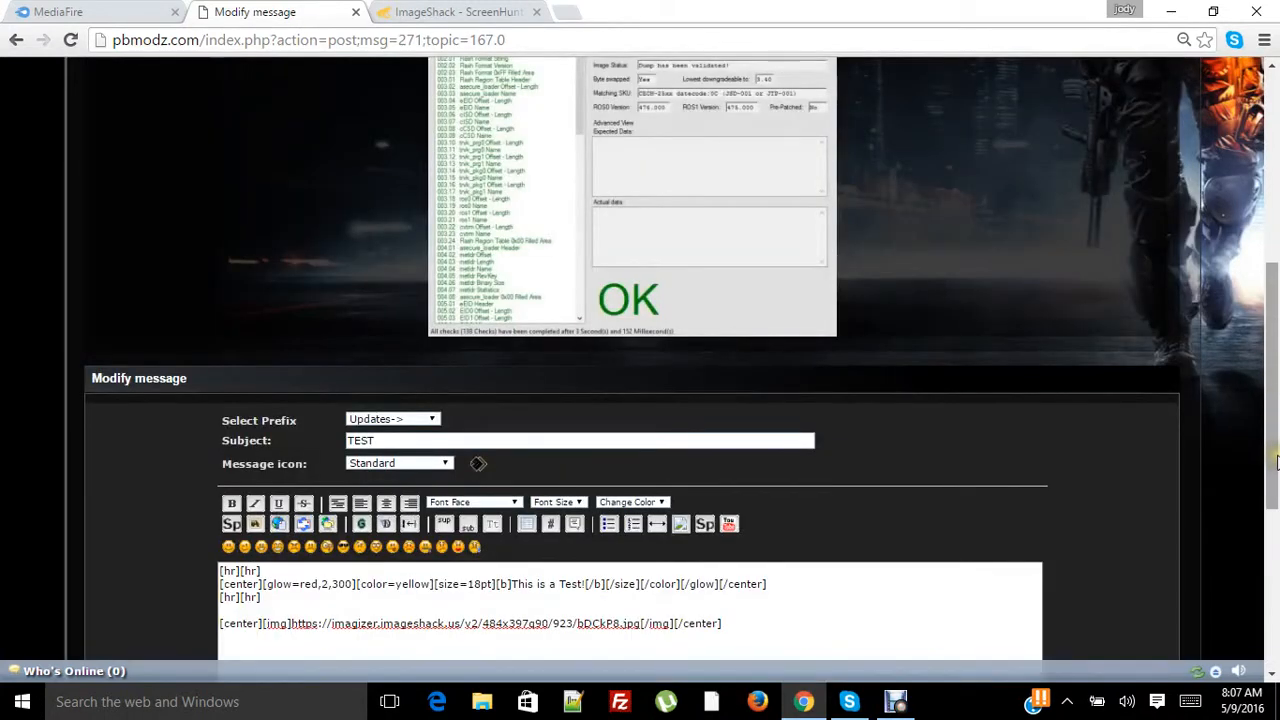
{"action": "scroll", "scroll_direction": "up", "scroll_amount": 3}
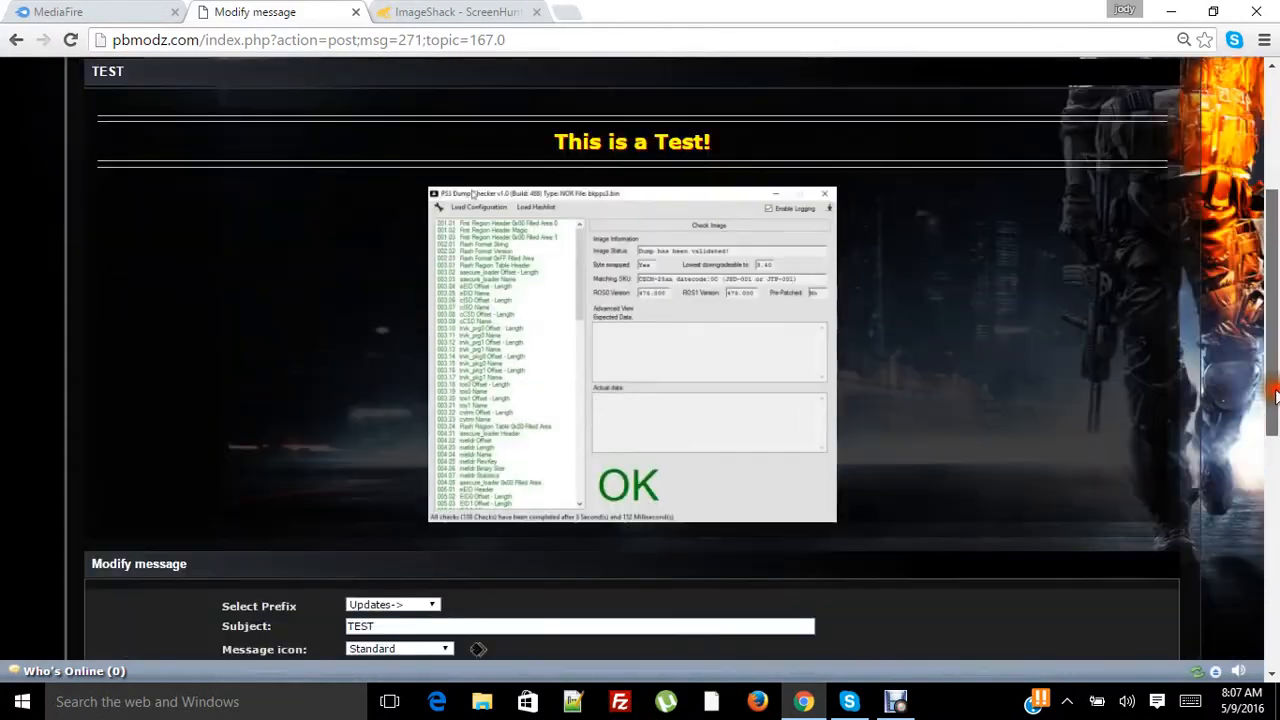
{"action": "scroll", "scroll_direction": "down", "scroll_amount": 3}
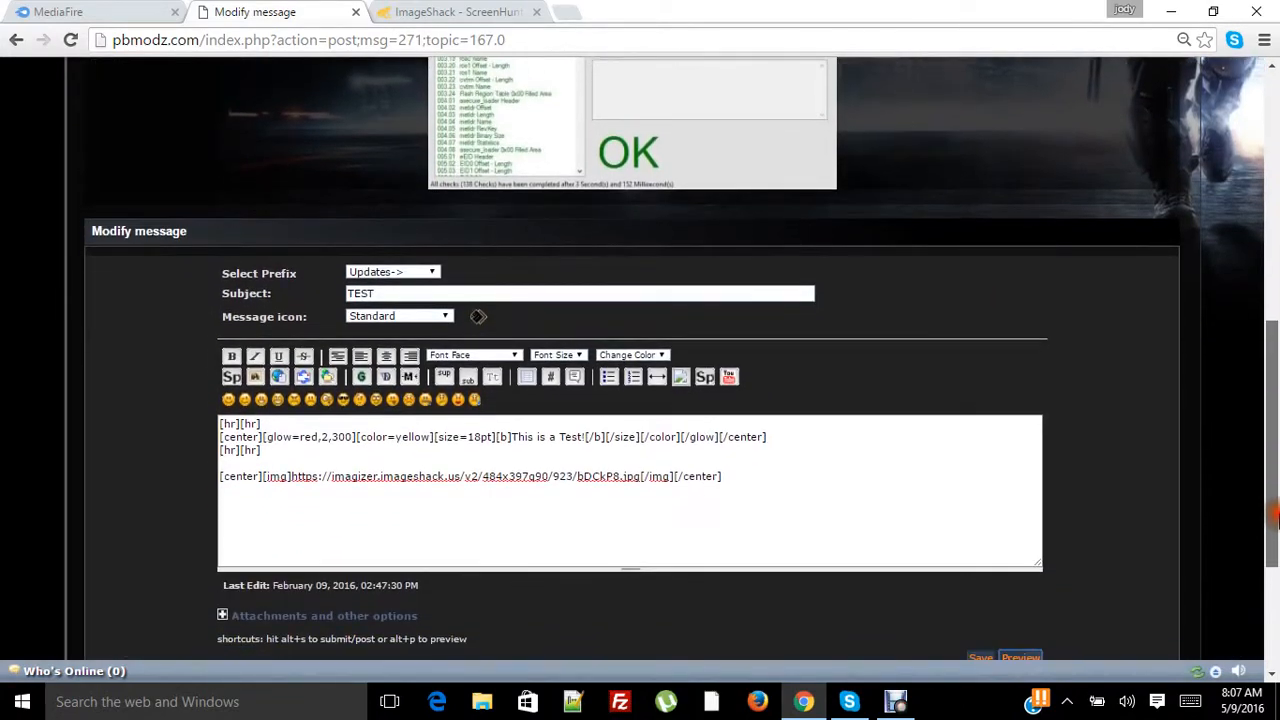
{"action": "scroll", "scroll_direction": "down", "scroll_amount": 3}
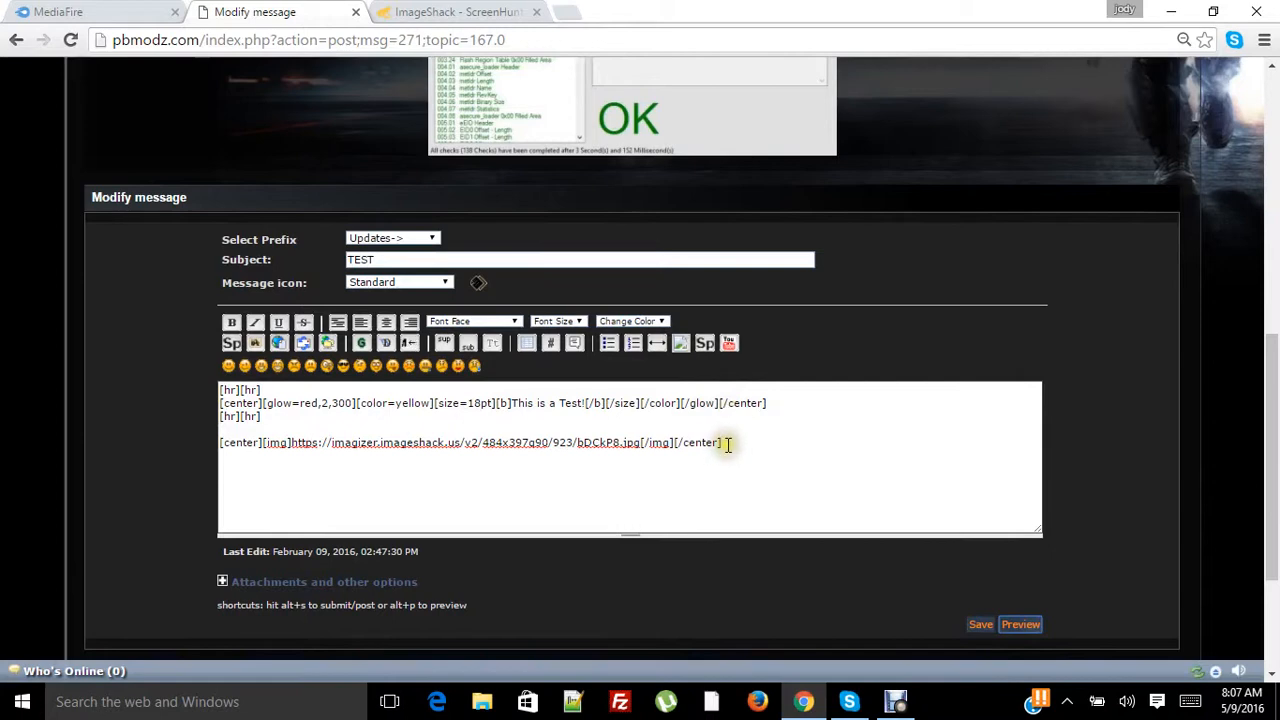
- Wrap the centered image line in spoiler tags and check the collapsed preview
{"action": "triple_click", "coordinate": [470, 442]}
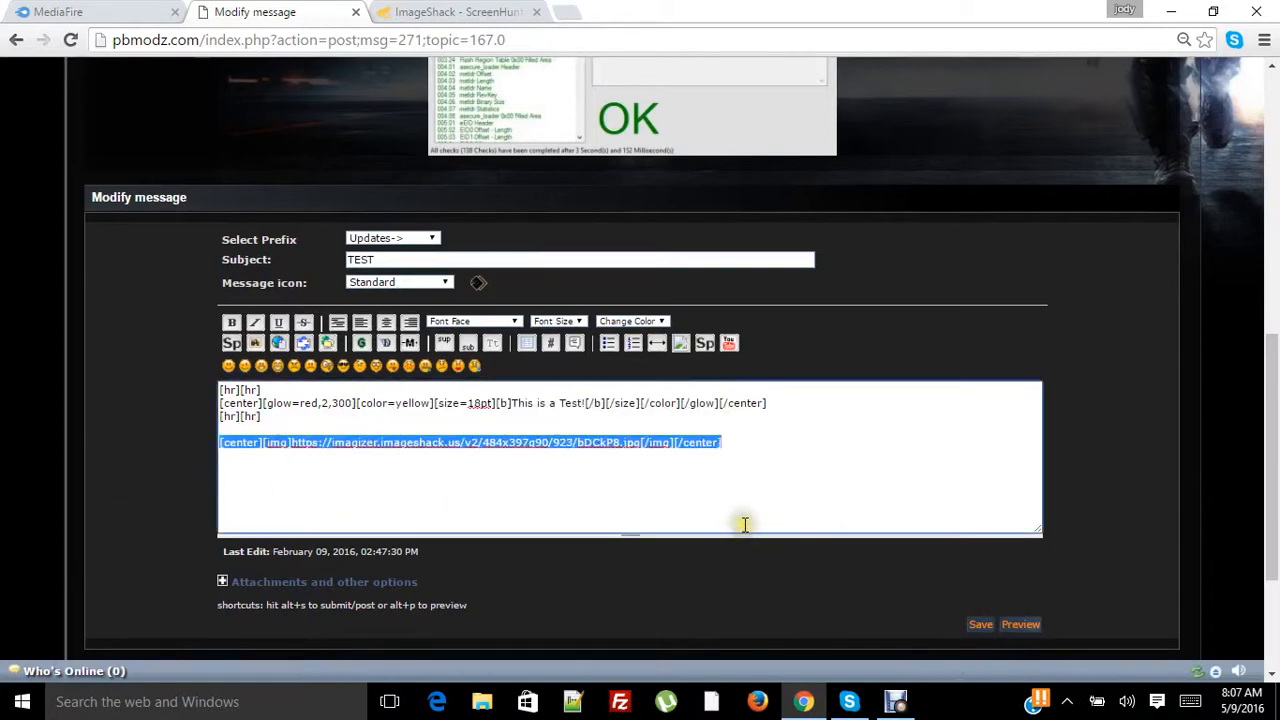
{"action": "left_click", "coordinate": [729, 343]}
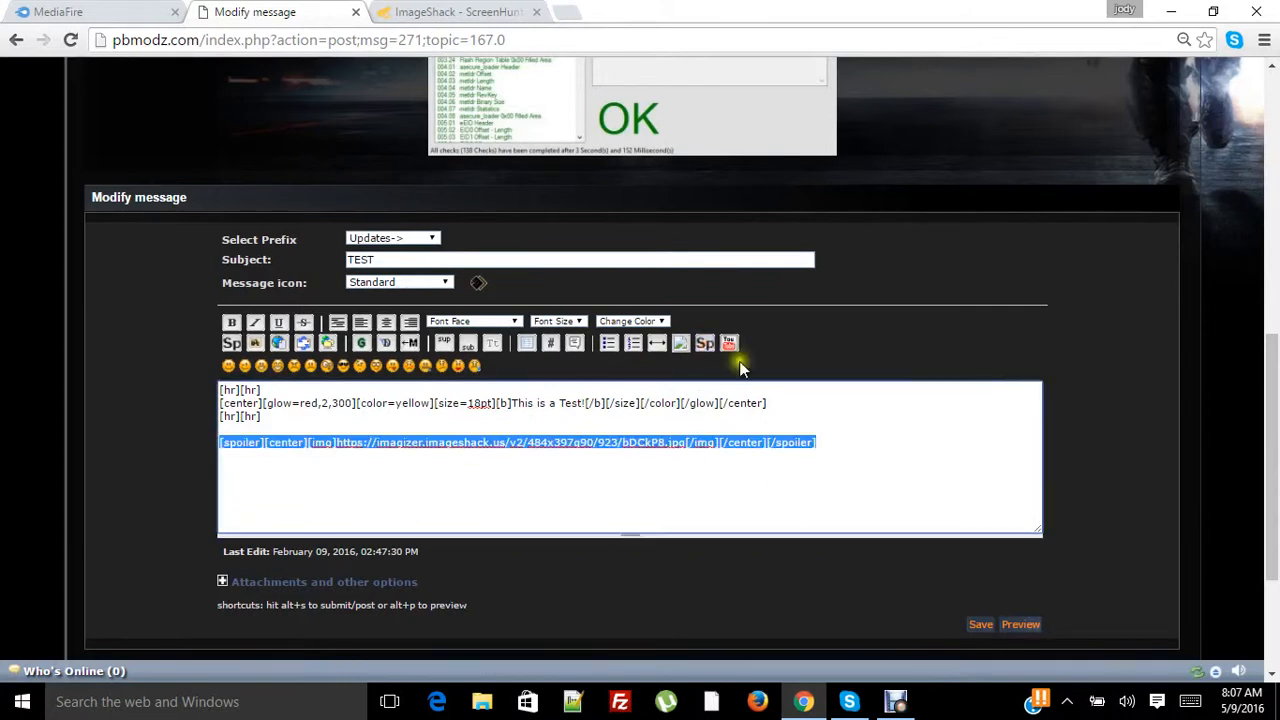
{"action": "scroll", "scroll_direction": "down", "scroll_amount": 3}
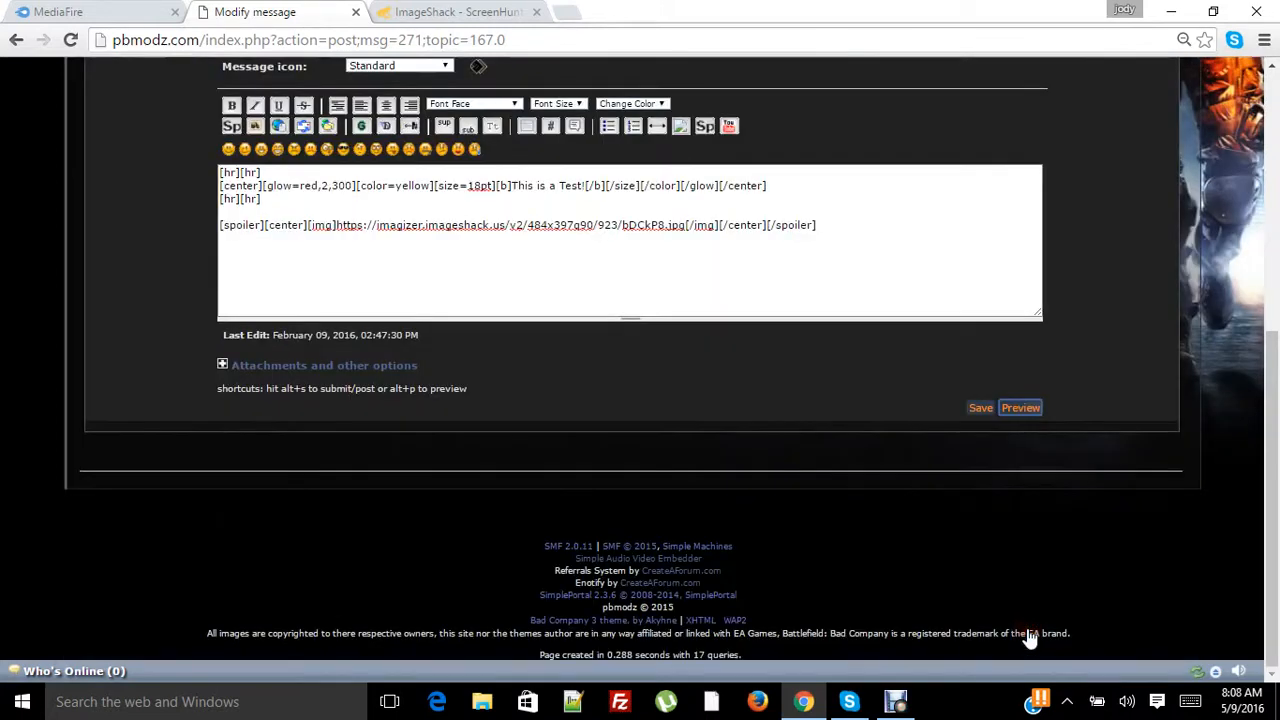
{"action": "scroll", "scroll_direction": "up", "scroll_amount": 3}
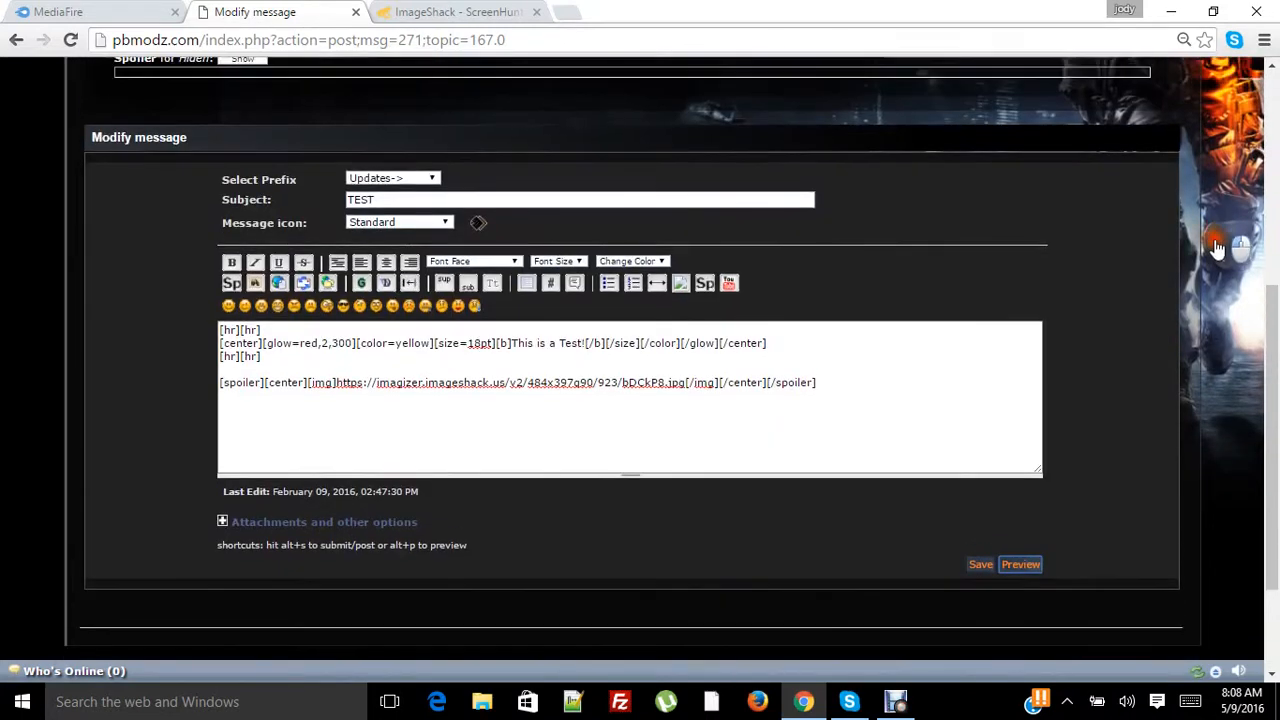
{"action": "scroll", "scroll_direction": "up", "scroll_amount": 3}
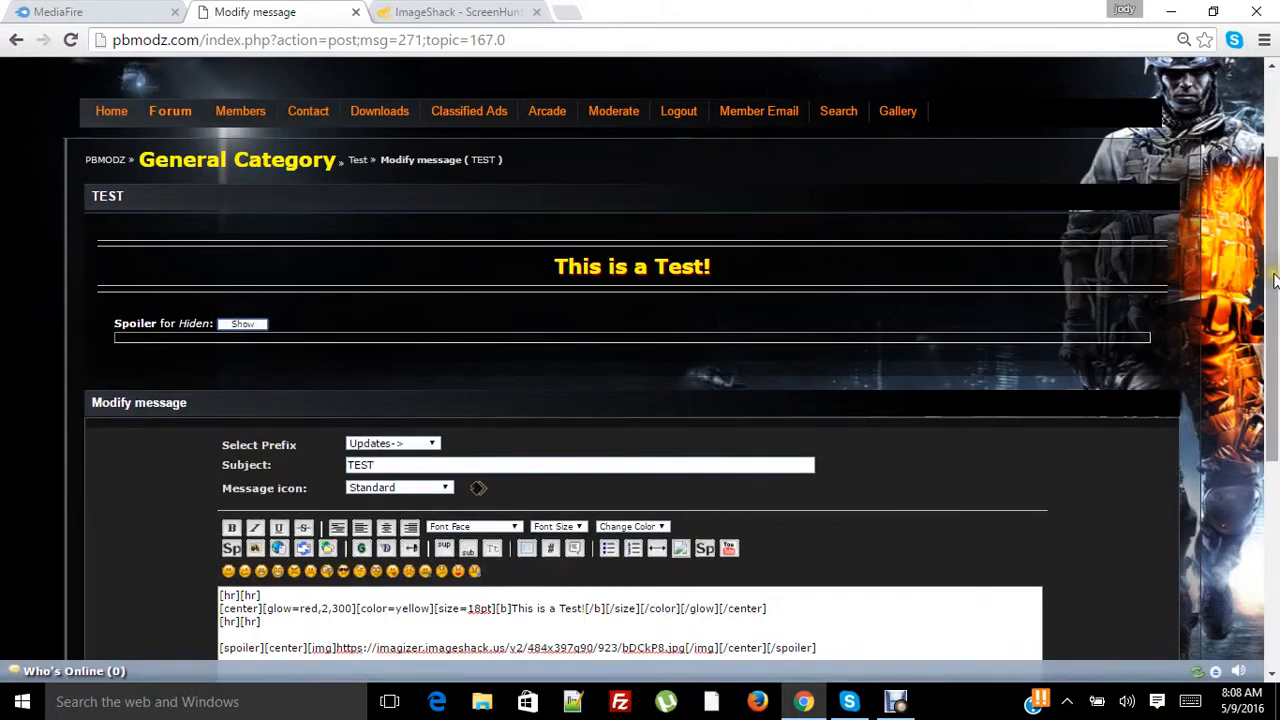
{"action": "scroll", "scroll_direction": "down", "scroll_amount": 3}
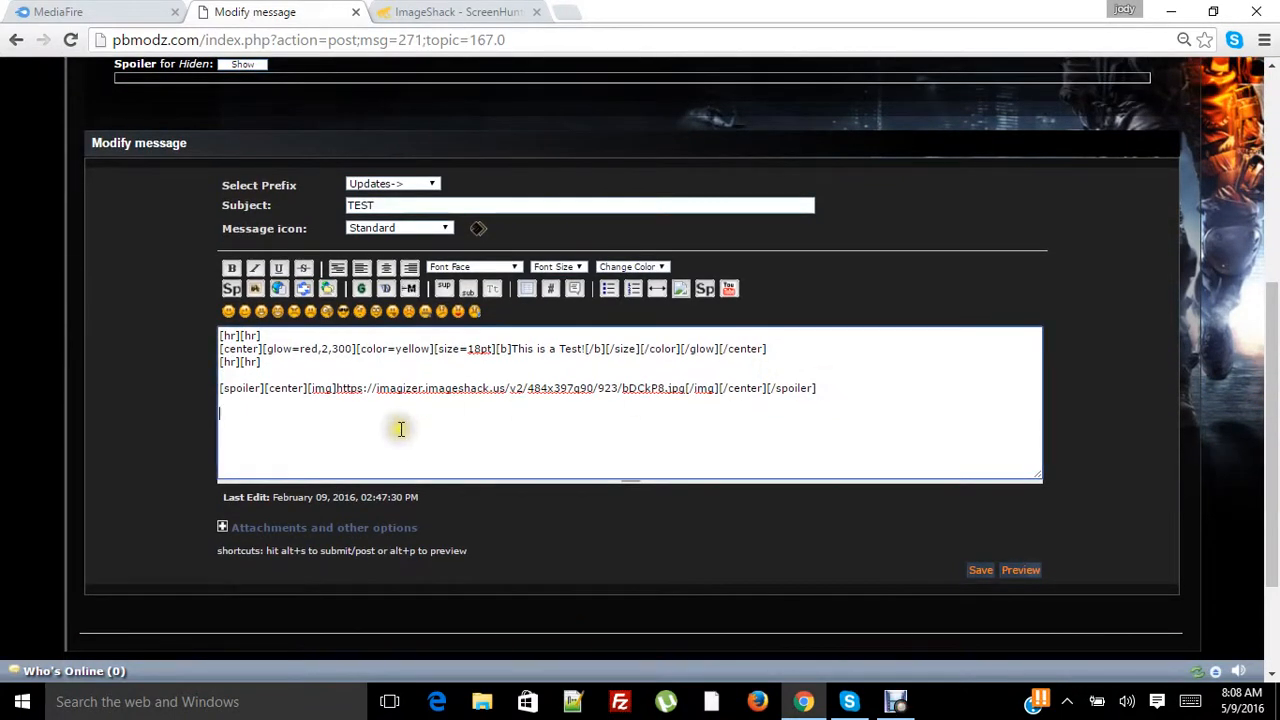
{"action": "mouse_move", "coordinate": [310, 458]}
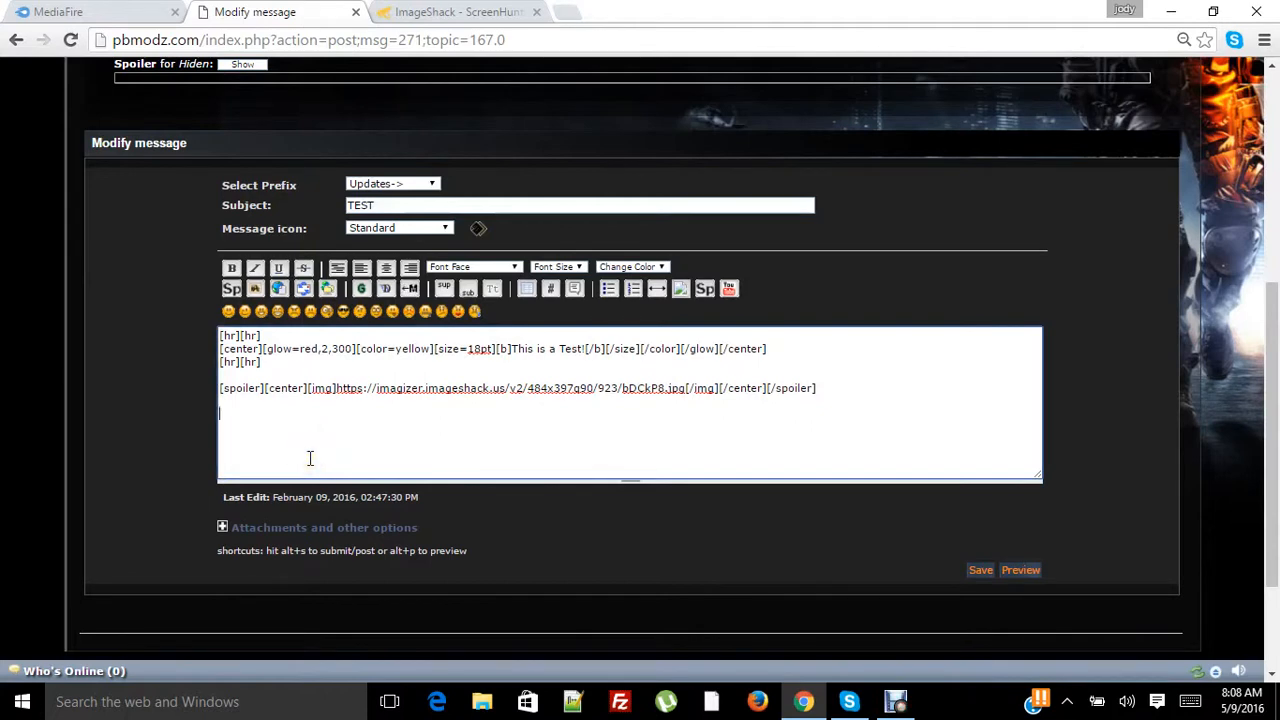
- Type 'Download Here' below the spoiler and select the word Download
{"action": "type", "text": "Dow"}
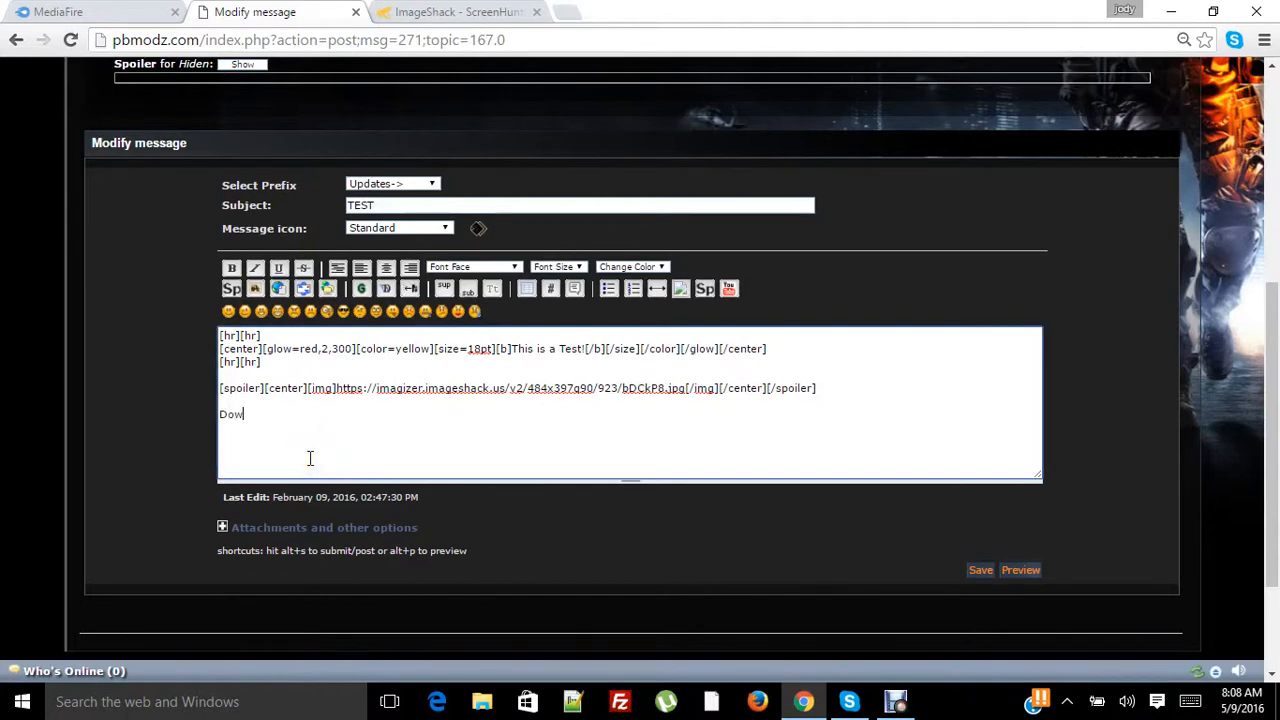
{"action": "type", "text": "nload"}
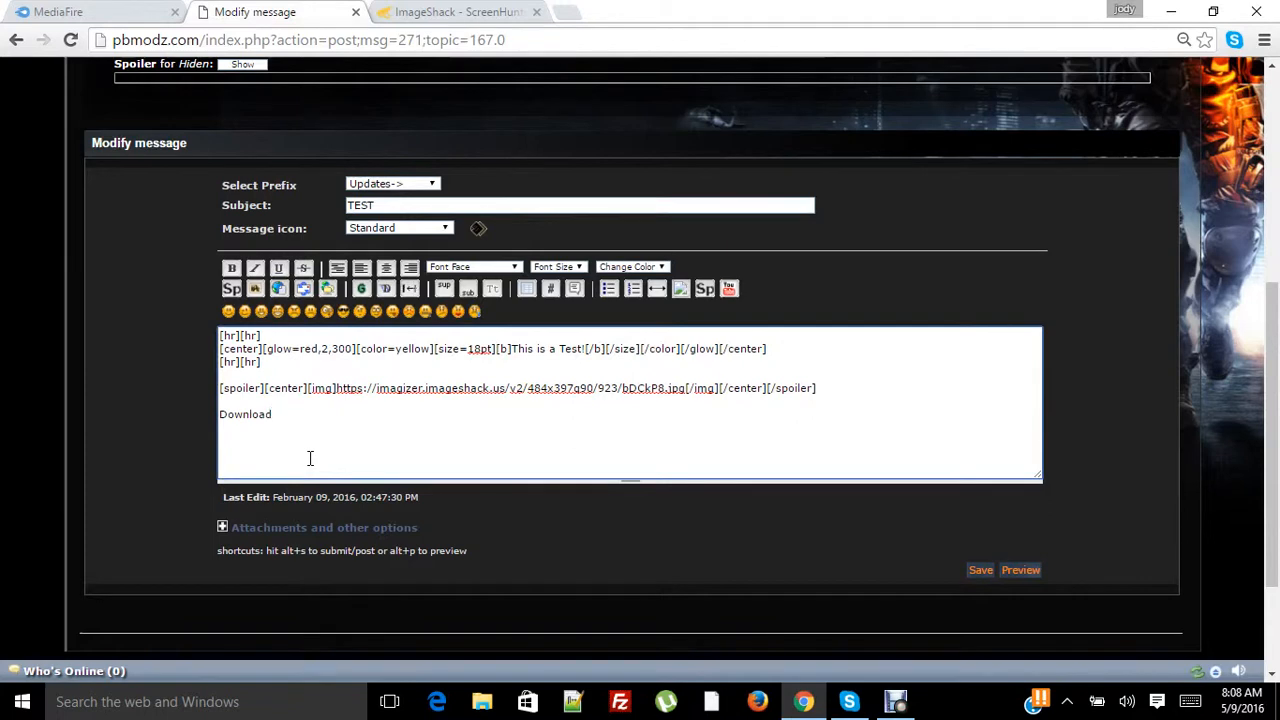
{"action": "type", "text": "He"}
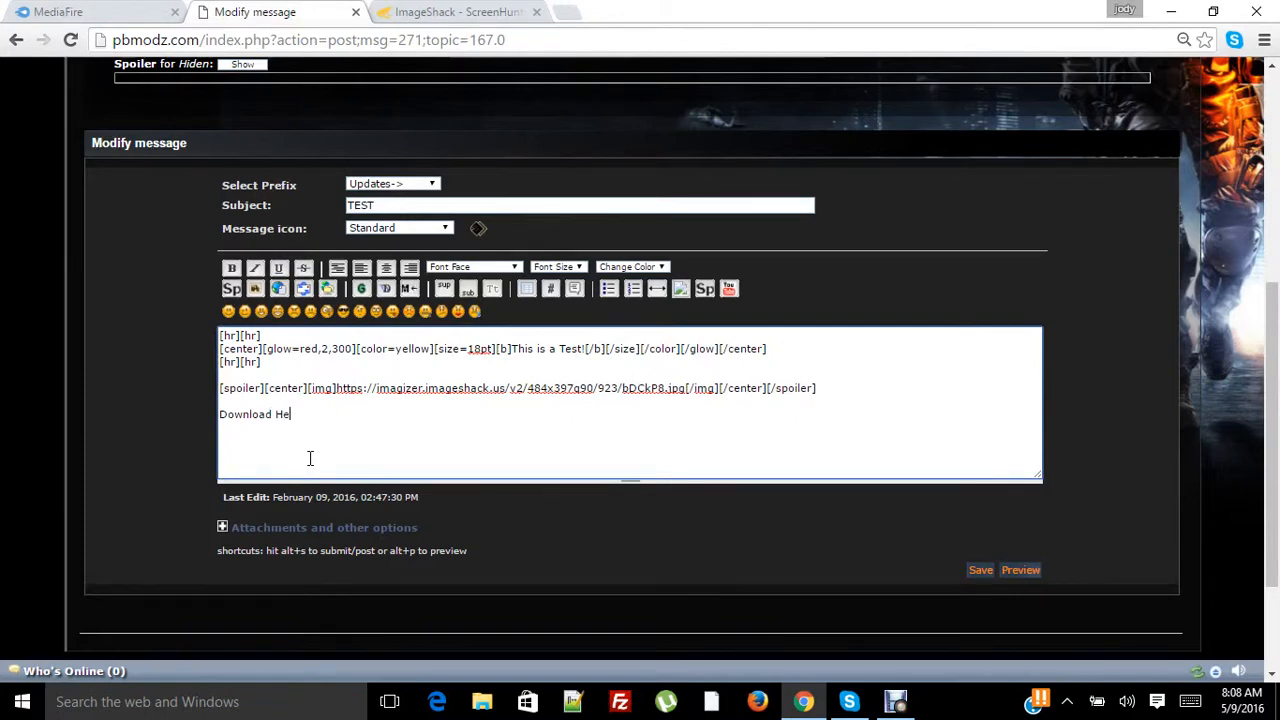
{"action": "type", "text": "re"}
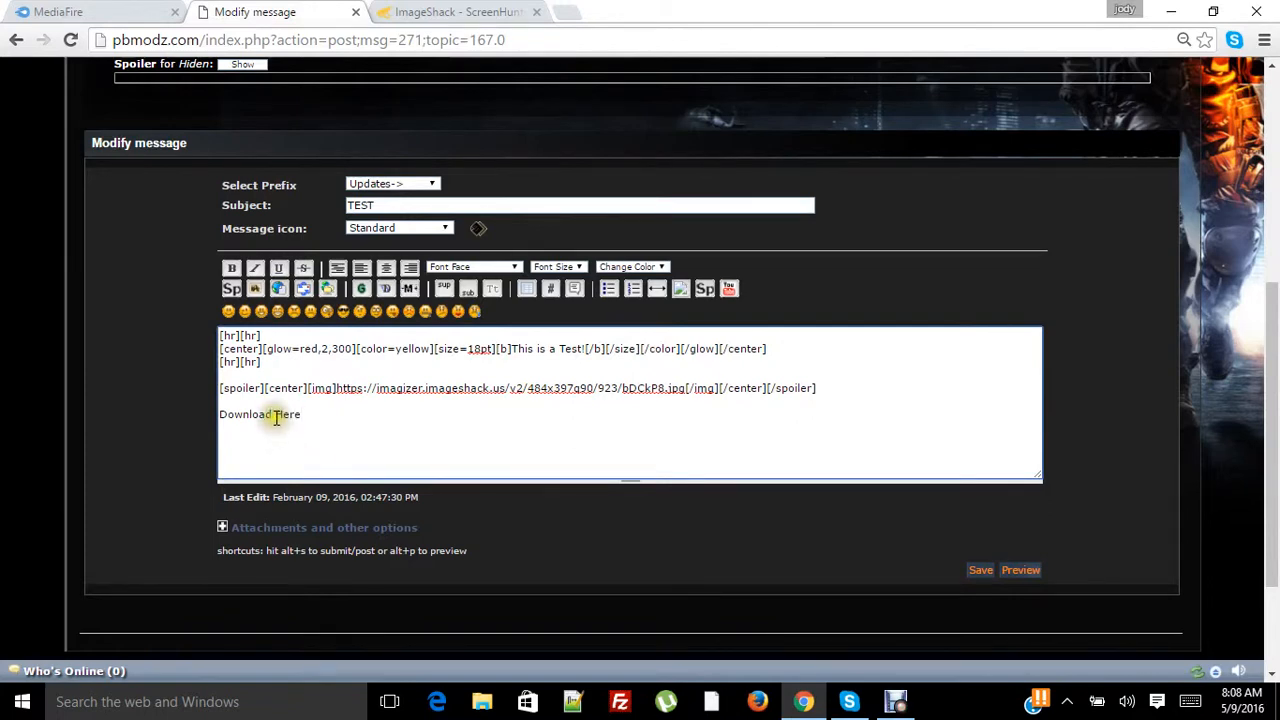
{"action": "double_click", "coordinate": [245, 414]}
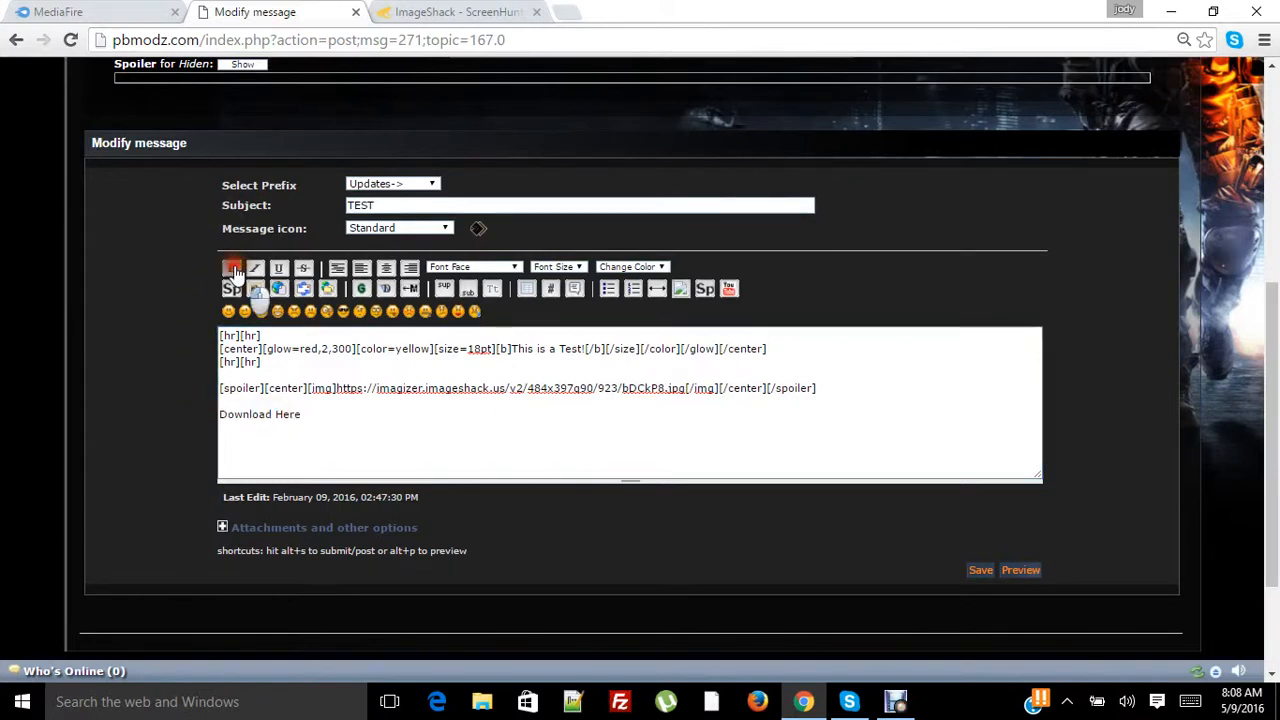
- Make 'Download' bold, 14pt and orange, then select the plain word 'Here'
{"action": "left_click", "coordinate": [557, 266]}
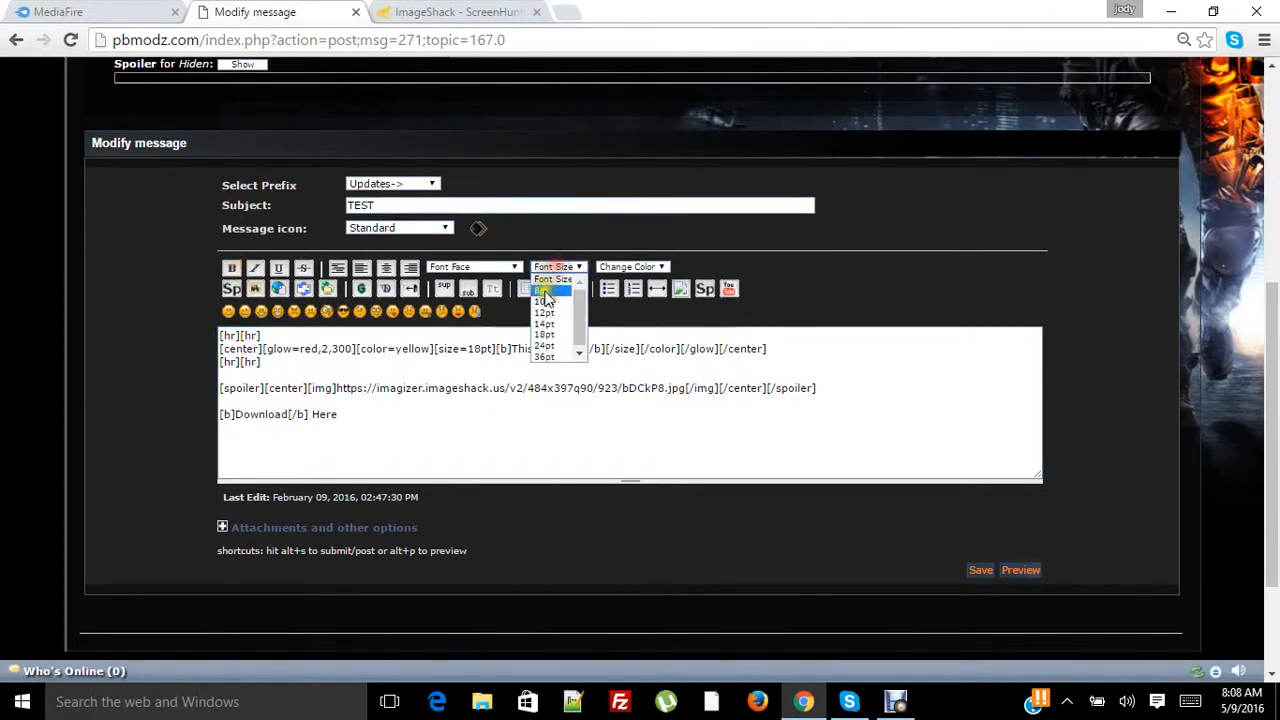
{"action": "left_click", "coordinate": [544, 323]}
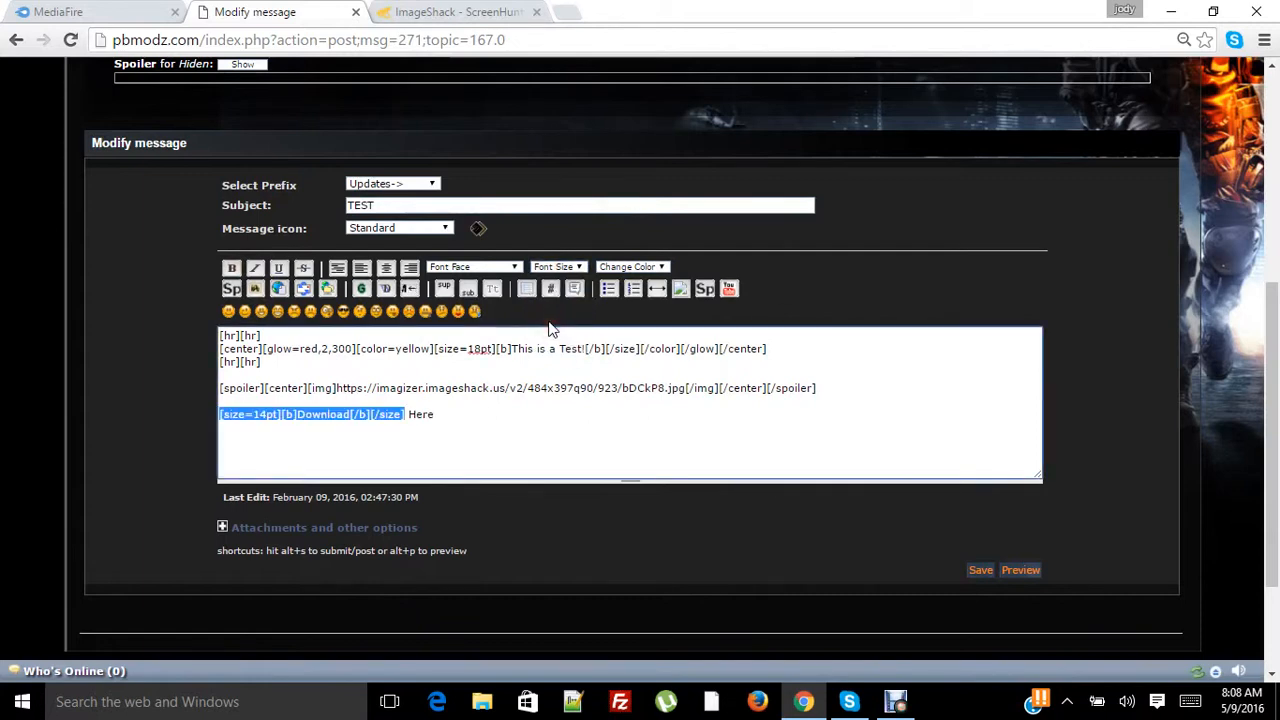
{"action": "mouse_move", "coordinate": [631, 266]}
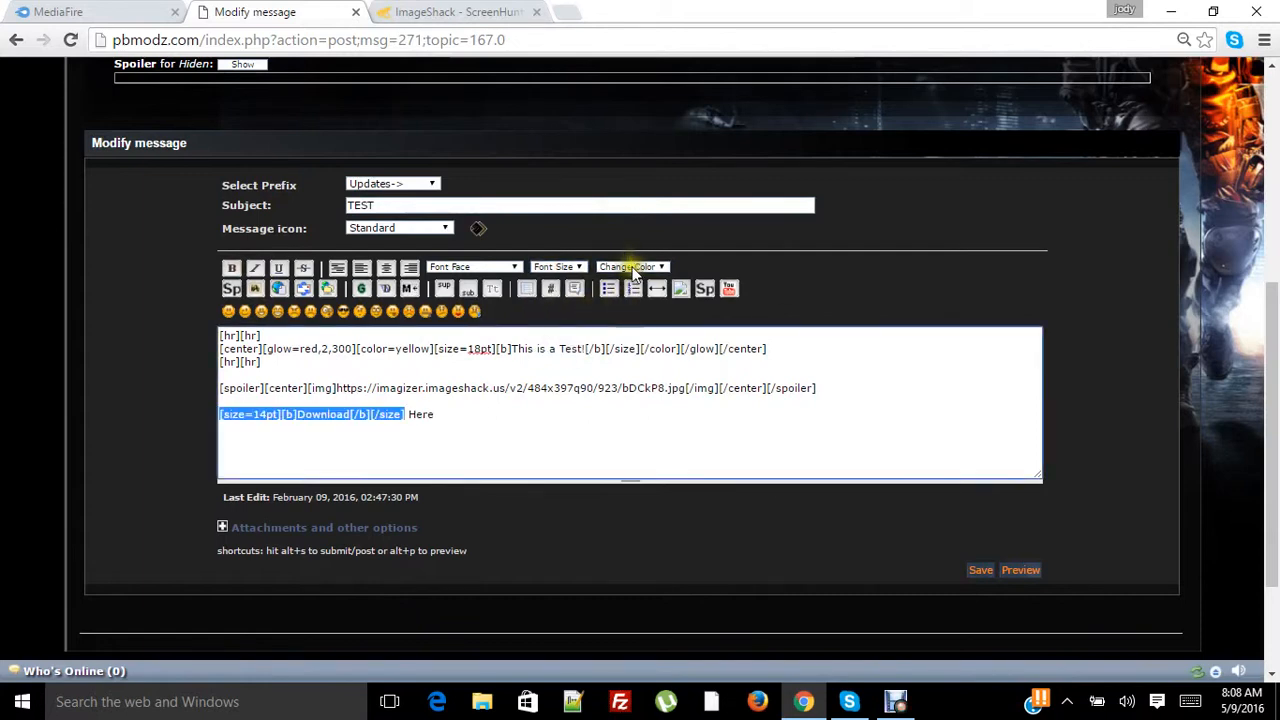
{"action": "left_click", "coordinate": [630, 266]}
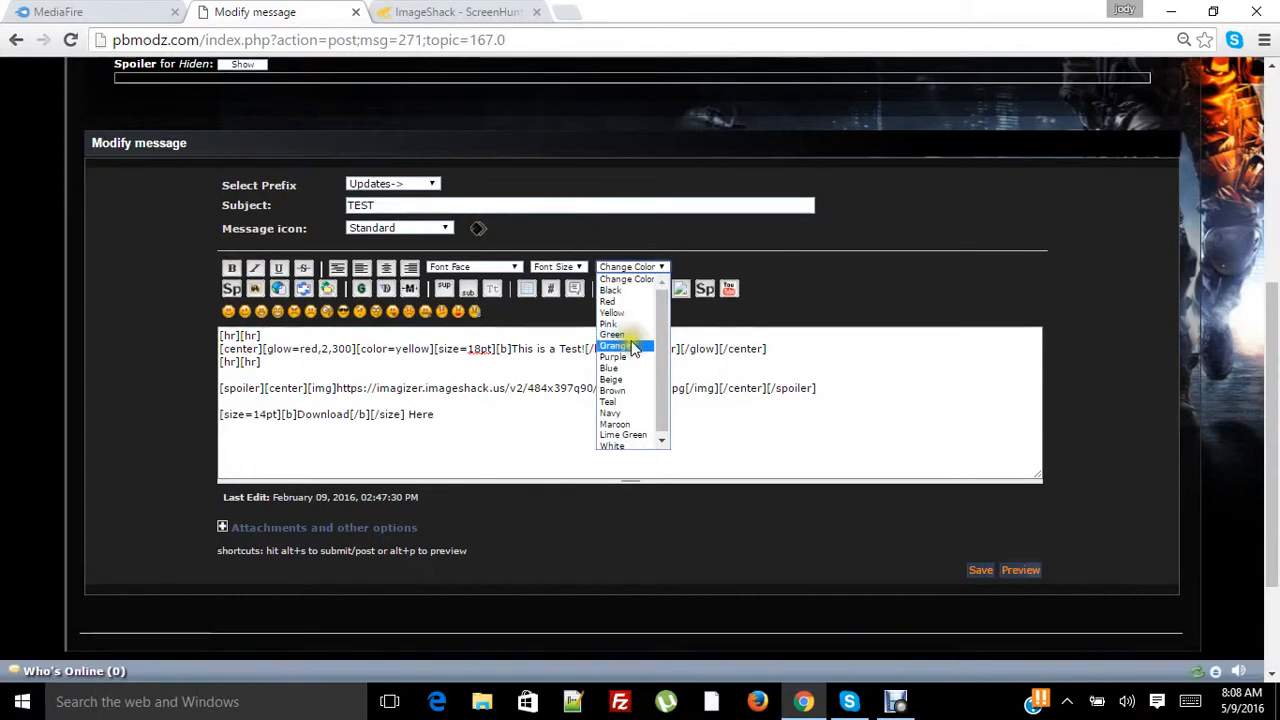
{"action": "left_click", "coordinate": [615, 345]}
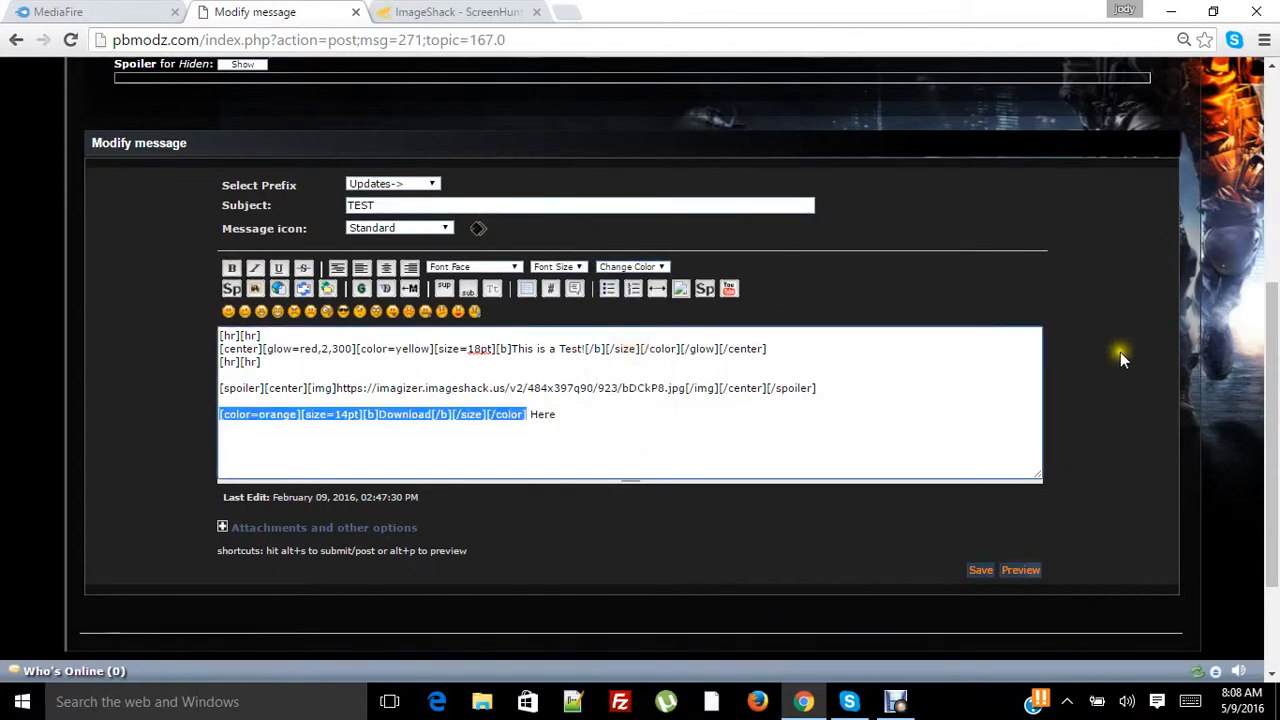
{"action": "mouse_move", "coordinate": [565, 410]}
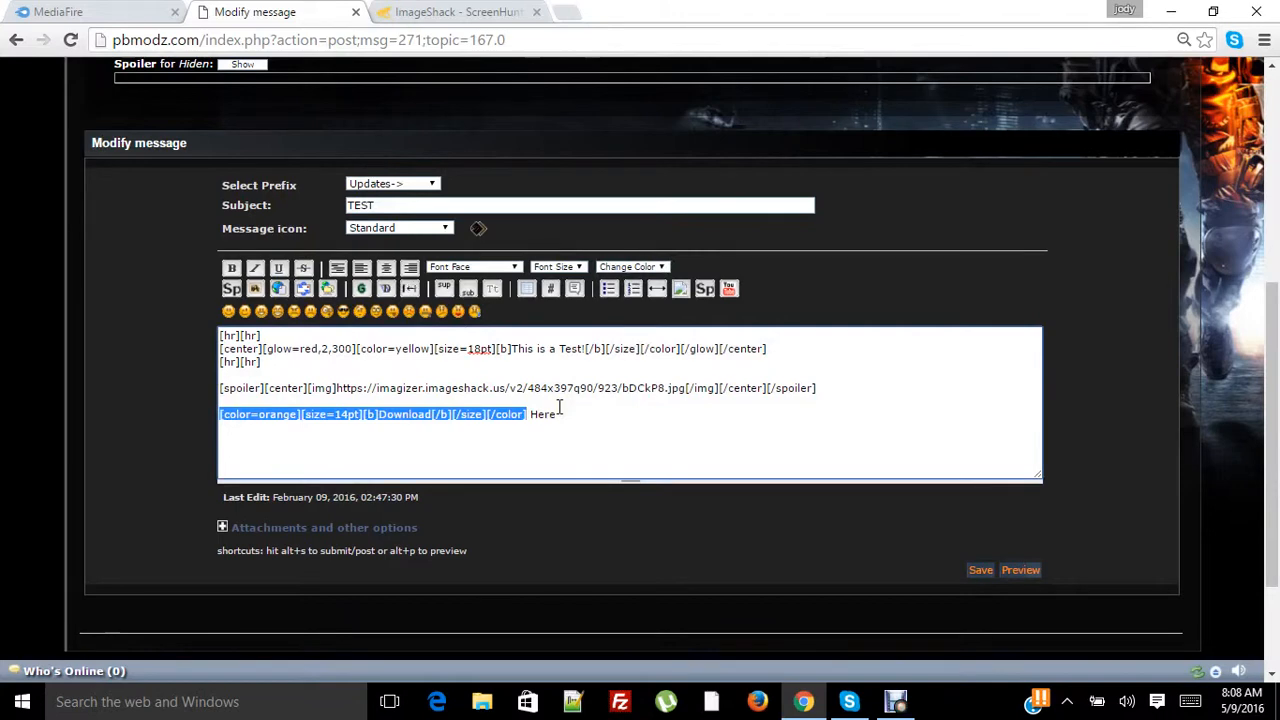
{"action": "left_click", "coordinate": [558, 414]}
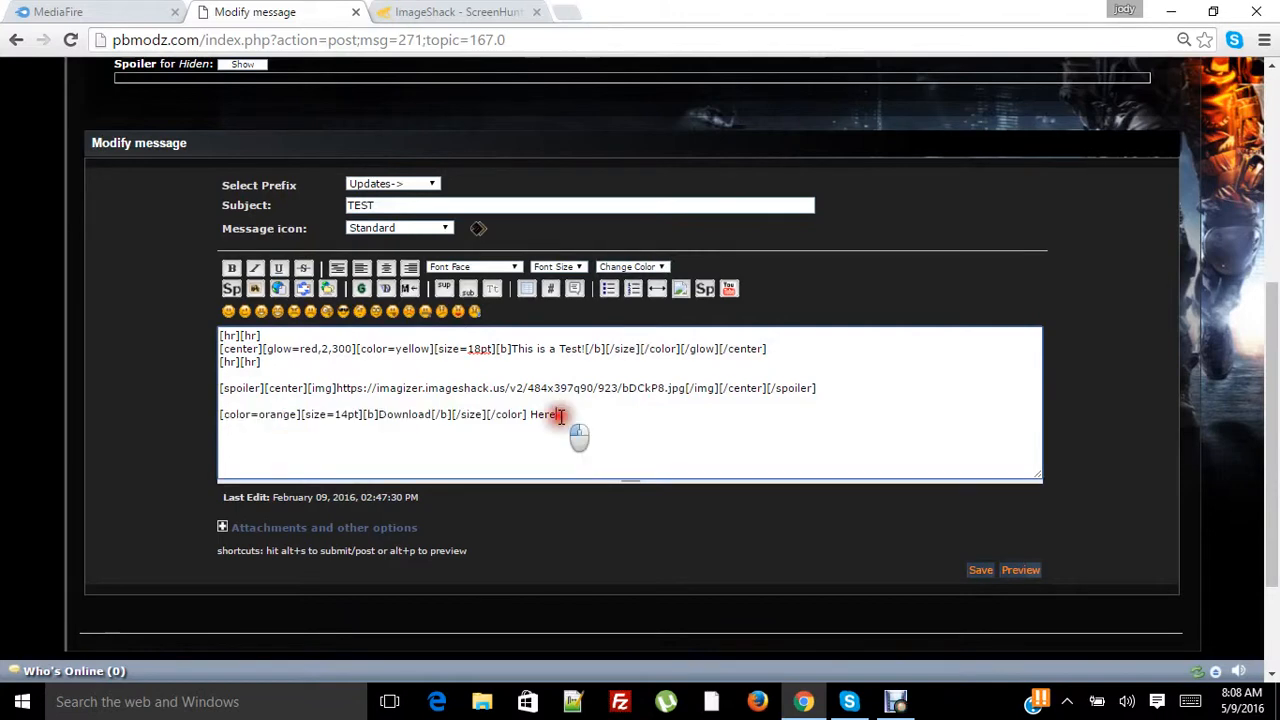
{"action": "double_click", "coordinate": [544, 414]}
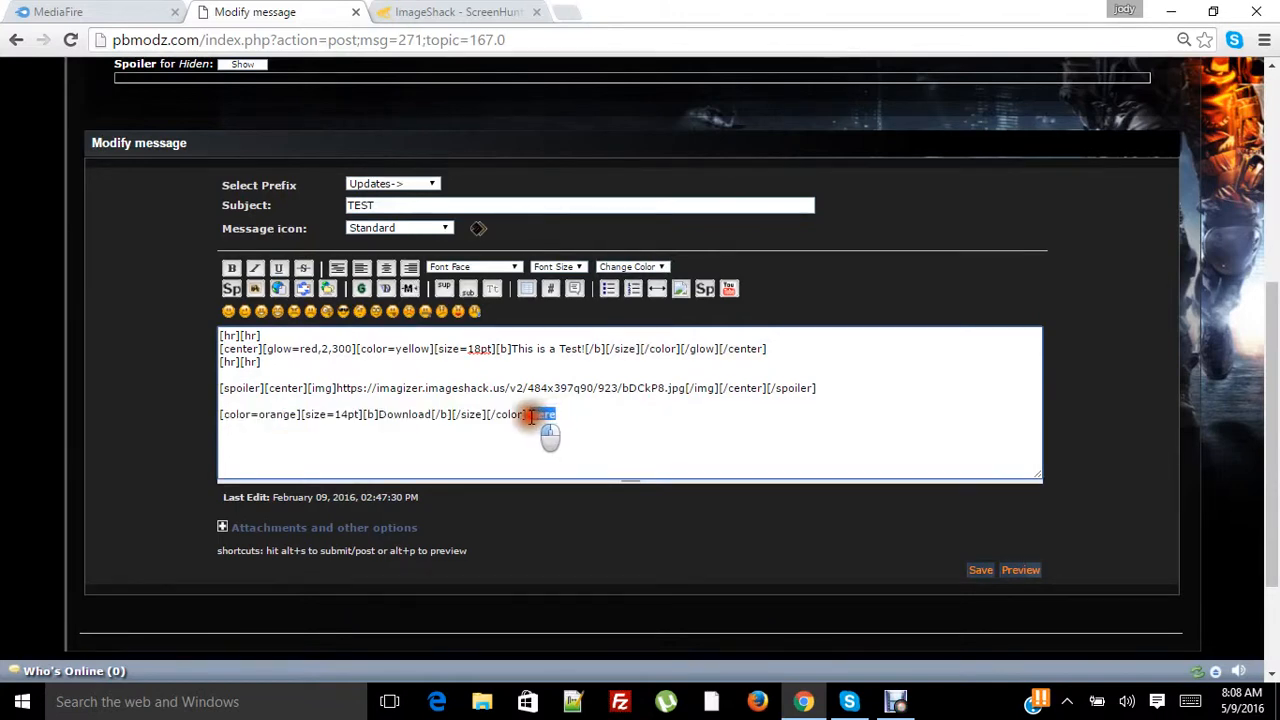
{"action": "double_click", "coordinate": [543, 414]}
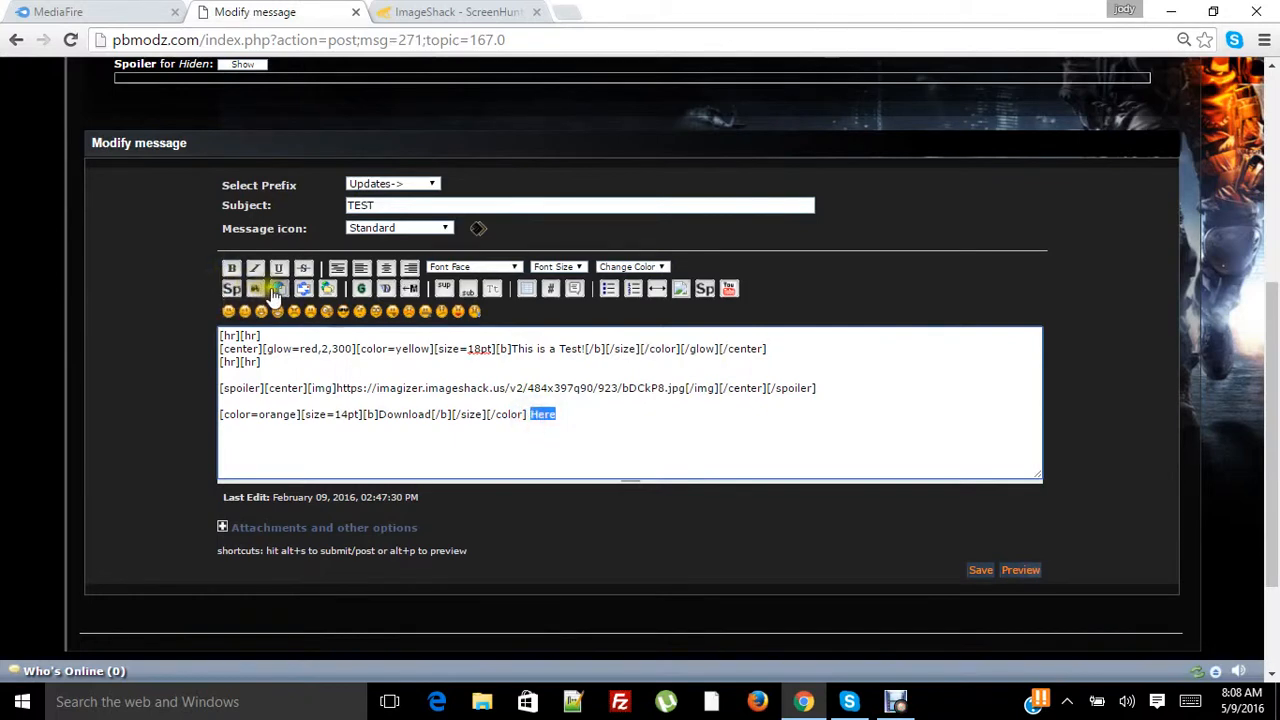
{"action": "mouse_move", "coordinate": [279, 289]}
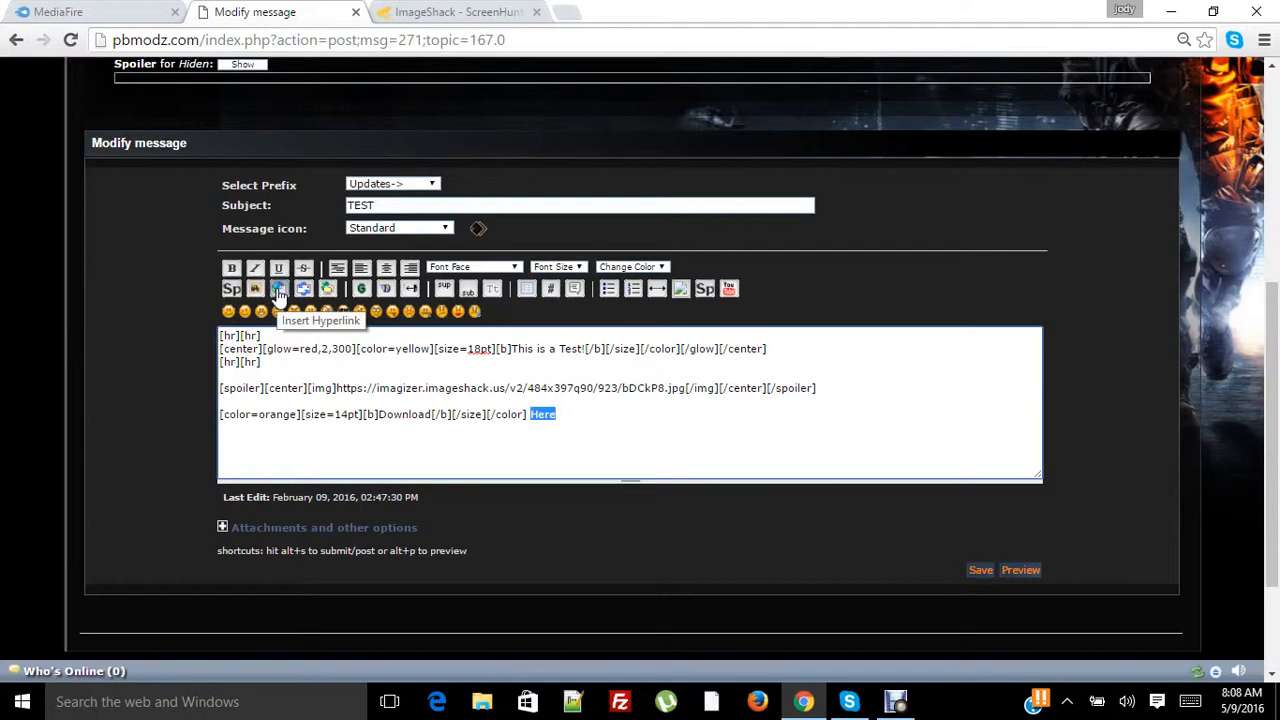
{"action": "mouse_move", "coordinate": [255, 288]}
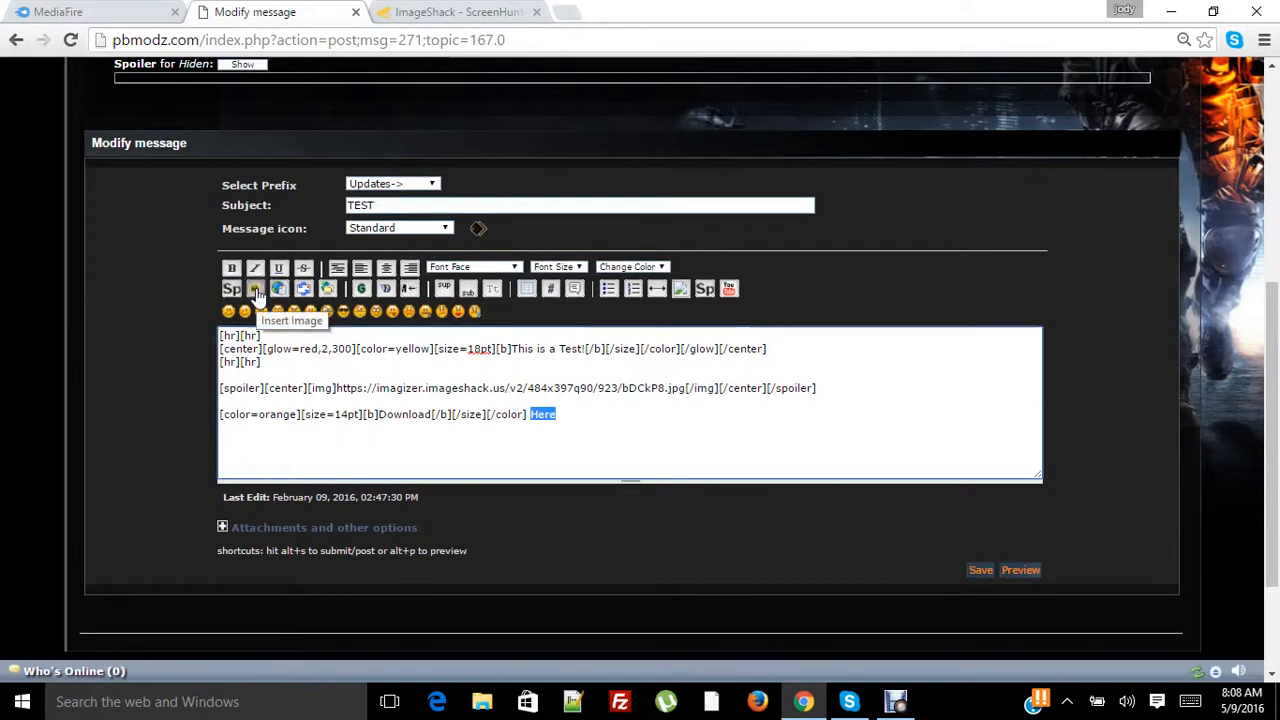
{"action": "mouse_move", "coordinate": [279, 288]}
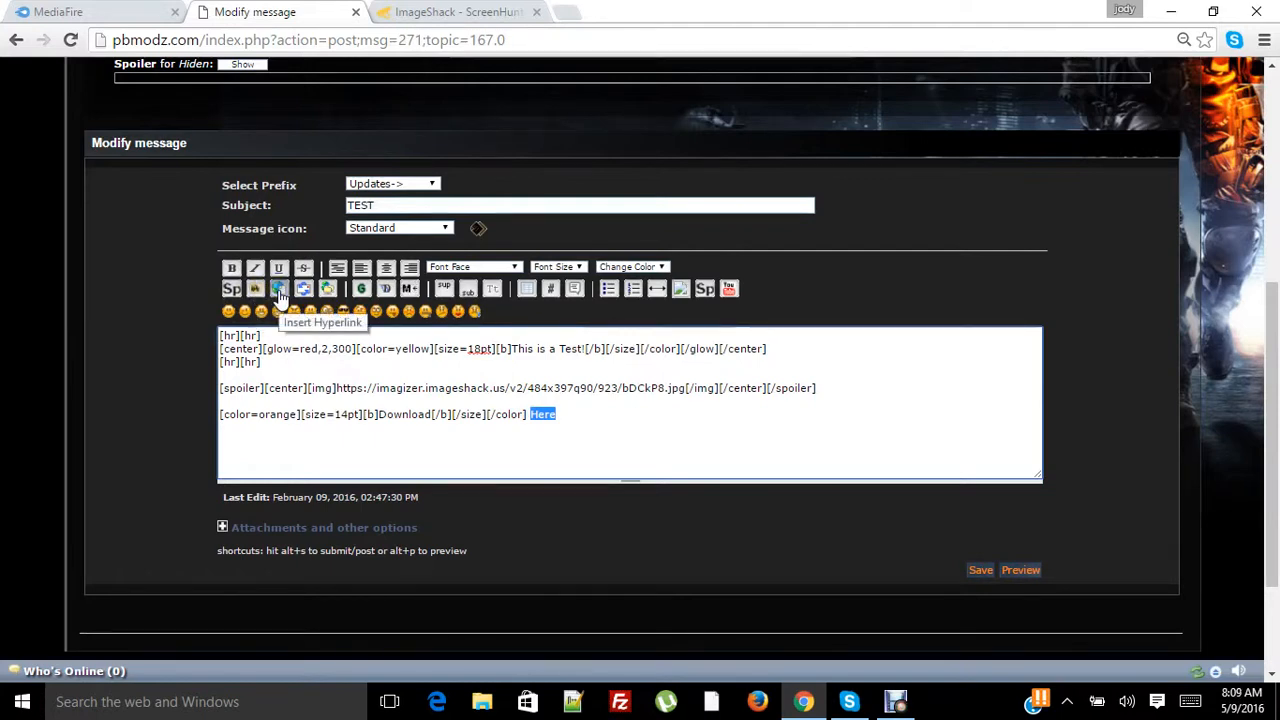
- Wrap 'Here' in hyperlink tags and switch over to the MediaFire page
{"action": "left_click", "coordinate": [279, 288]}
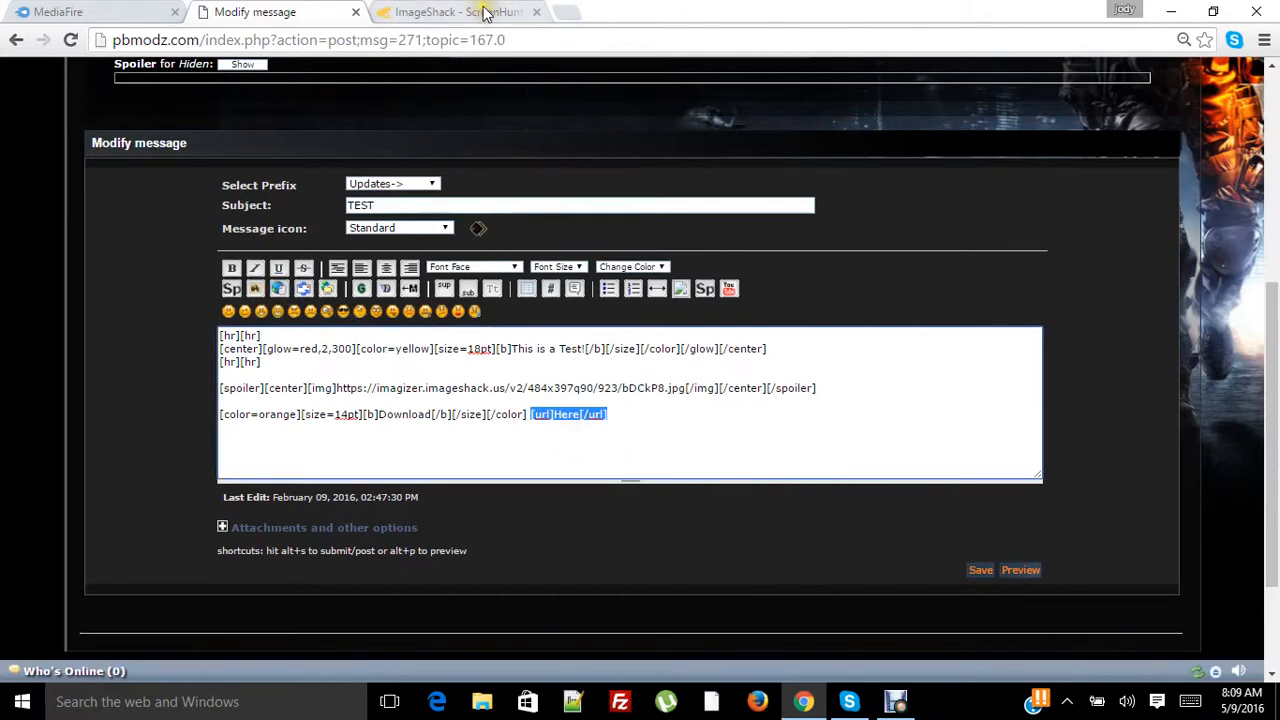
{"action": "mouse_move", "coordinate": [135, 20]}
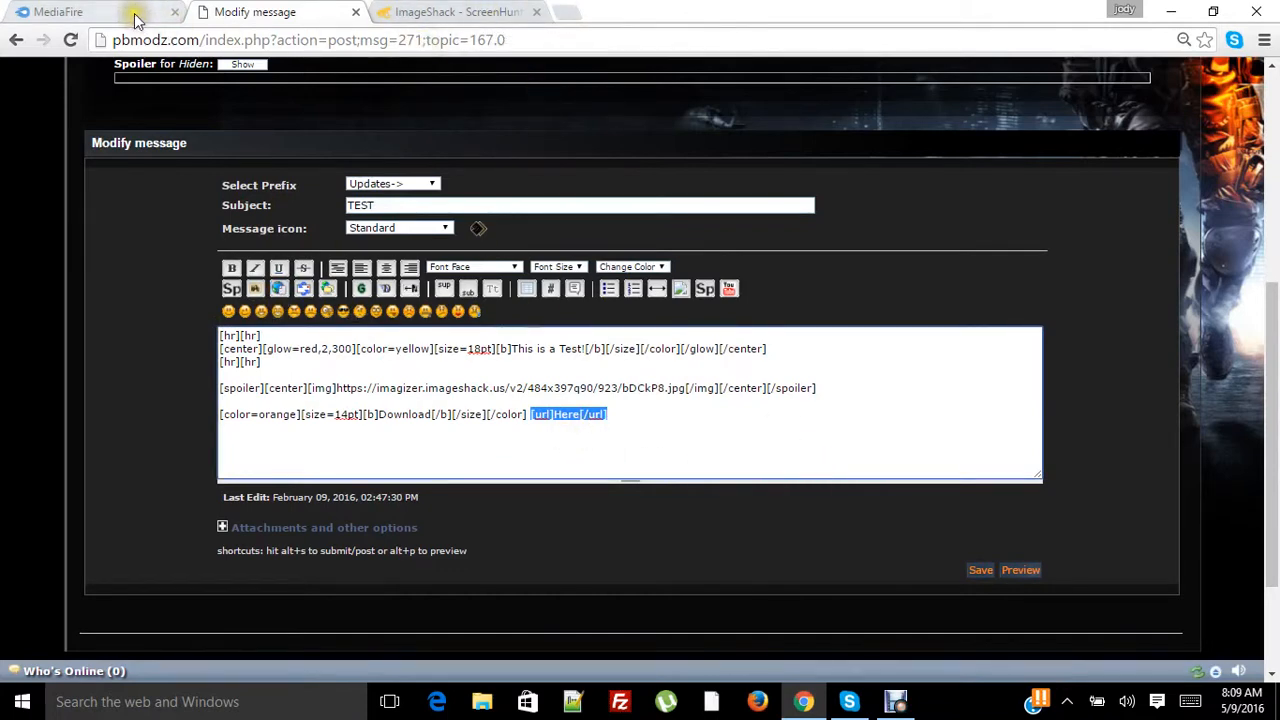
{"action": "left_click", "coordinate": [58, 12]}
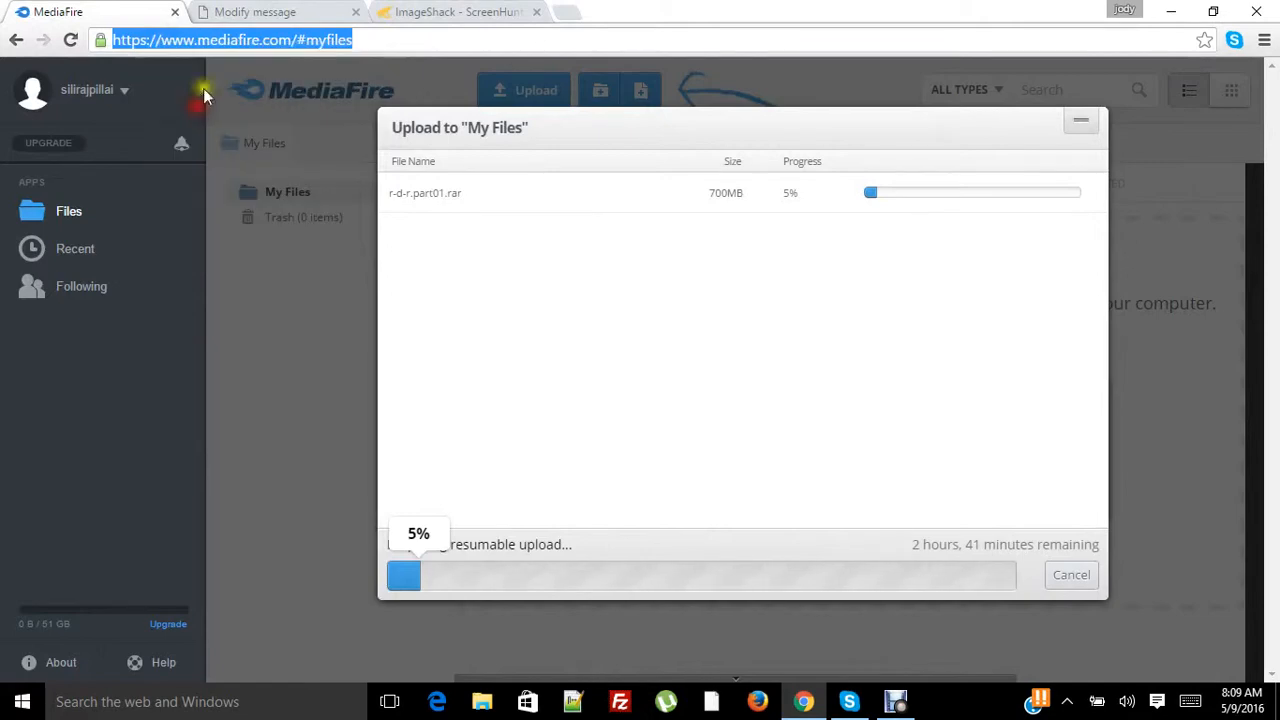
- Return to the forum's Modify message tab with the MediaFire link copied
{"action": "left_click", "coordinate": [254, 11]}
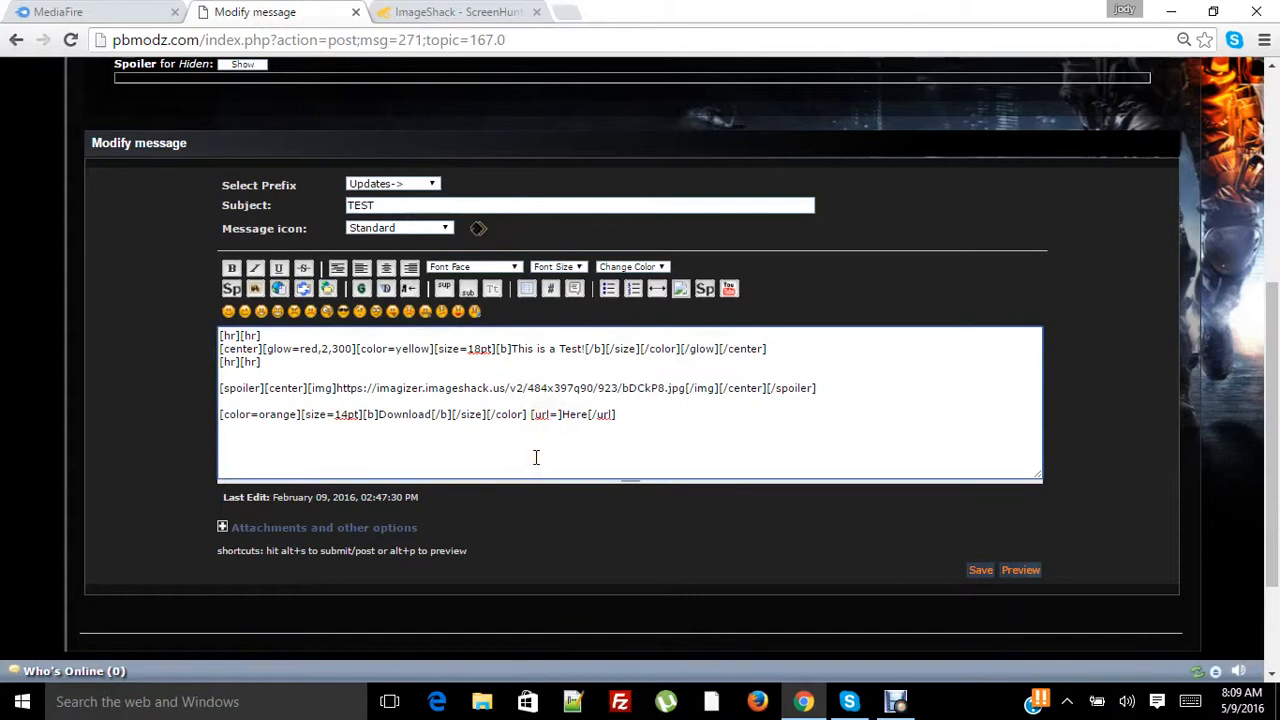
{"action": "left_click", "coordinate": [556, 414]}
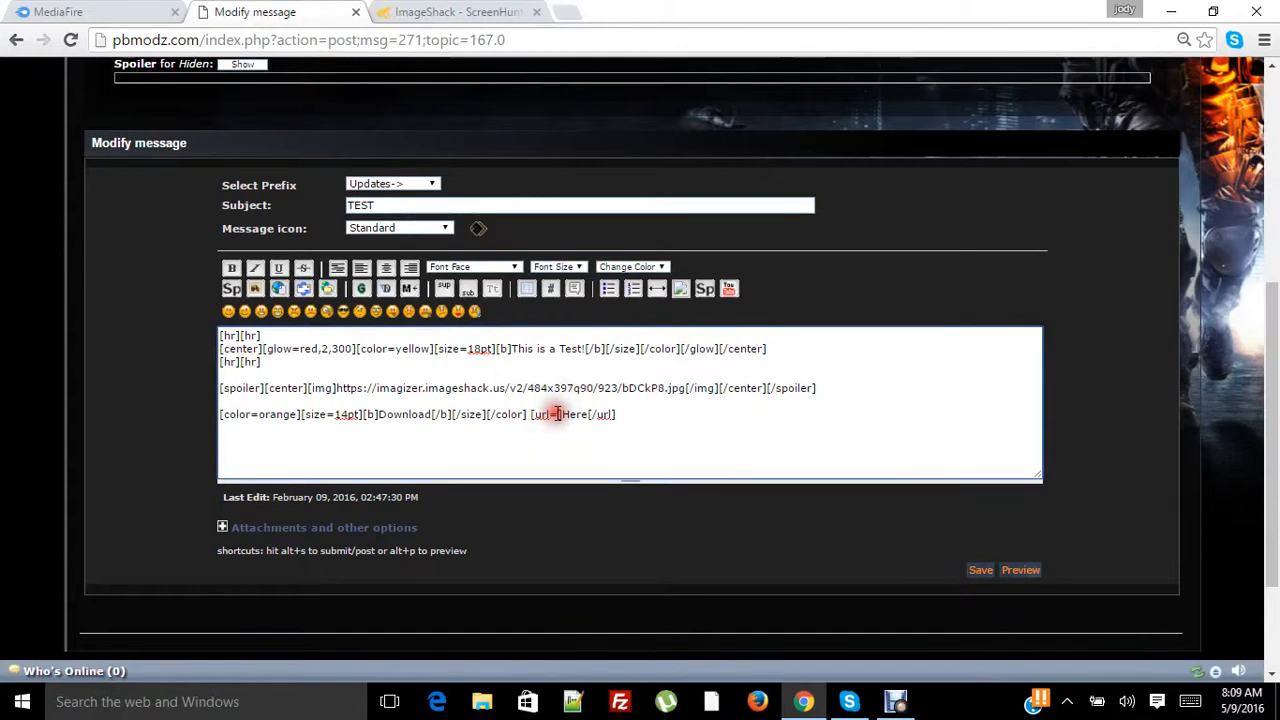
{"action": "right_click", "coordinate": [555, 414]}
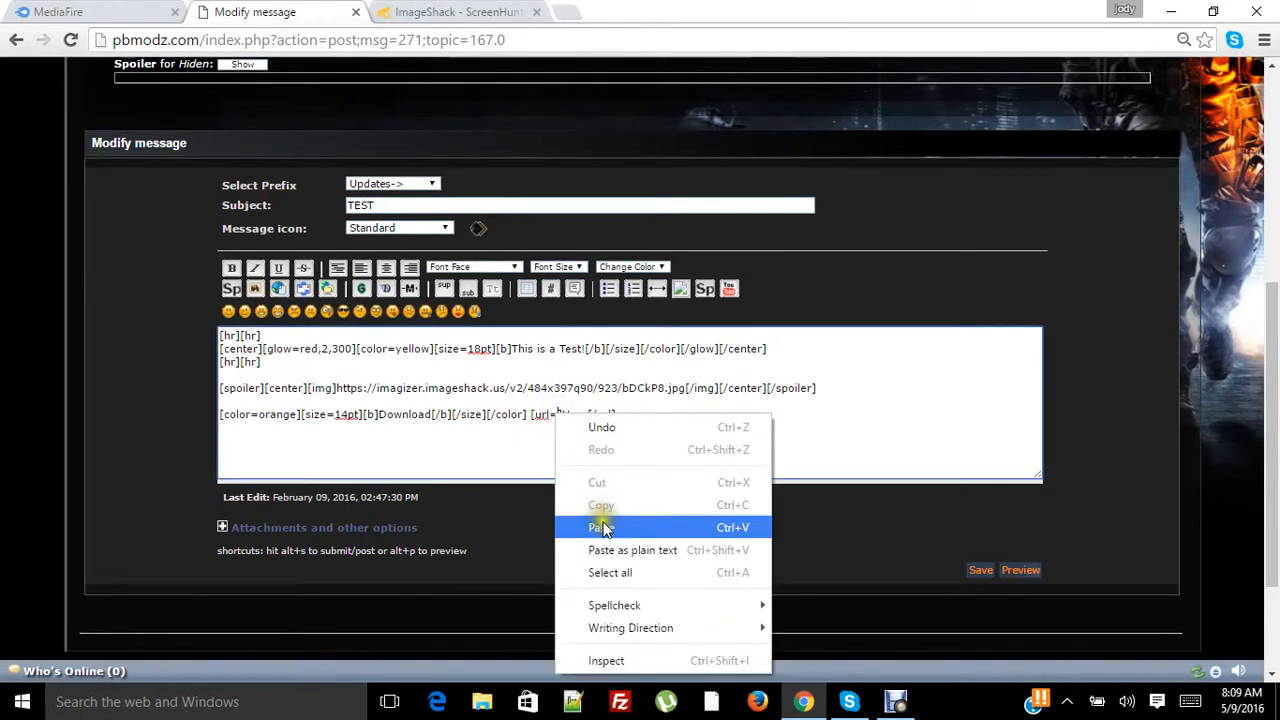
{"action": "left_click", "coordinate": [601, 527]}
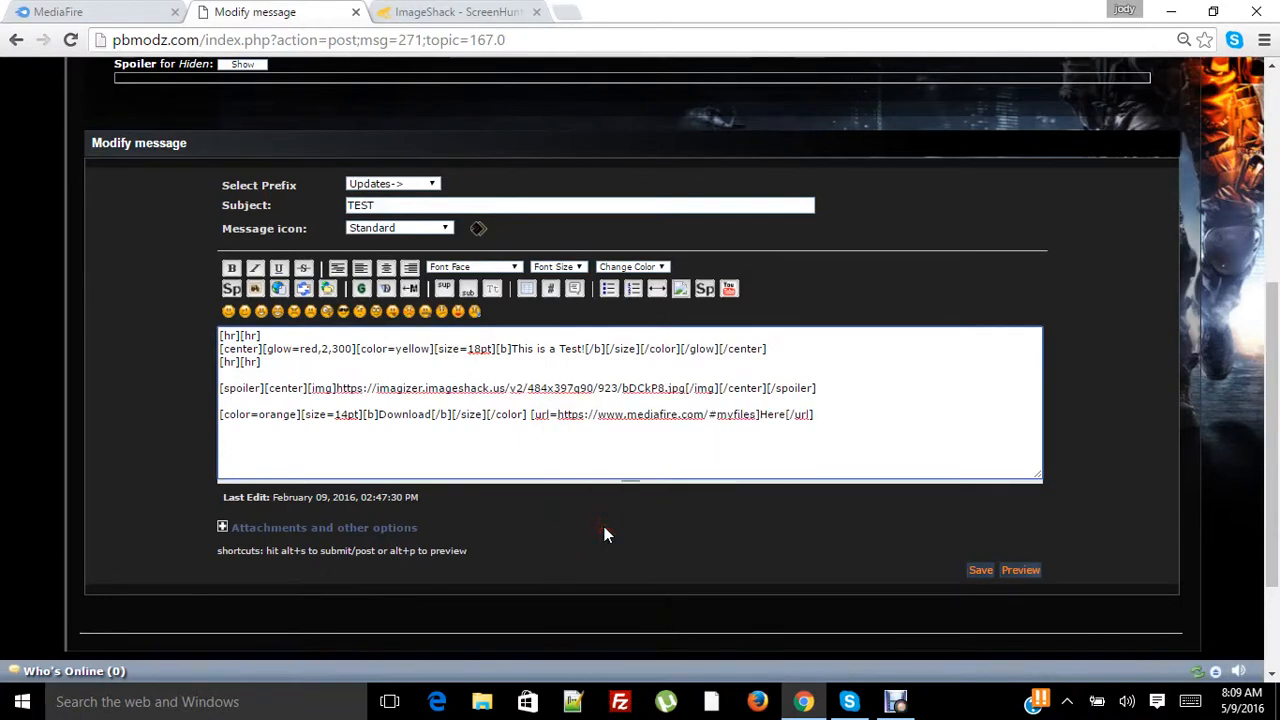
{"action": "mouse_move", "coordinate": [1020, 570]}
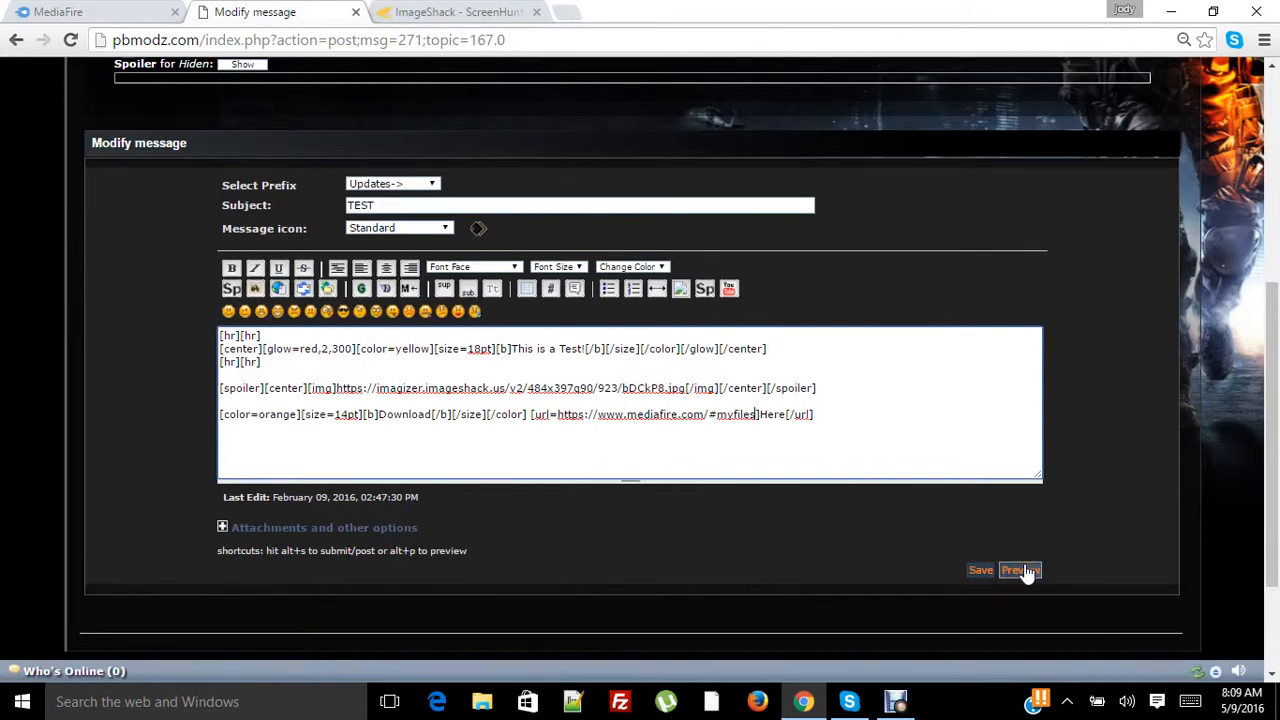
- Scroll through the preview to check the orange Download and linked Here
{"action": "scroll", "scroll_direction": "down", "scroll_amount": 3}
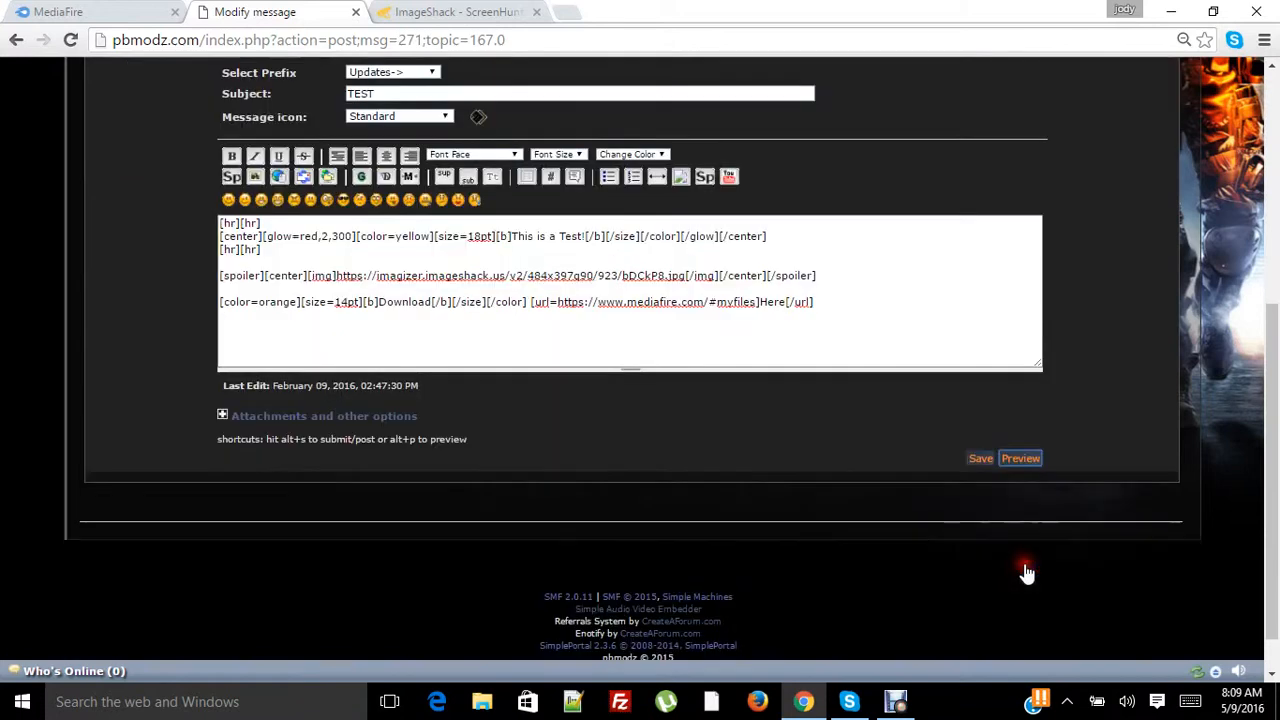
{"action": "scroll", "scroll_direction": "up", "scroll_amount": 3}
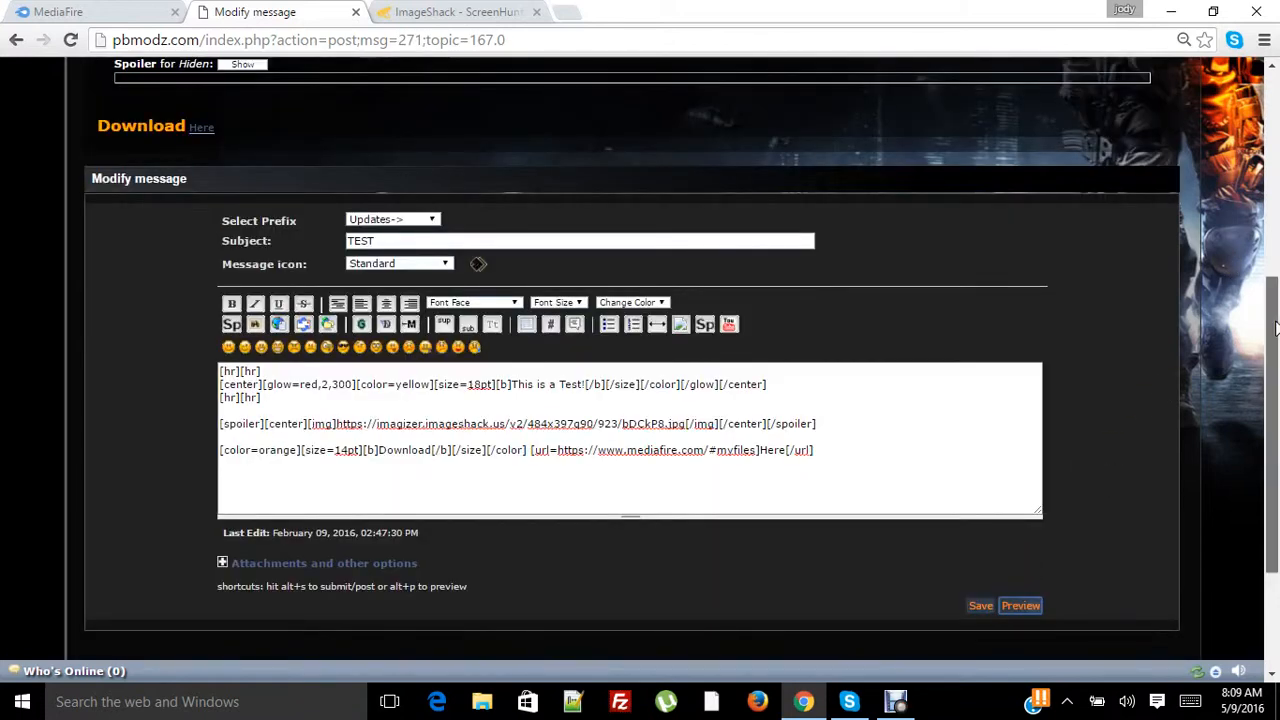
{"action": "scroll", "scroll_direction": "up", "scroll_amount": 3}
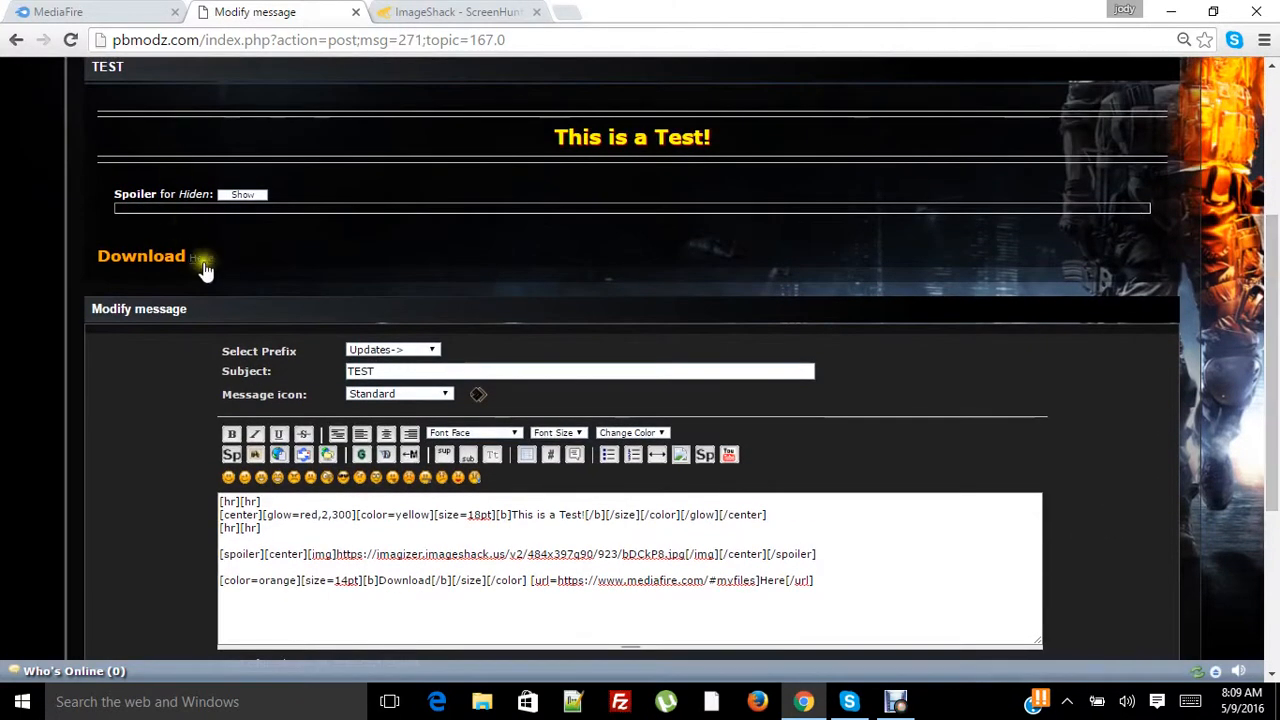
{"action": "mouse_move", "coordinate": [205, 256]}
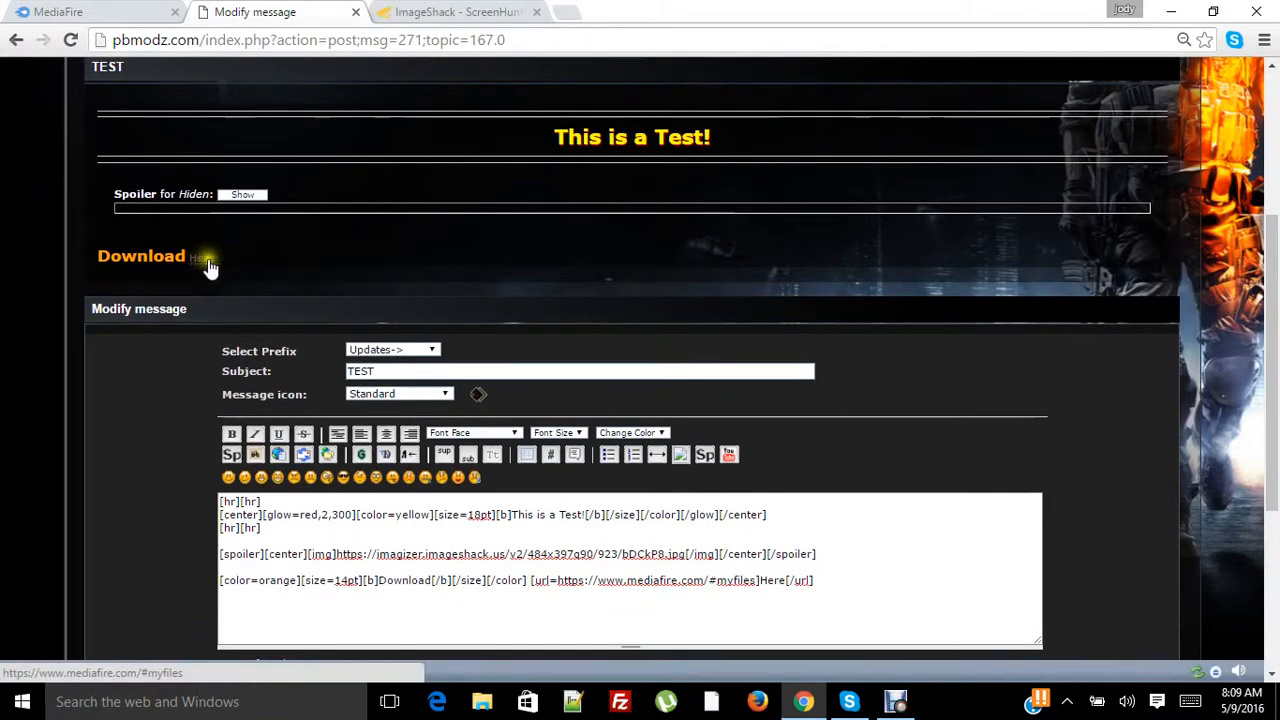
{"action": "mouse_move", "coordinate": [1180, 178]}
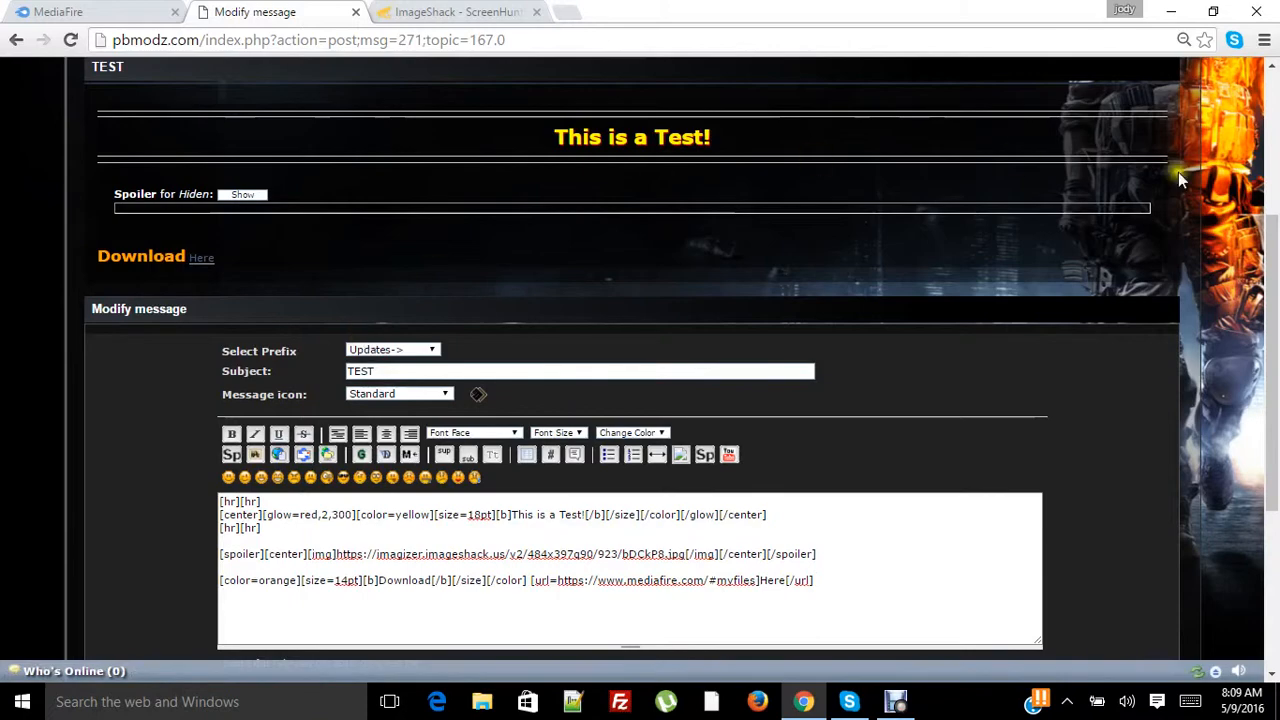
{"action": "scroll", "scroll_direction": "down", "scroll_amount": 3}
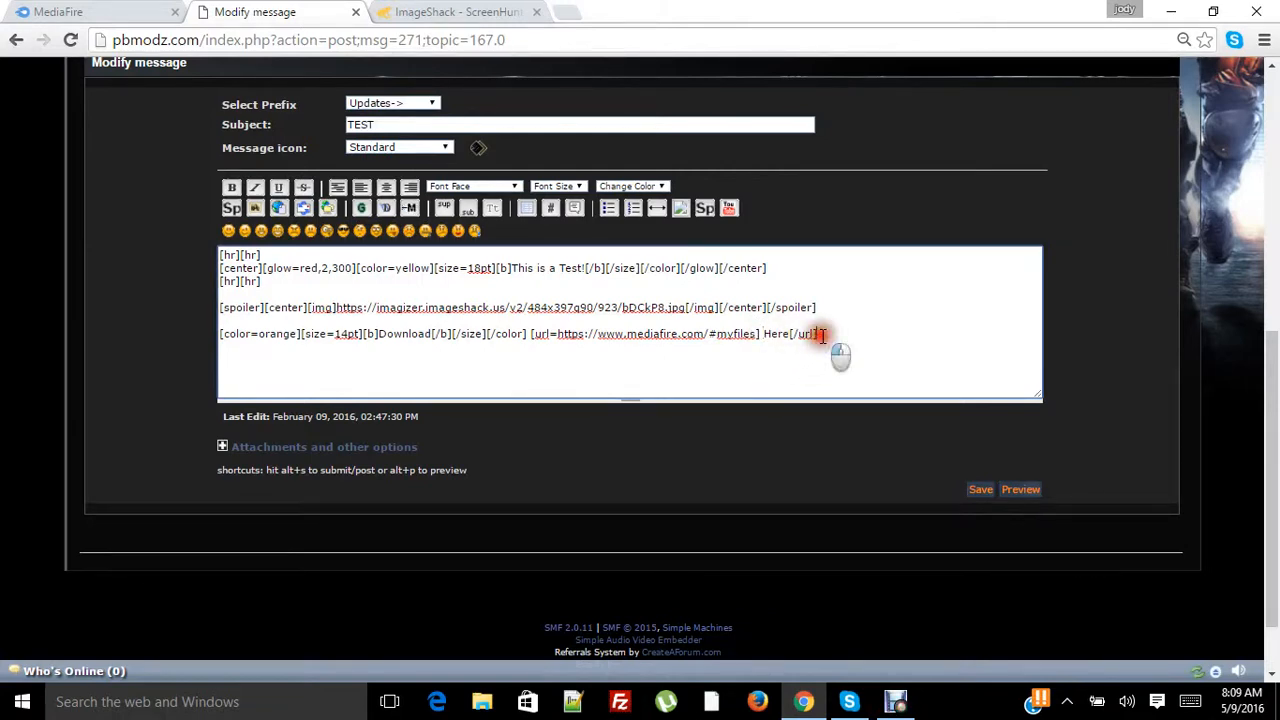
- Make the whole Here link markup bold and 14pt
{"action": "left_click_drag", "start_coordinate": [825, 333], "coordinate": [530, 333]}
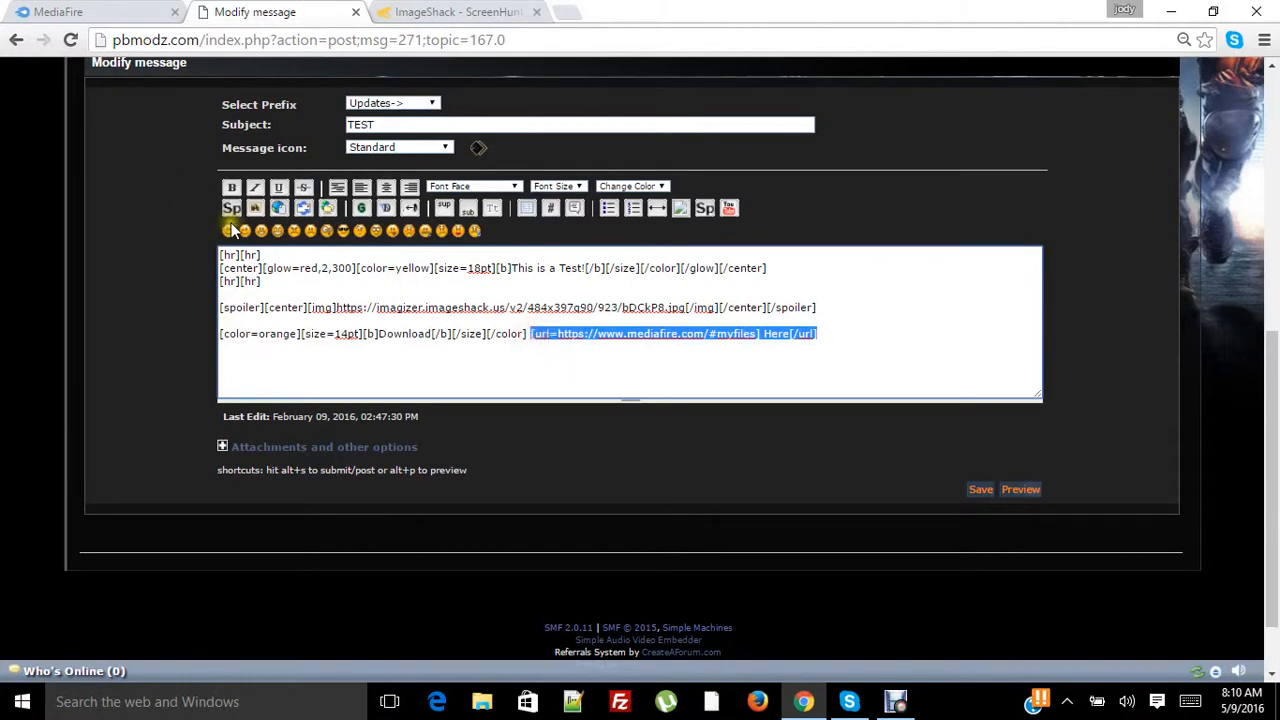
{"action": "left_click", "coordinate": [231, 187]}
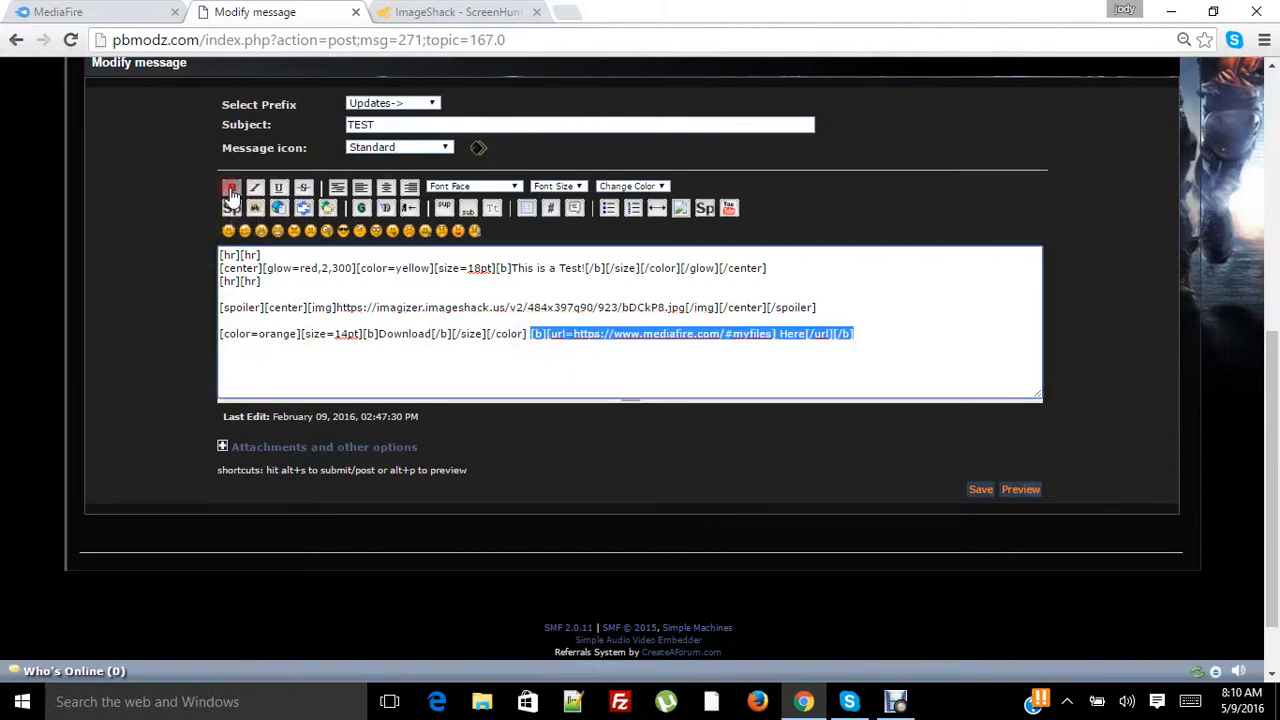
{"action": "left_click", "coordinate": [557, 186]}
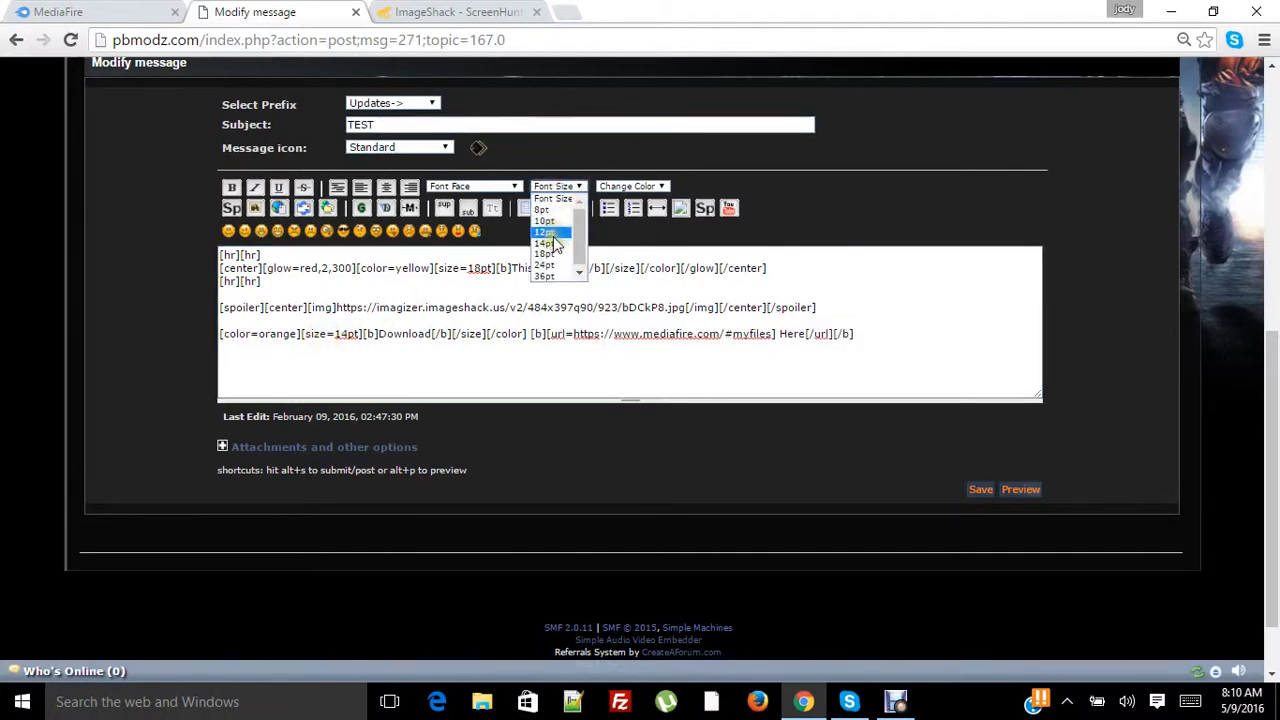
{"action": "left_click", "coordinate": [545, 243]}
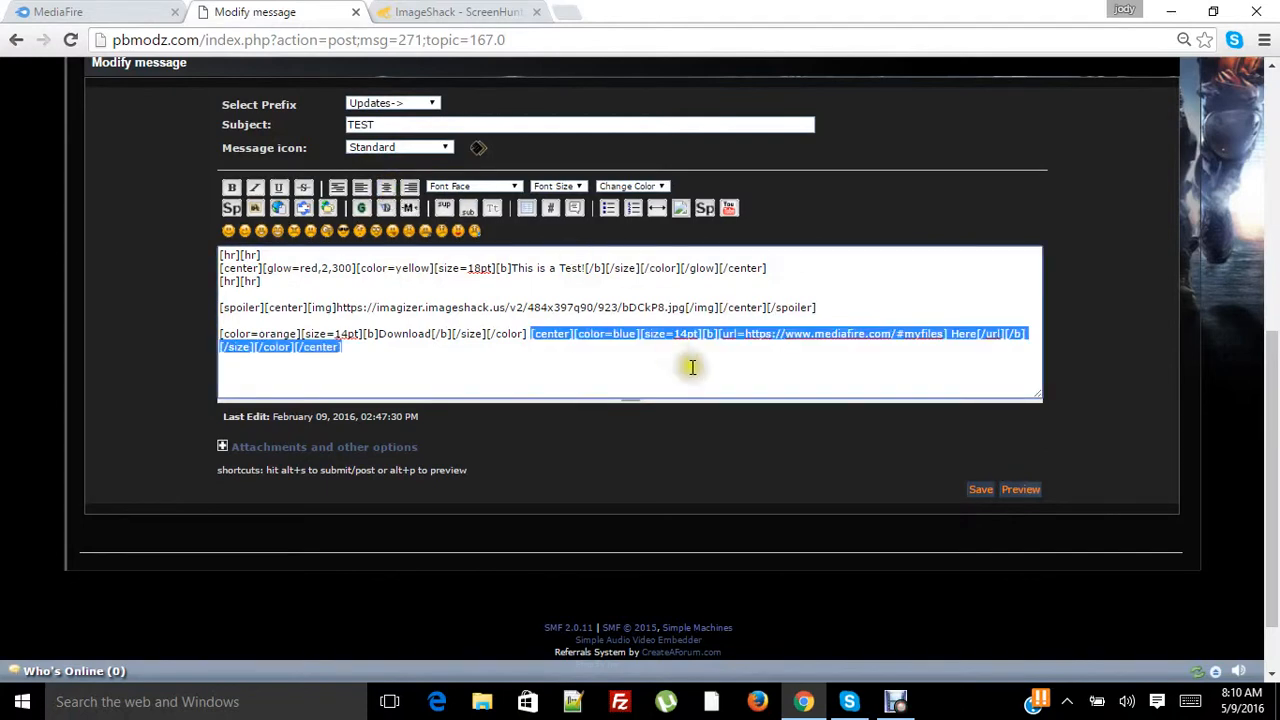
- Remove the separate center tags surrounding the Here link
{"action": "left_click", "coordinate": [348, 347]}
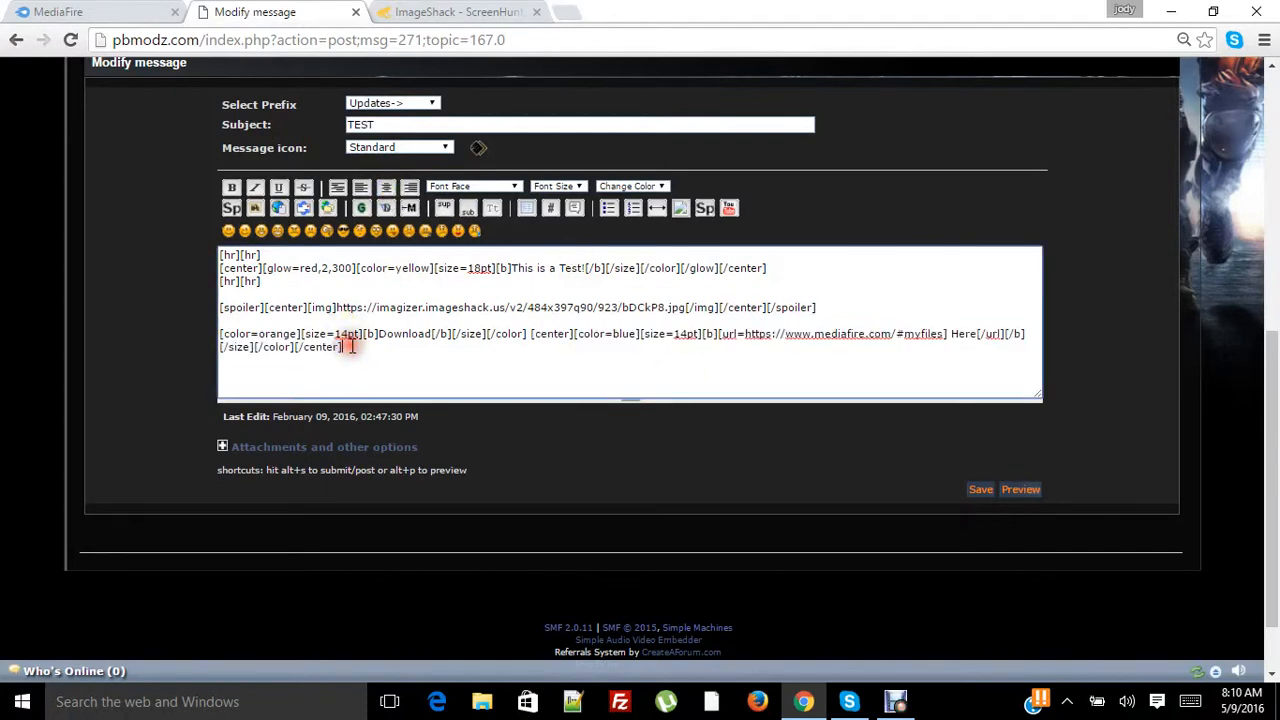
{"action": "double_click", "coordinate": [322, 347]}
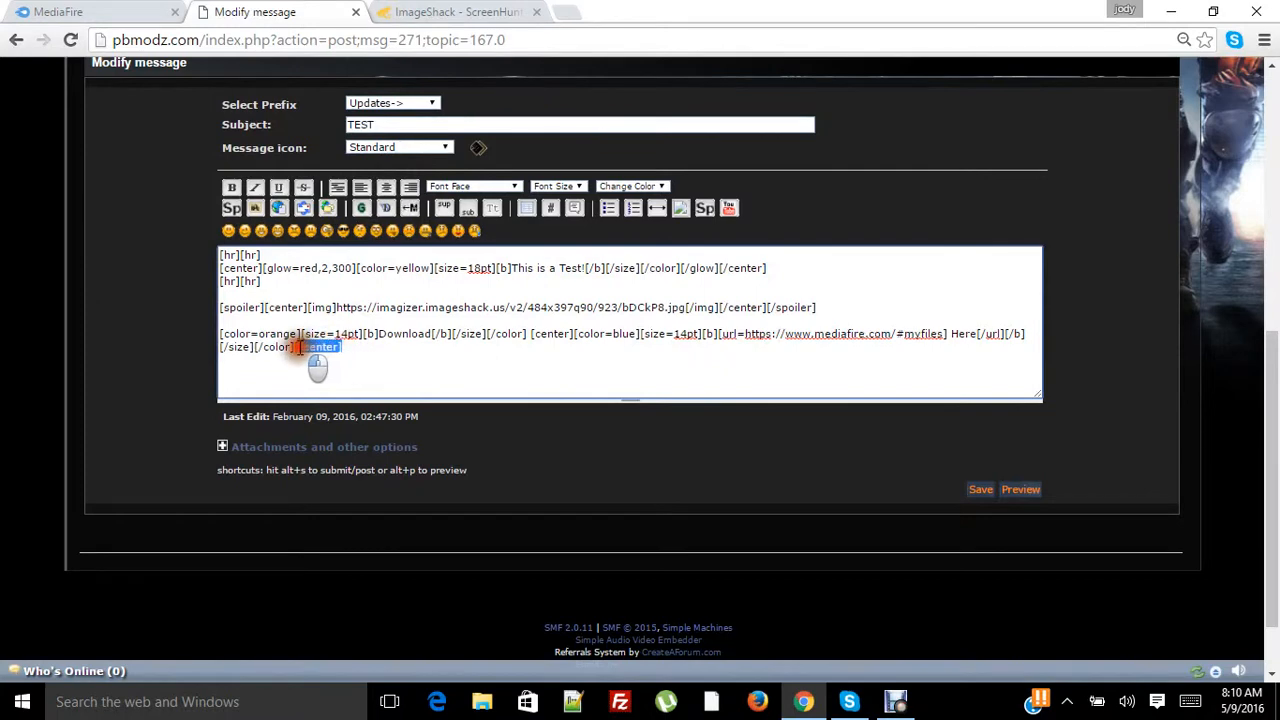
{"action": "key", "text": "Delete"}
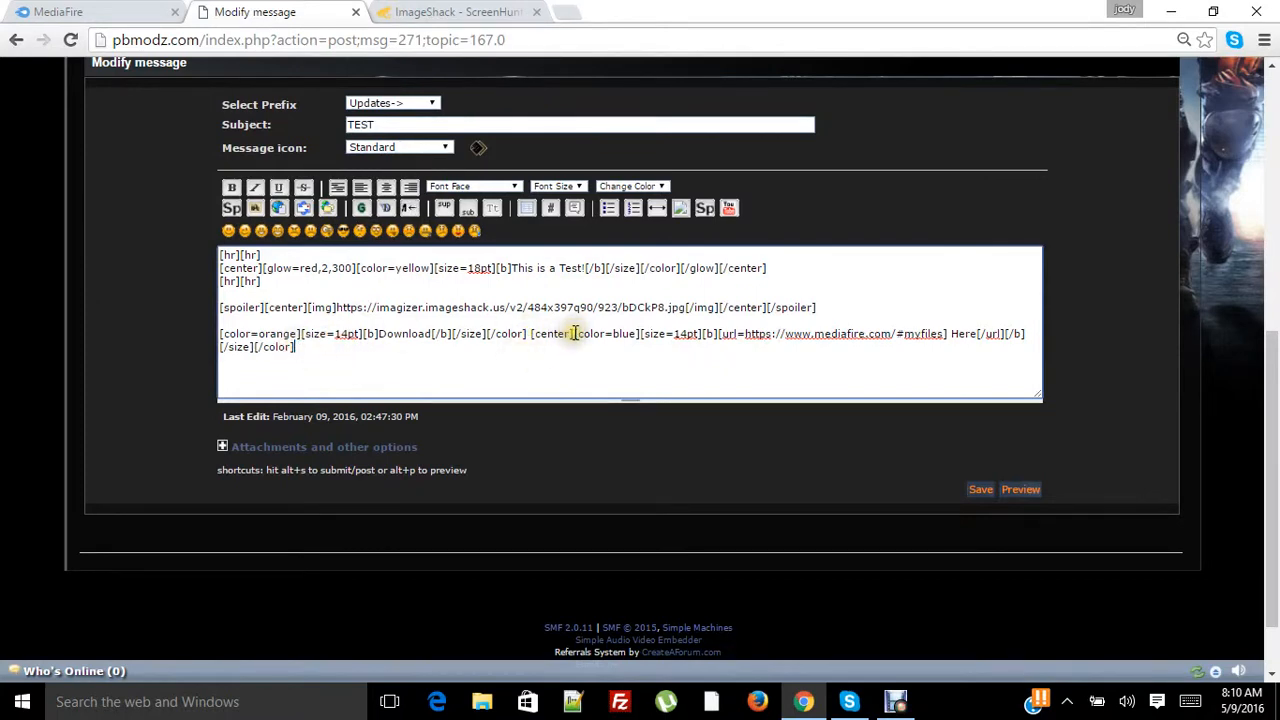
{"action": "double_click", "coordinate": [556, 333]}
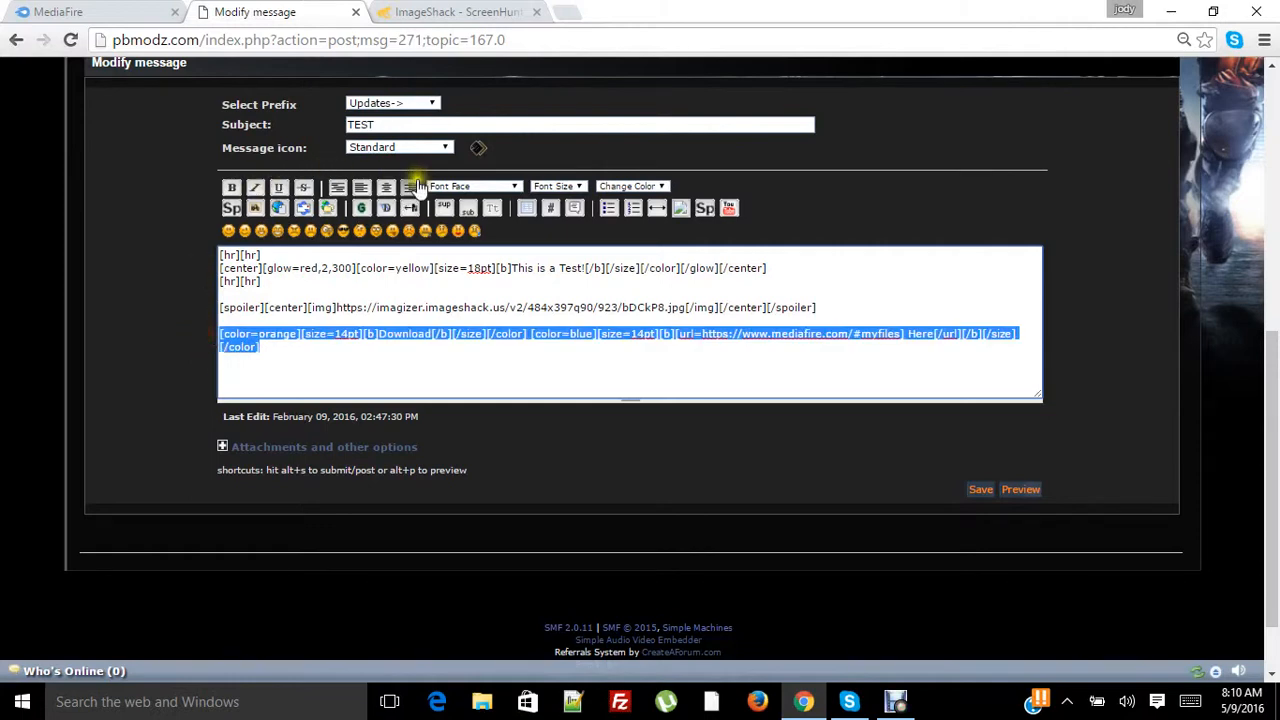
- Centre the Download Here line and review the result in the preview
{"action": "left_click", "coordinate": [337, 186]}
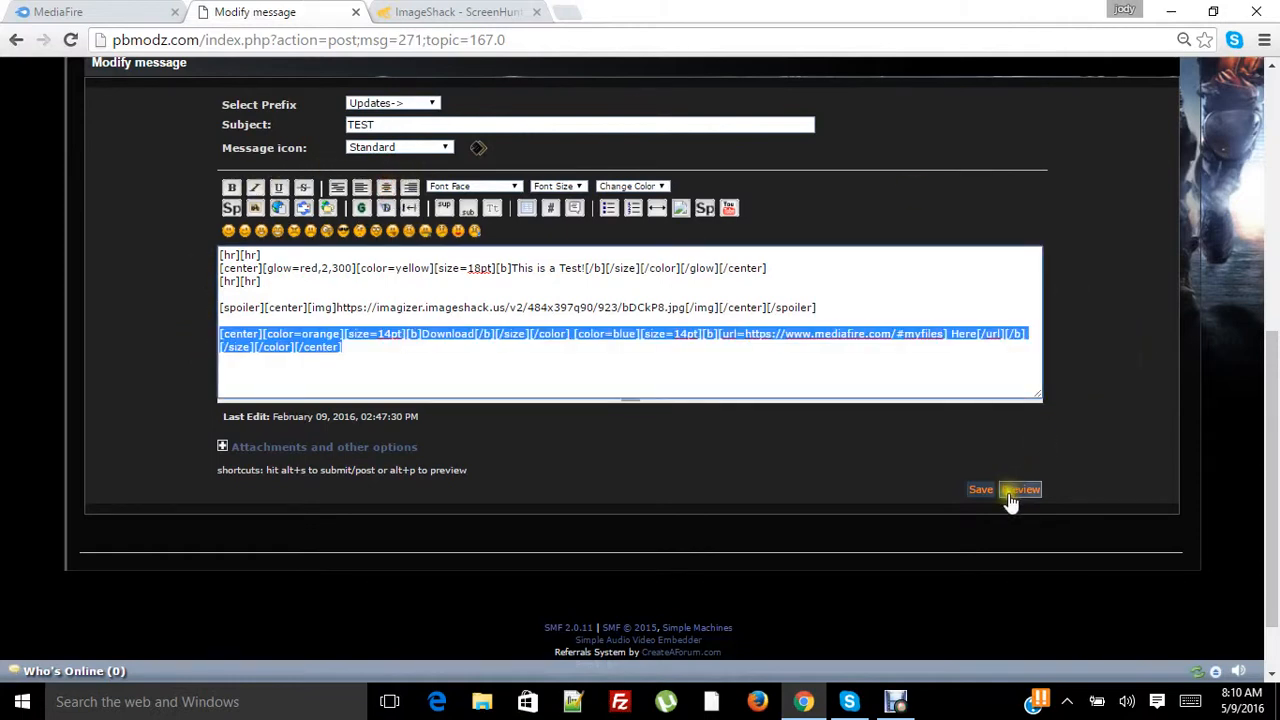
{"action": "scroll", "scroll_direction": "down", "scroll_amount": 3}
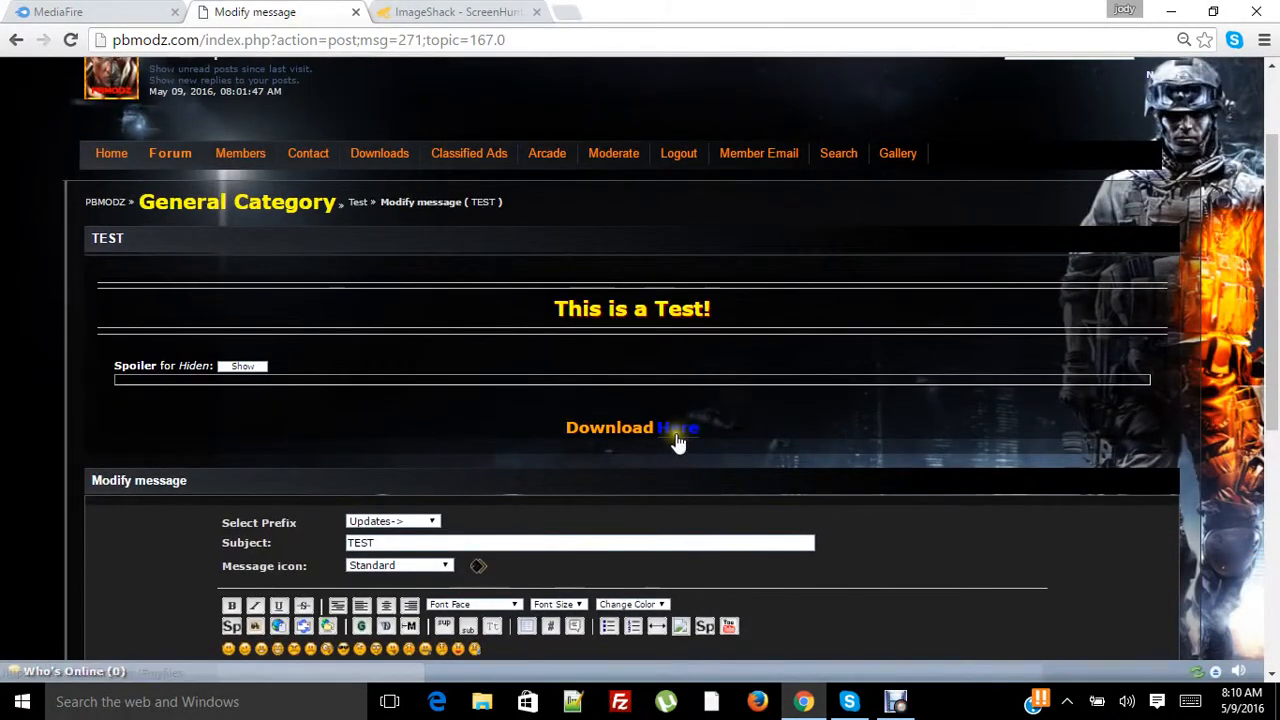
{"action": "mouse_move", "coordinate": [170, 153]}
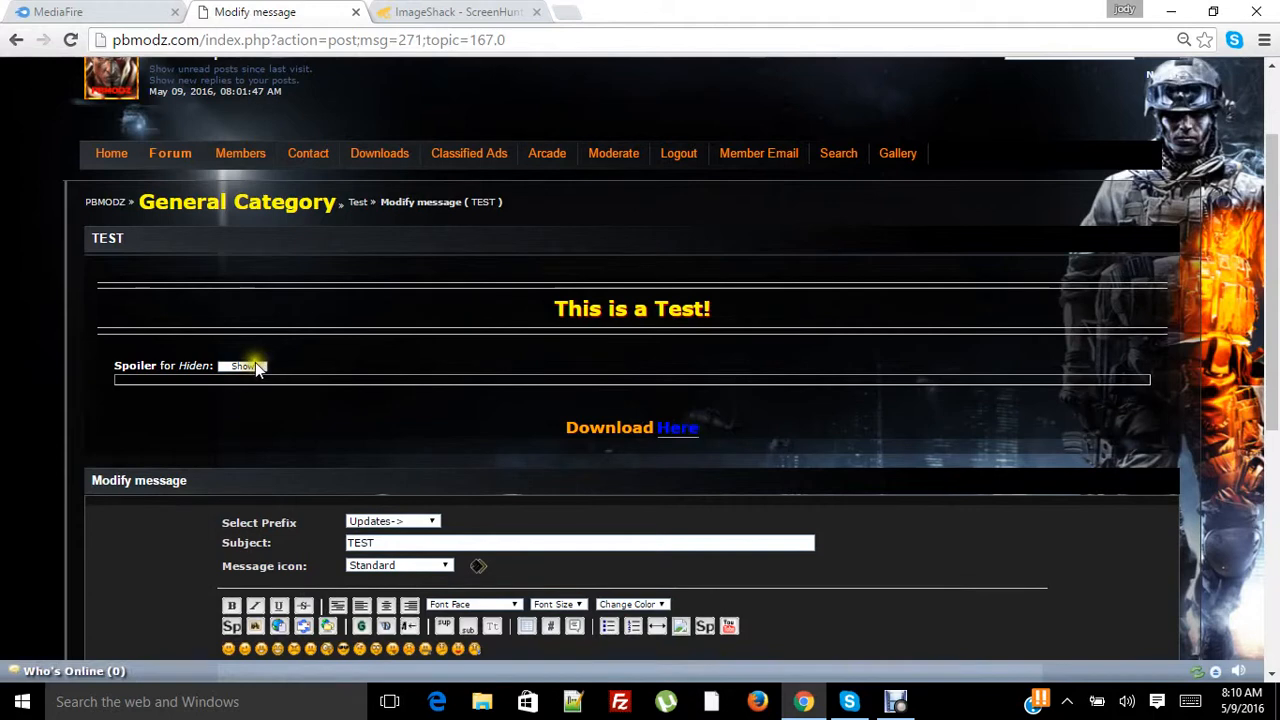
{"action": "left_click", "coordinate": [240, 366]}
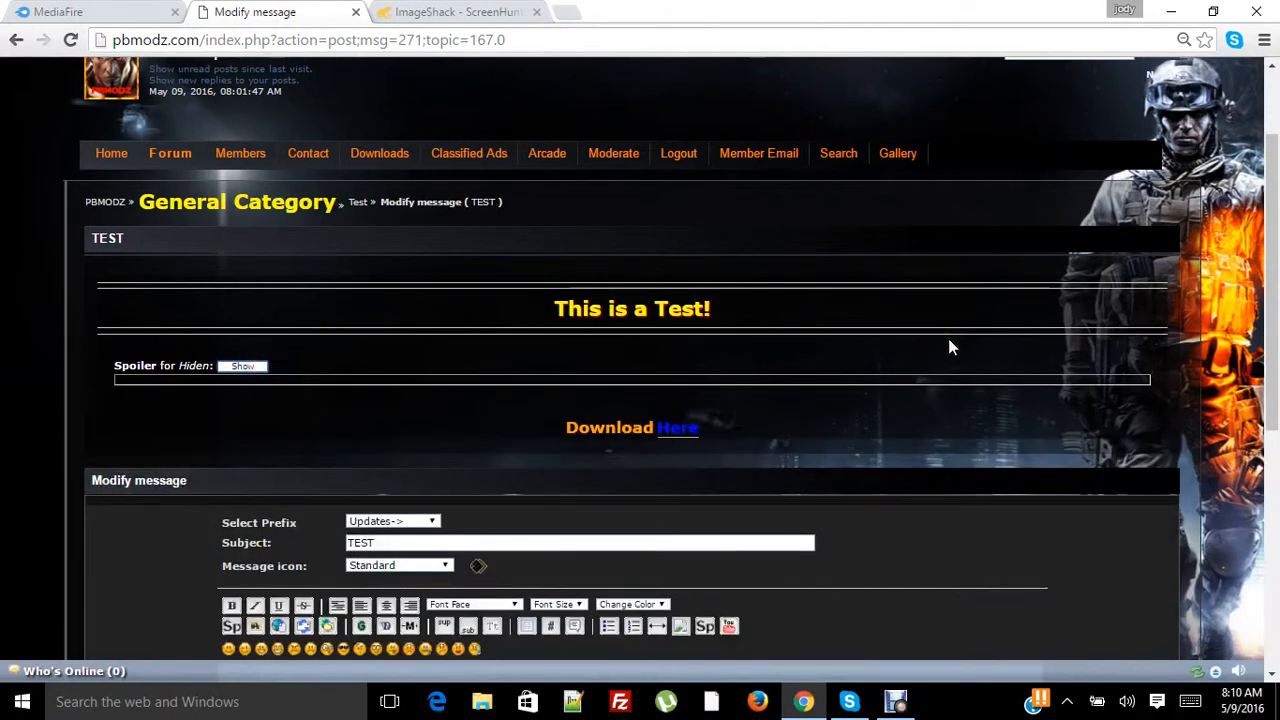
{"action": "mouse_move", "coordinate": [905, 315]}
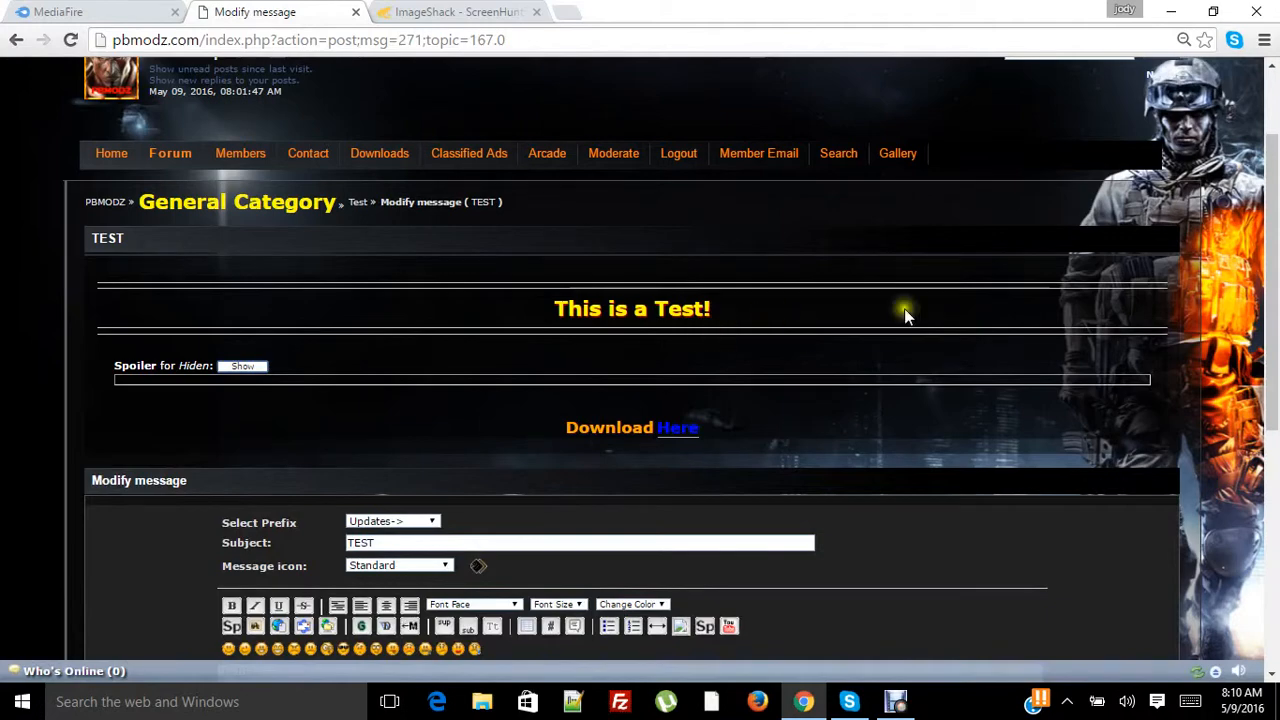
{"action": "scroll", "scroll_direction": "down", "scroll_amount": 3}
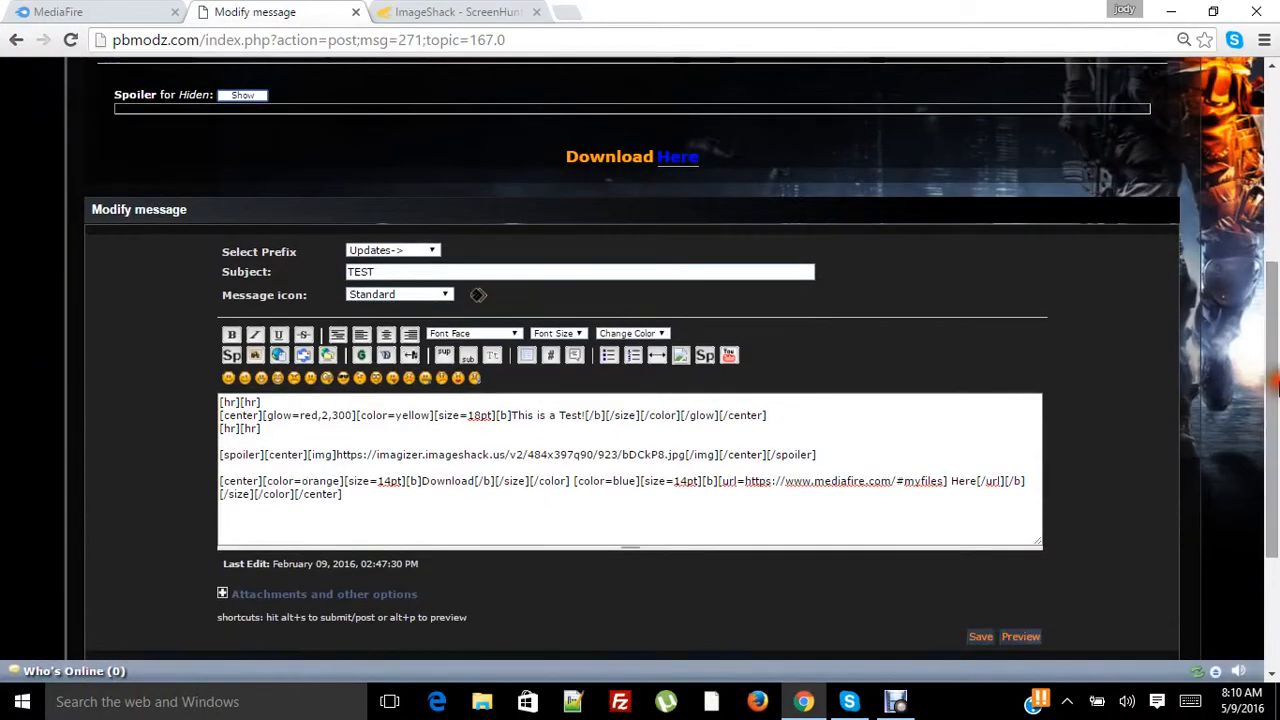
- Delete both spoiler tags around the image line and refresh the preview
{"action": "double_click", "coordinate": [793, 454]}
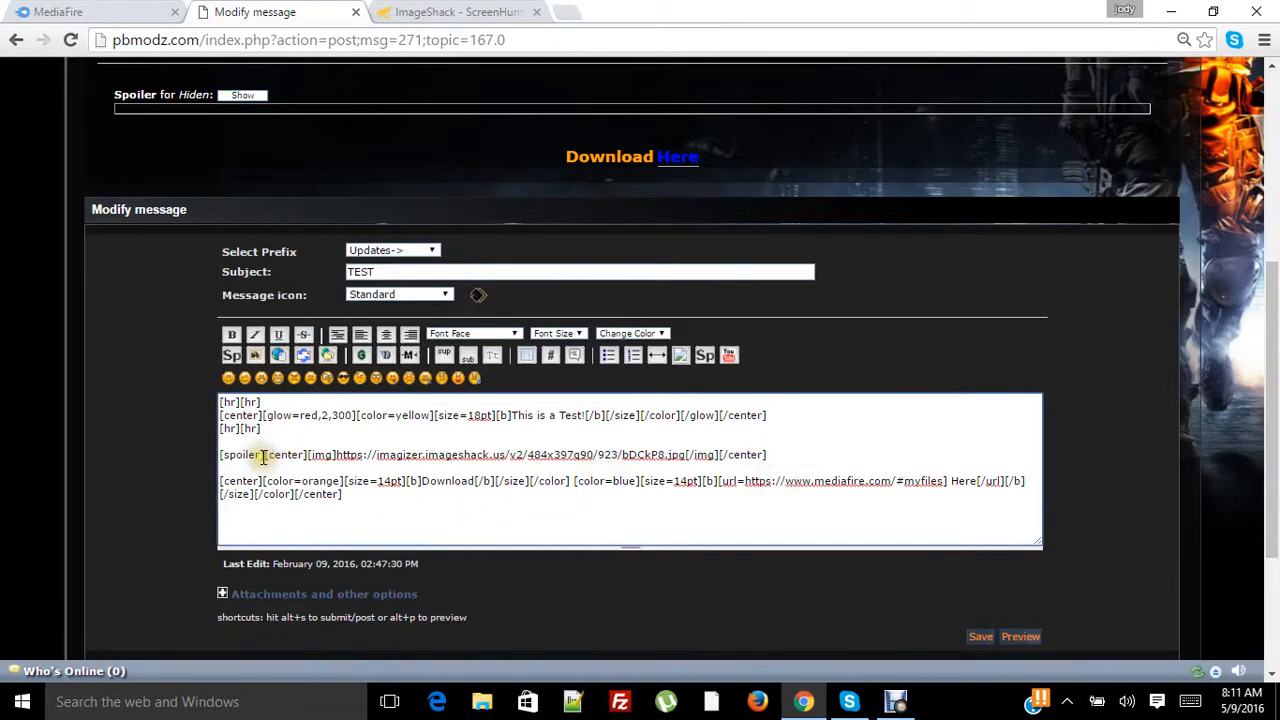
{"action": "double_click", "coordinate": [240, 454]}
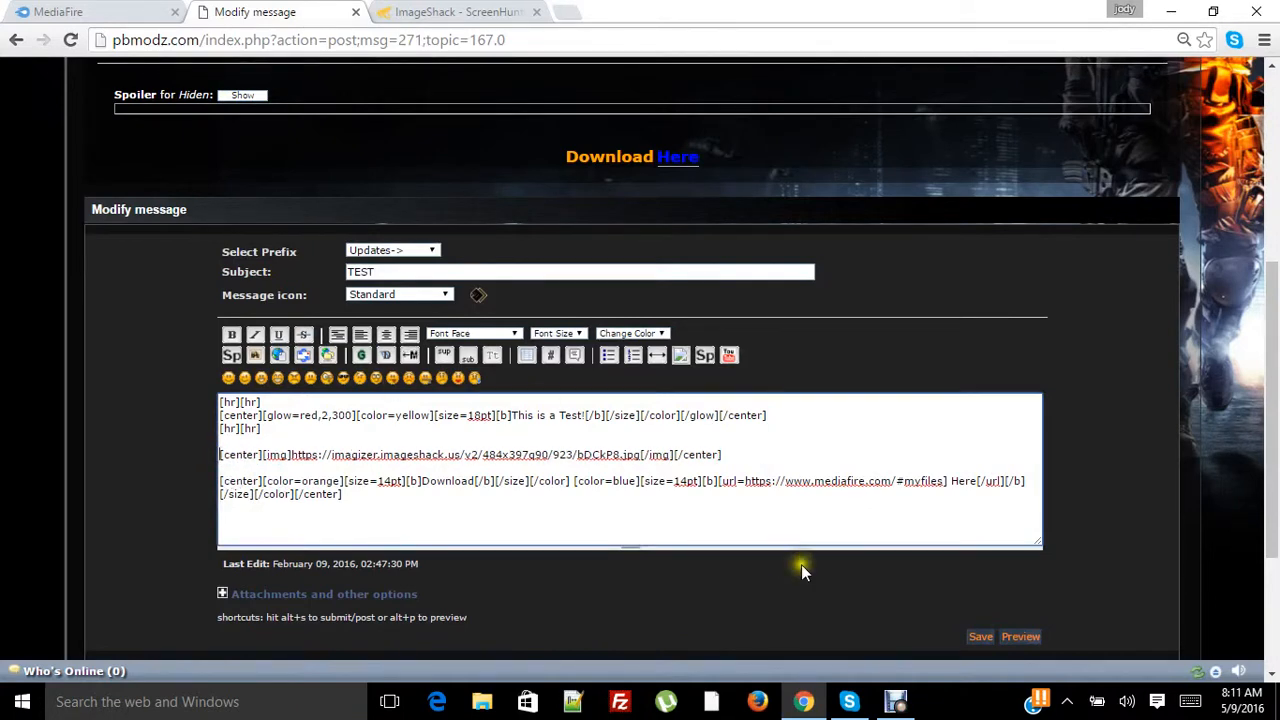
{"action": "scroll", "scroll_direction": "down", "scroll_amount": 3}
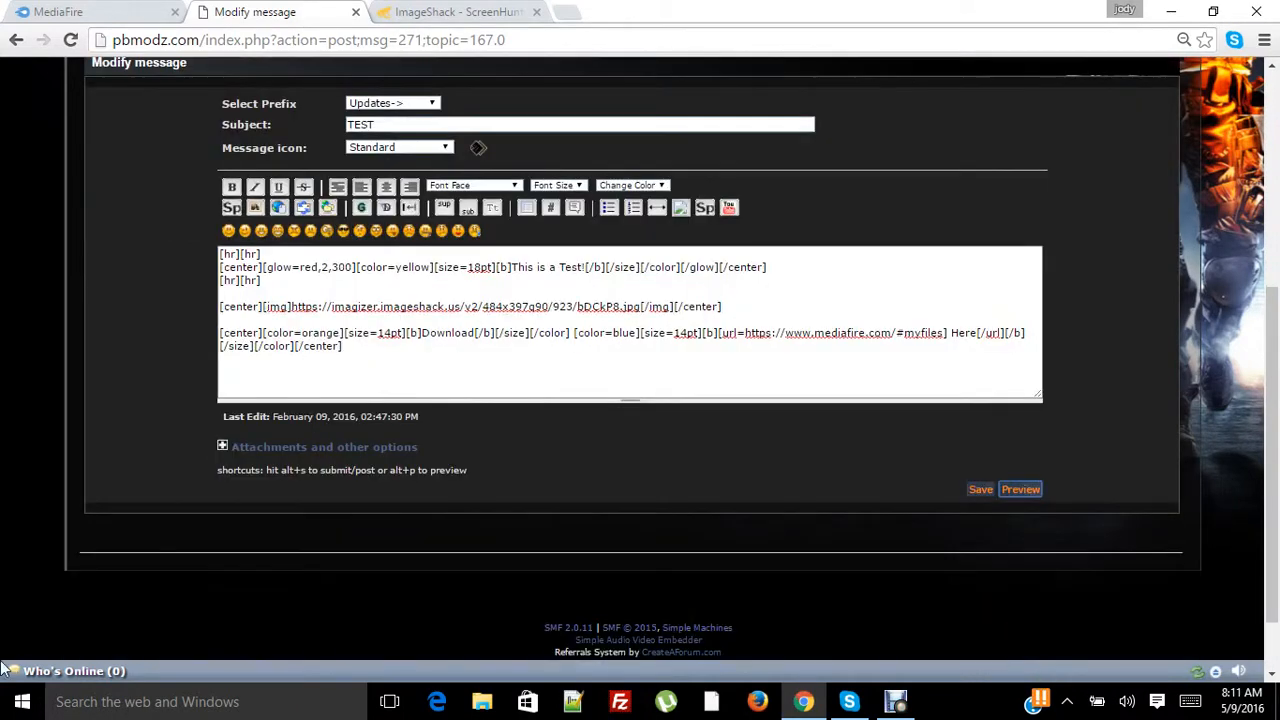
{"action": "left_click", "coordinate": [1020, 489]}
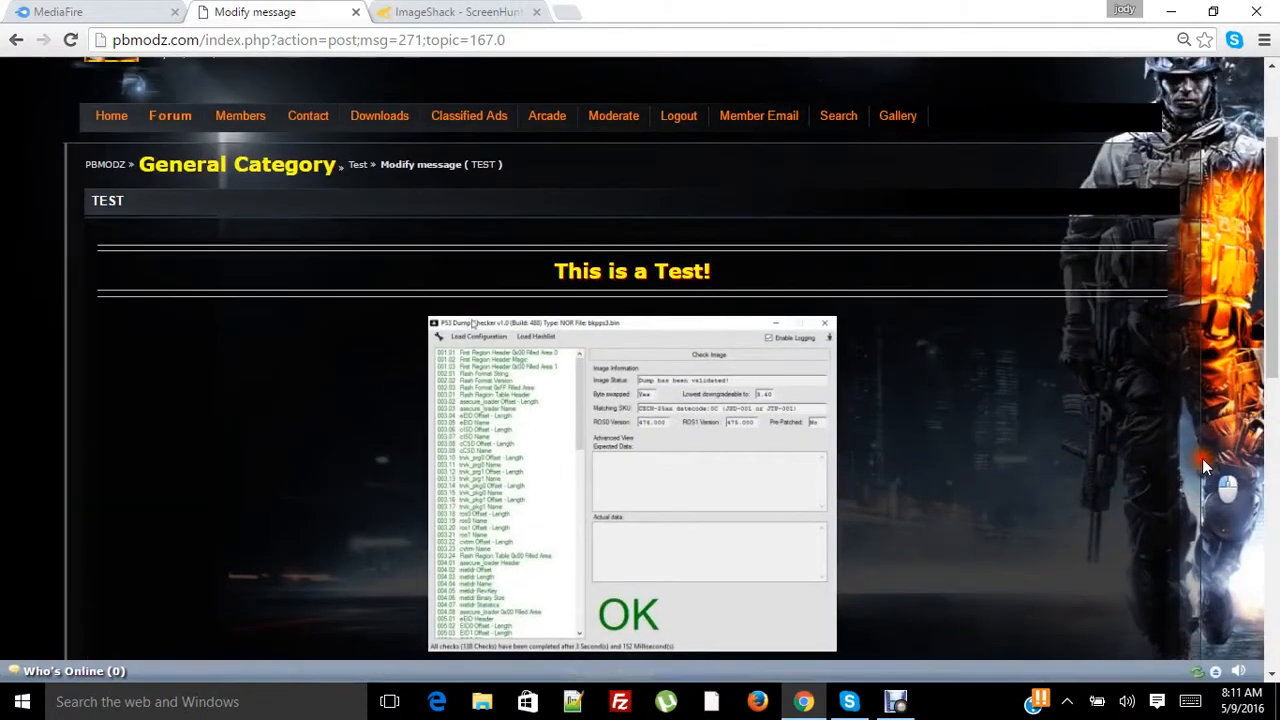
- Scroll down to the image line in the message box
{"action": "scroll", "scroll_direction": "down", "scroll_amount": 3}
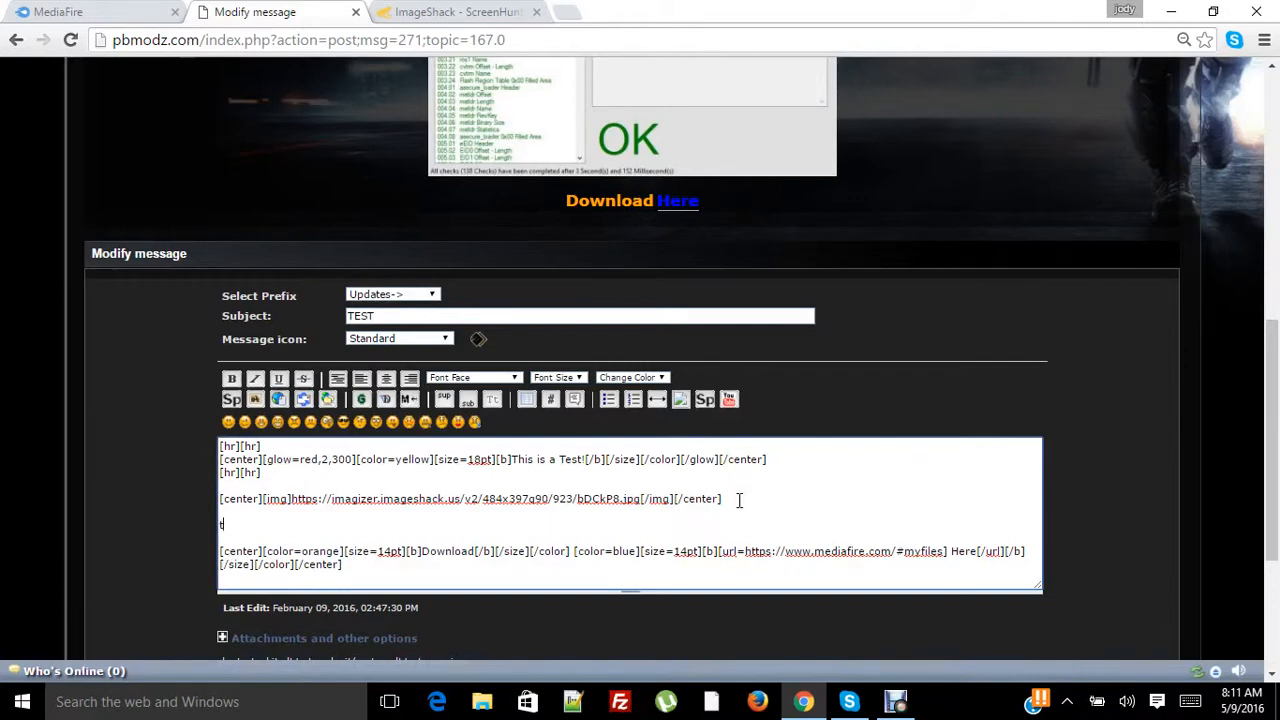
- Type 'this is a really kool tool you will love it!' above Download
{"action": "type", "text": "his is a"}
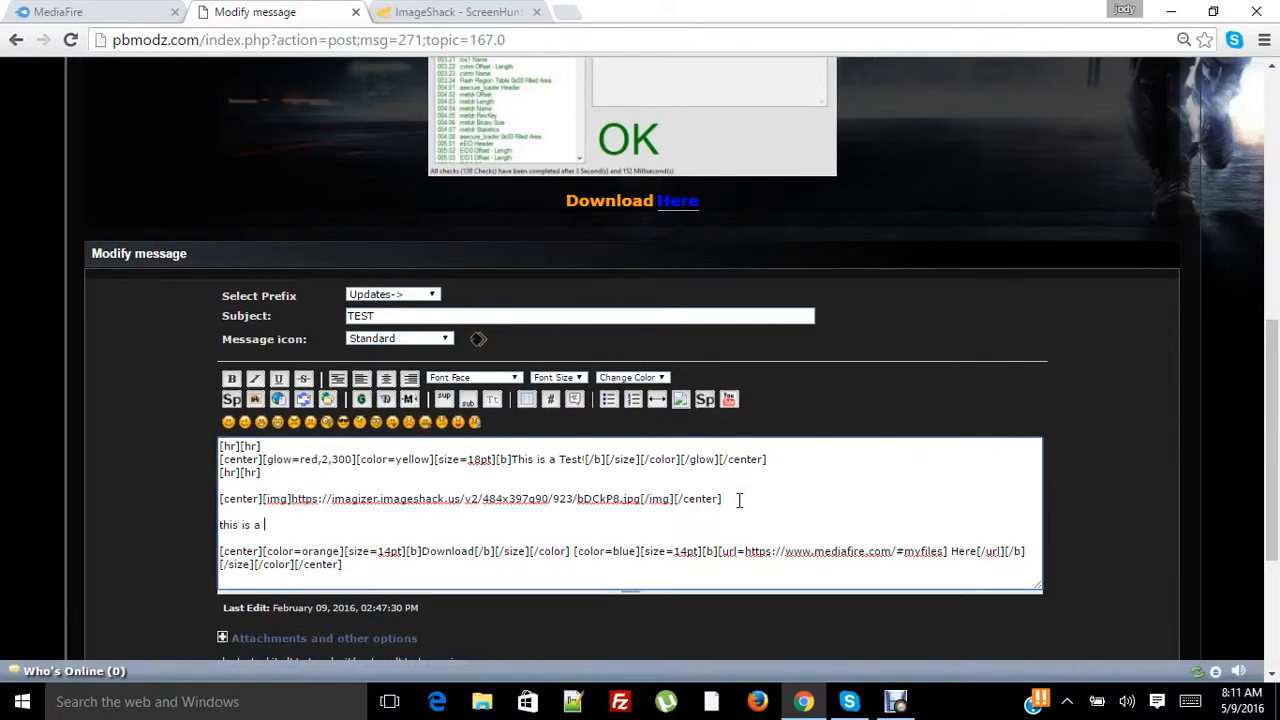
{"action": "type", "text": "really"}
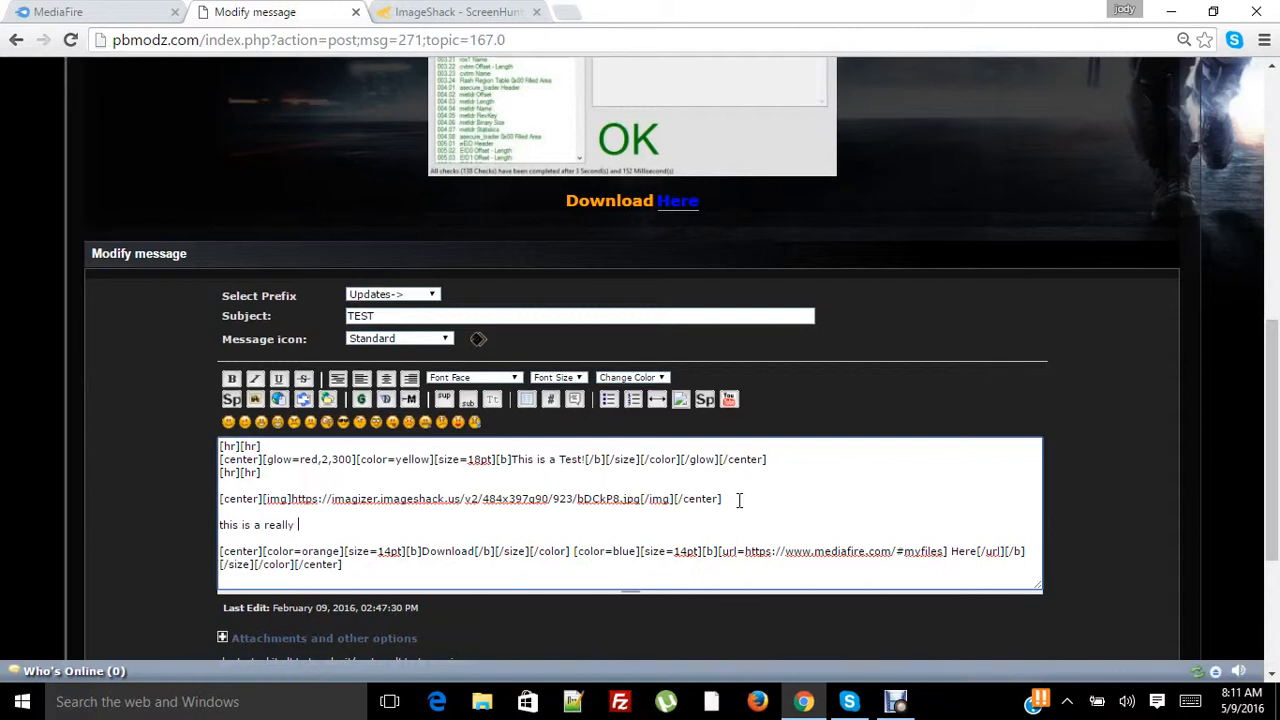
{"action": "type", "text": "kool"}
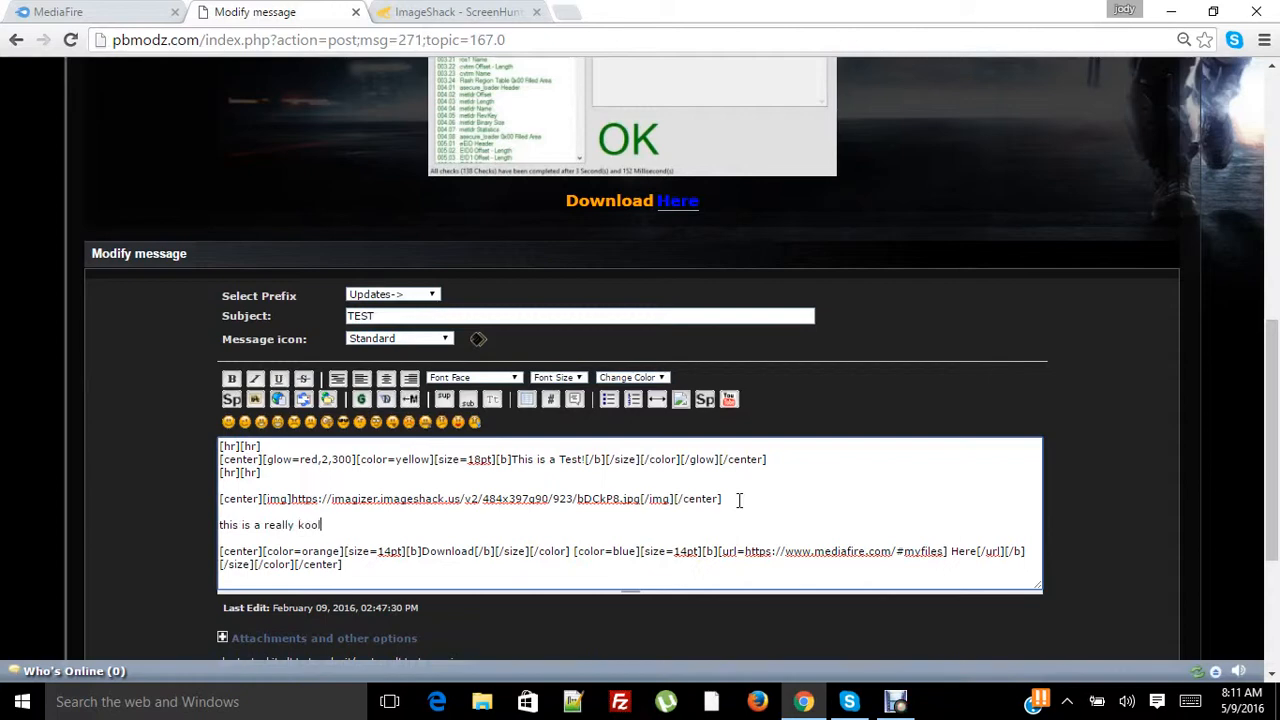
{"action": "type", "text": "tool"}
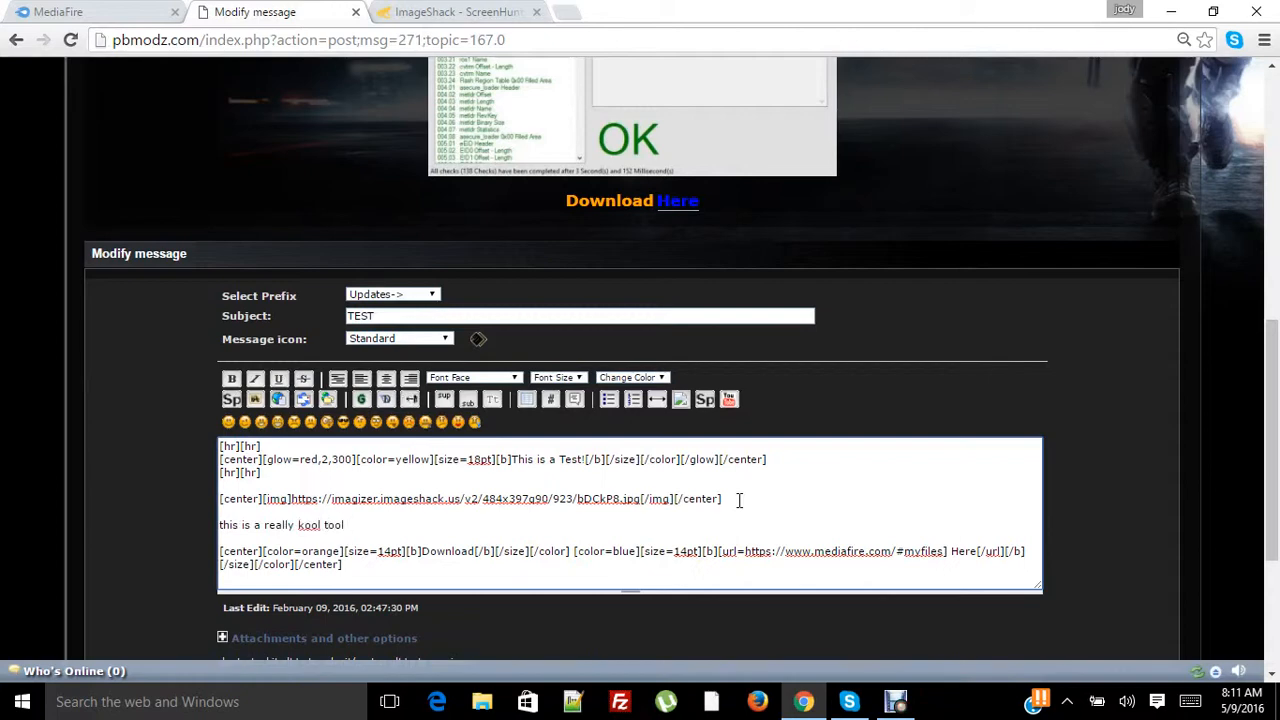
{"action": "type", "text": "you will love"}
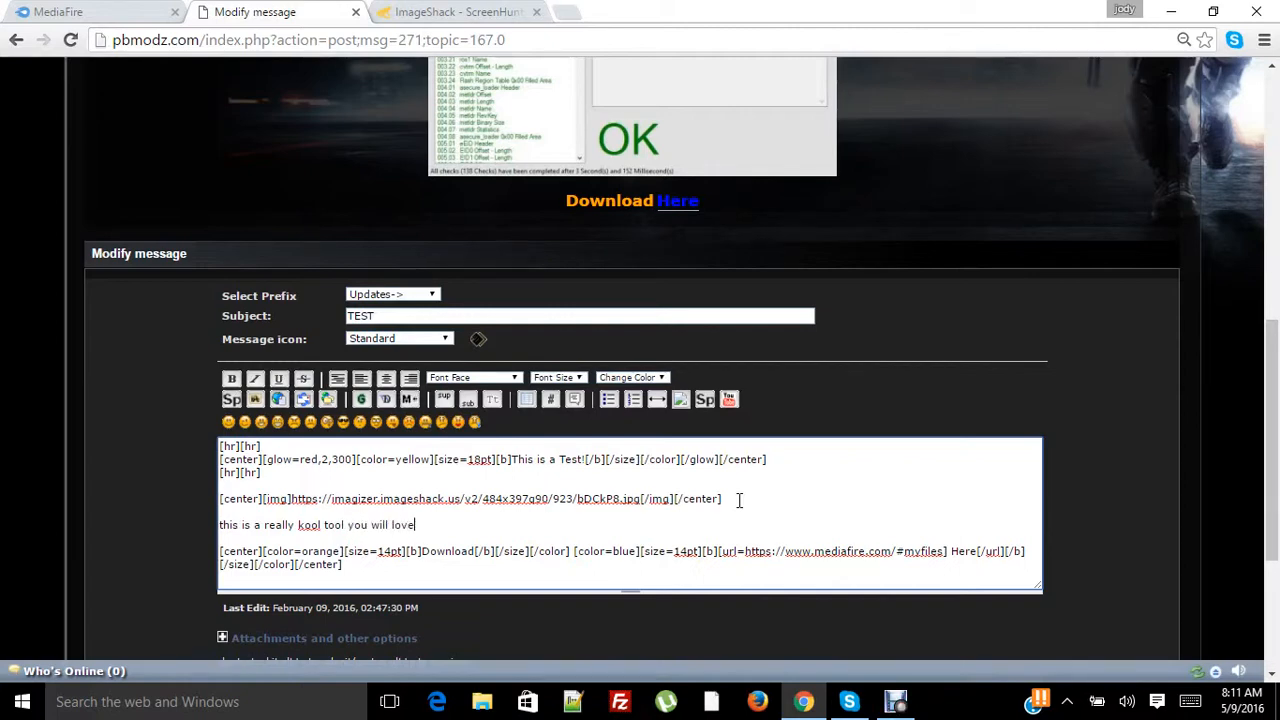
{"action": "type", "text": "it!"}
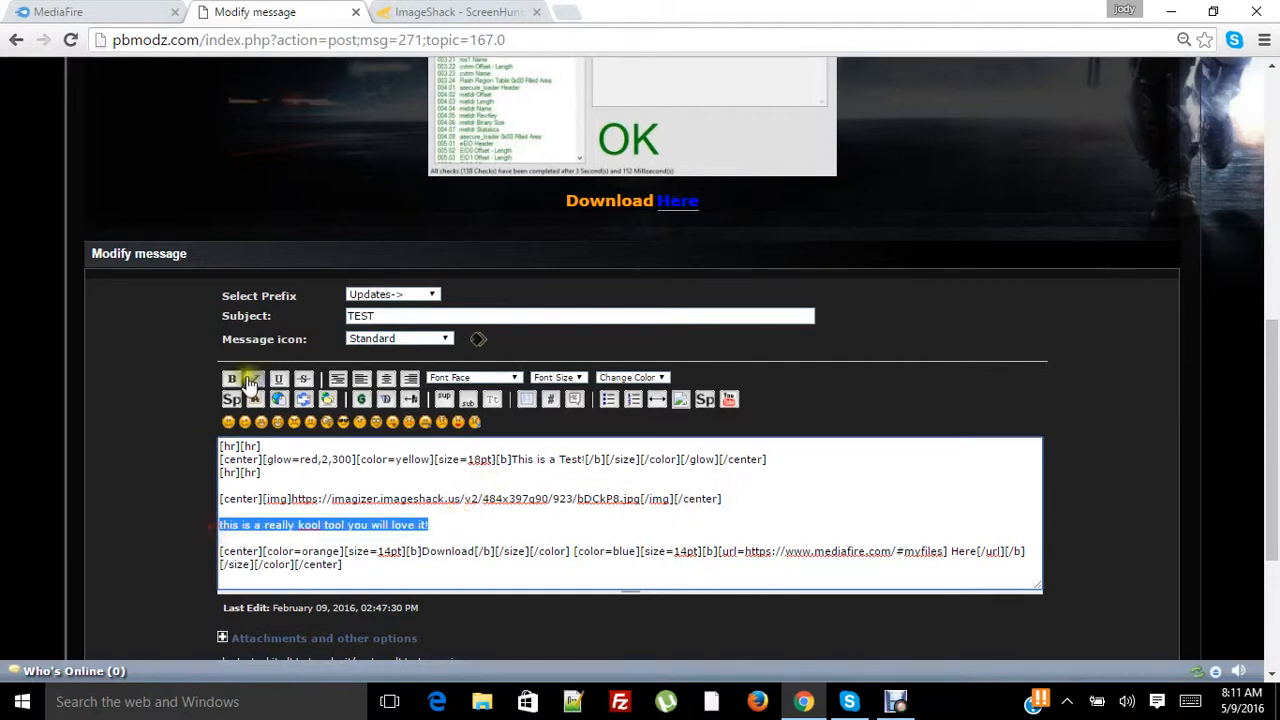
- Make the description line bold, 14pt, teal and centered with BBCode tags
{"action": "left_click", "coordinate": [231, 377]}
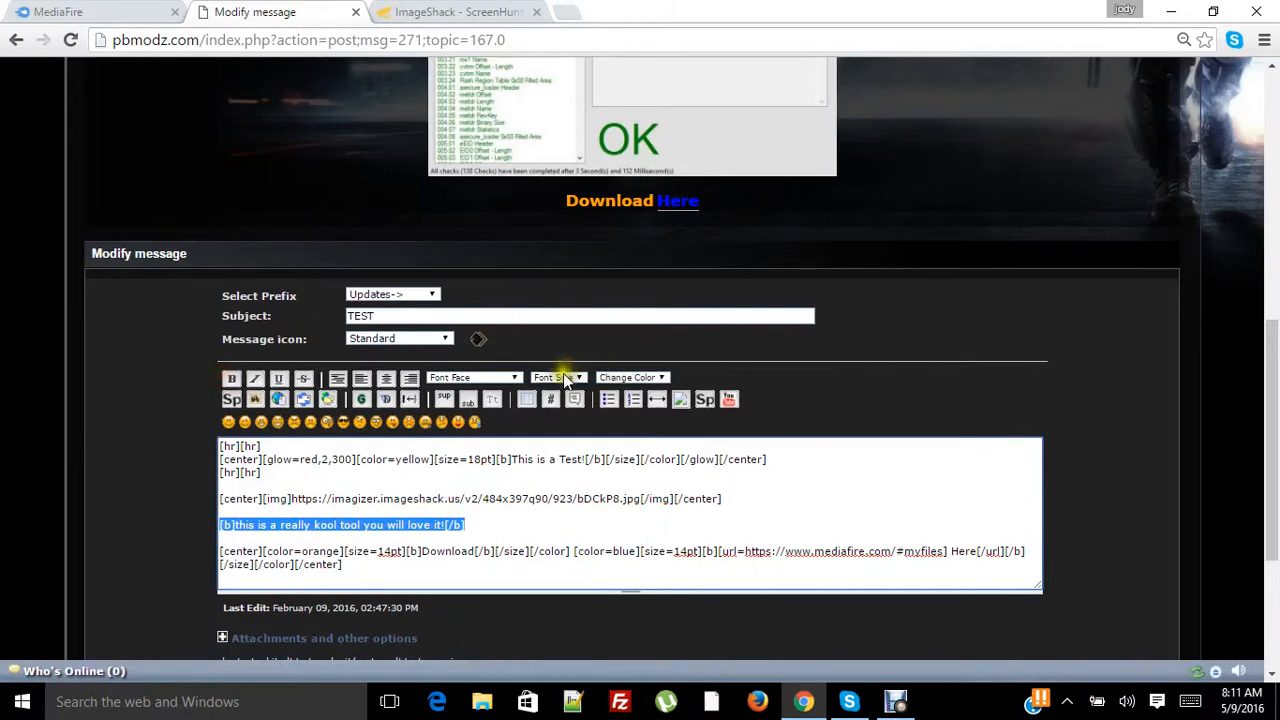
{"action": "left_click", "coordinate": [556, 377]}
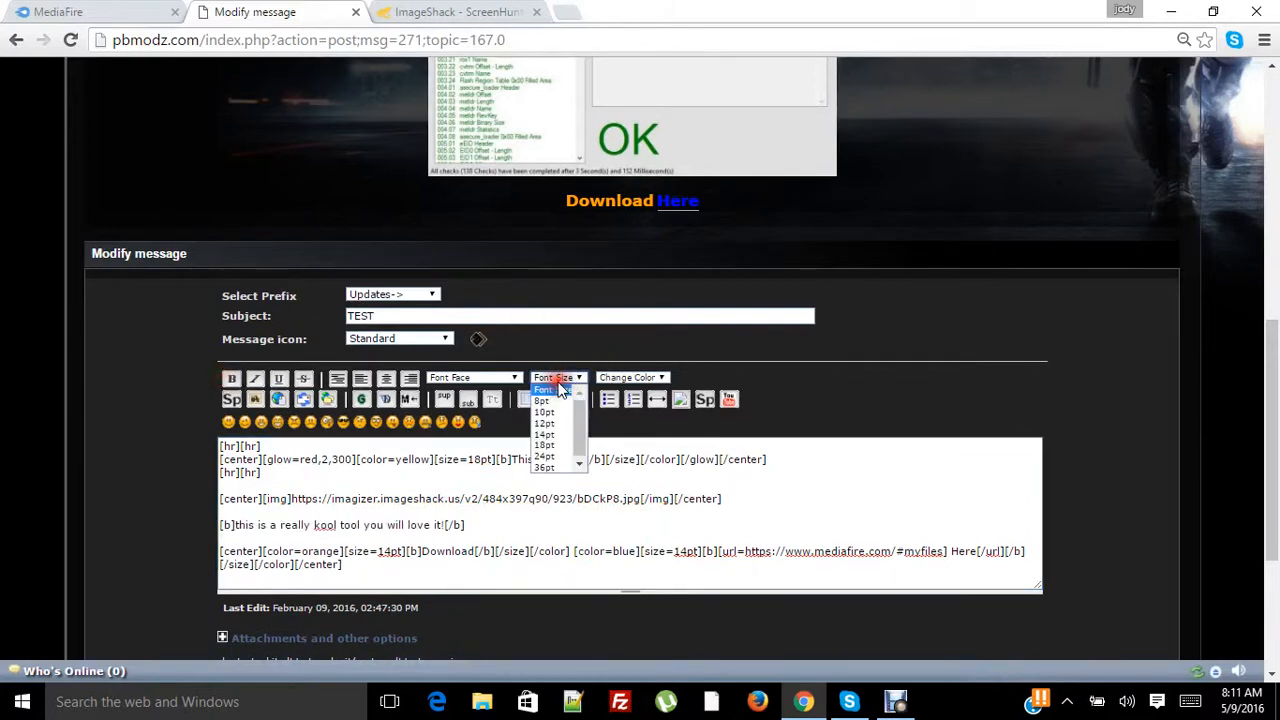
{"action": "mouse_move", "coordinate": [547, 434]}
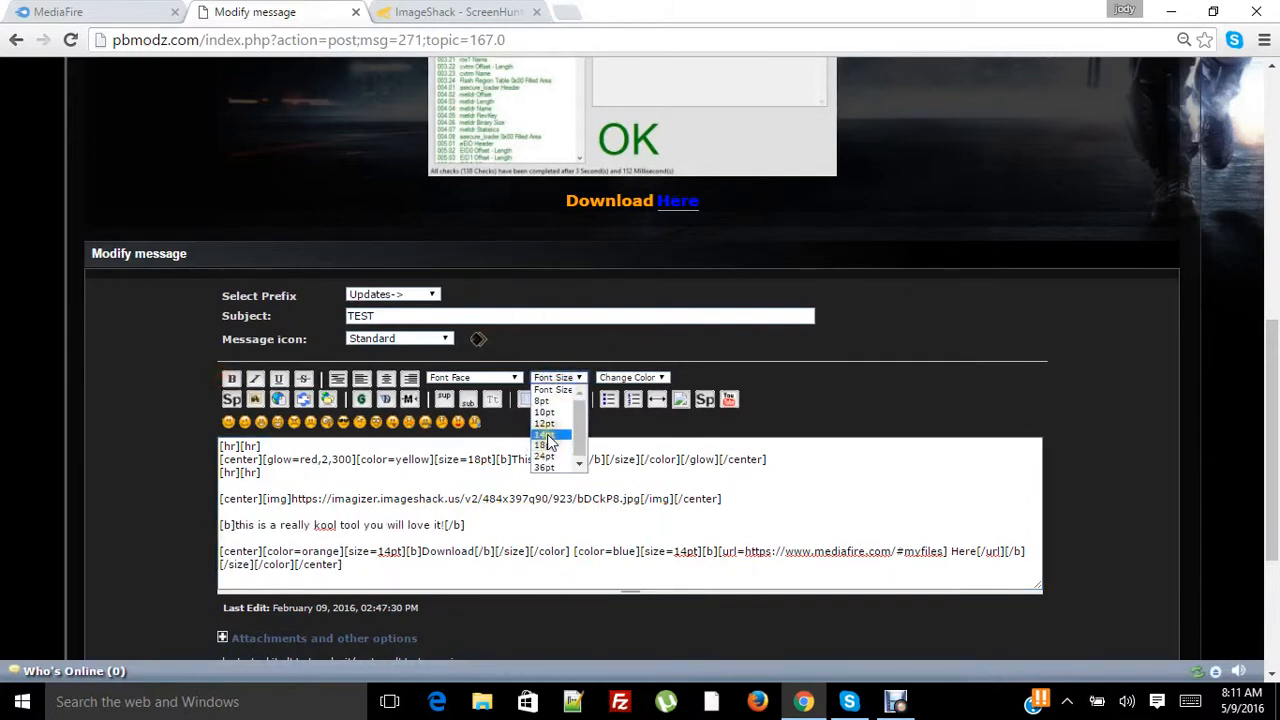
{"action": "left_click", "coordinate": [630, 377]}
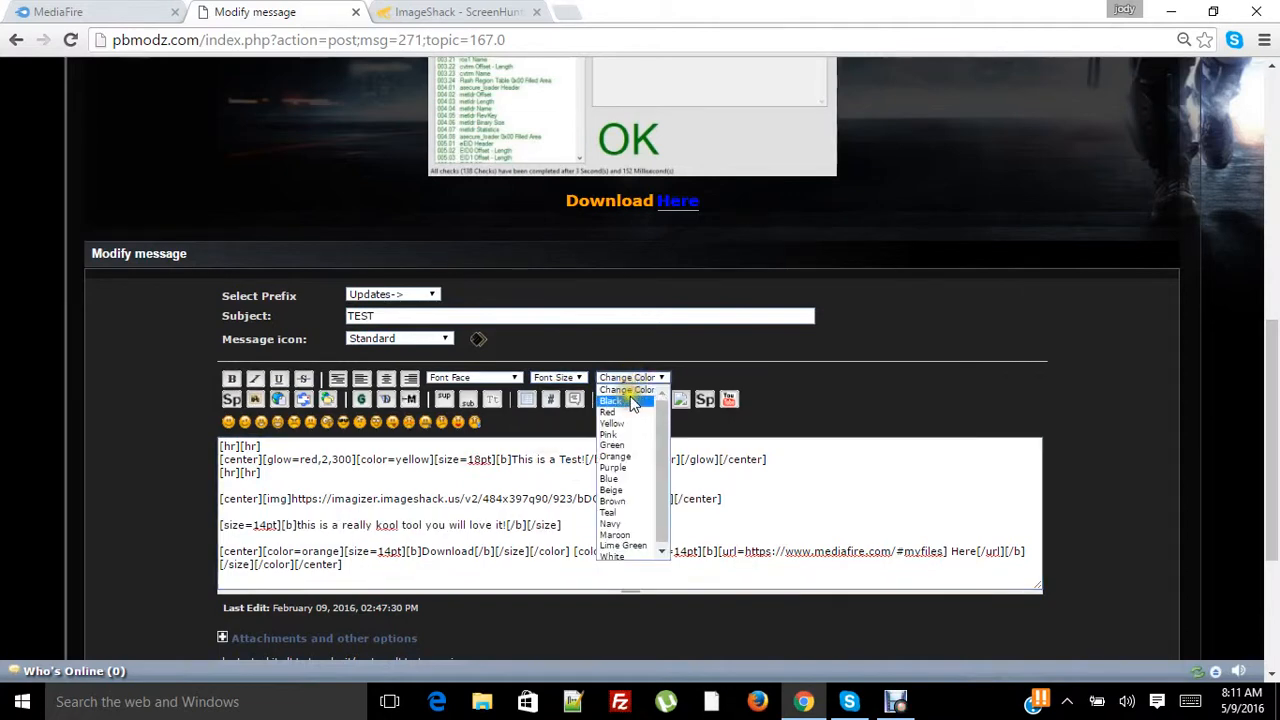
{"action": "mouse_move", "coordinate": [611, 513]}
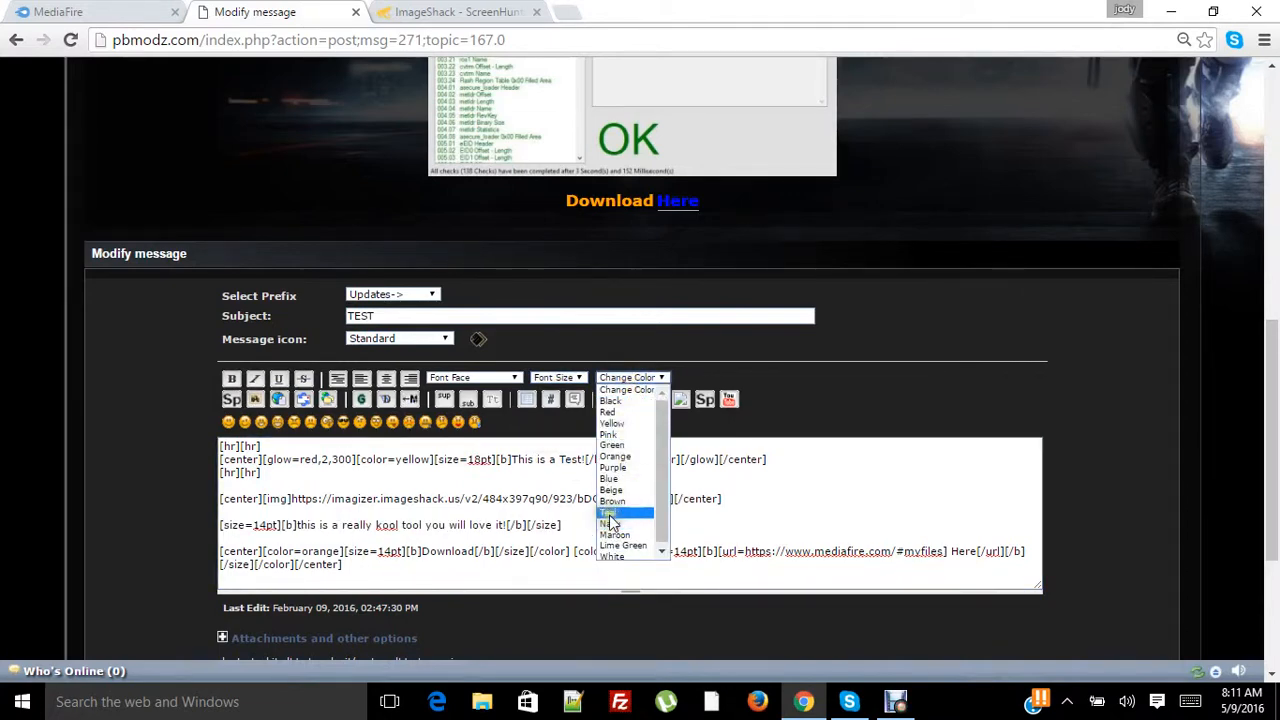
{"action": "left_click", "coordinate": [608, 512]}
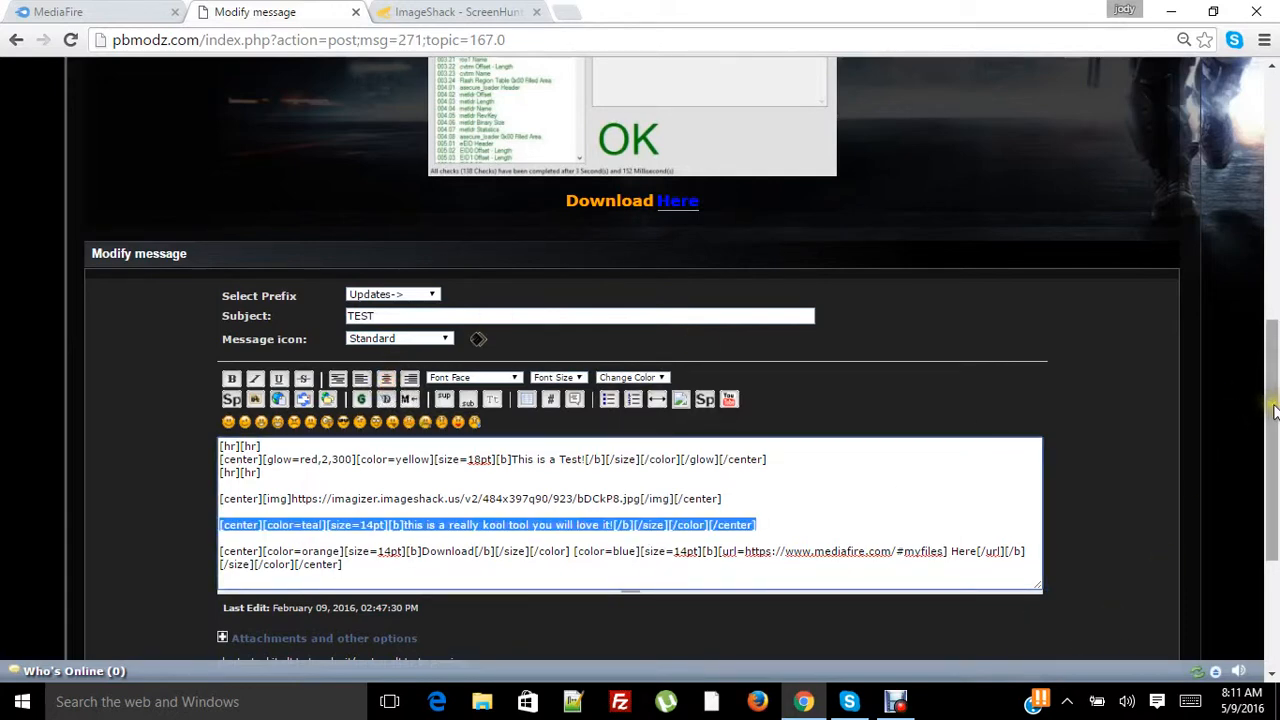
{"action": "scroll", "scroll_direction": "down", "scroll_amount": 3}
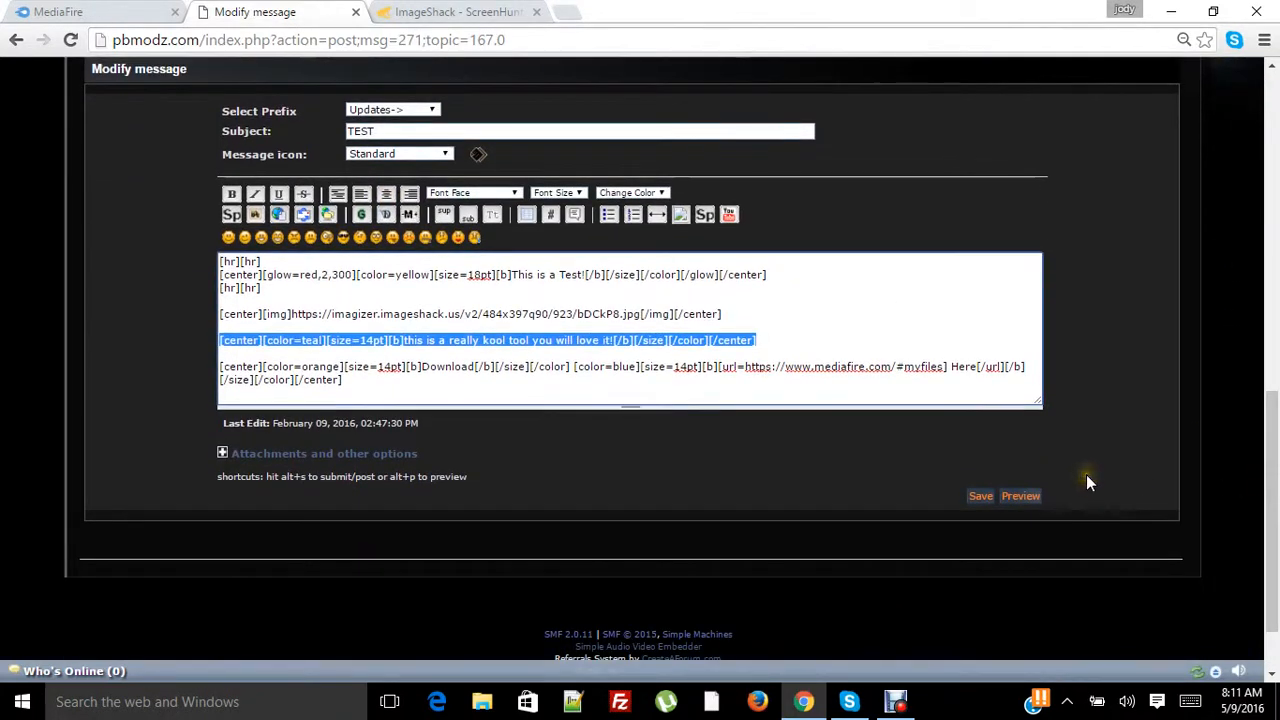
{"action": "scroll", "scroll_direction": "down", "scroll_amount": 3}
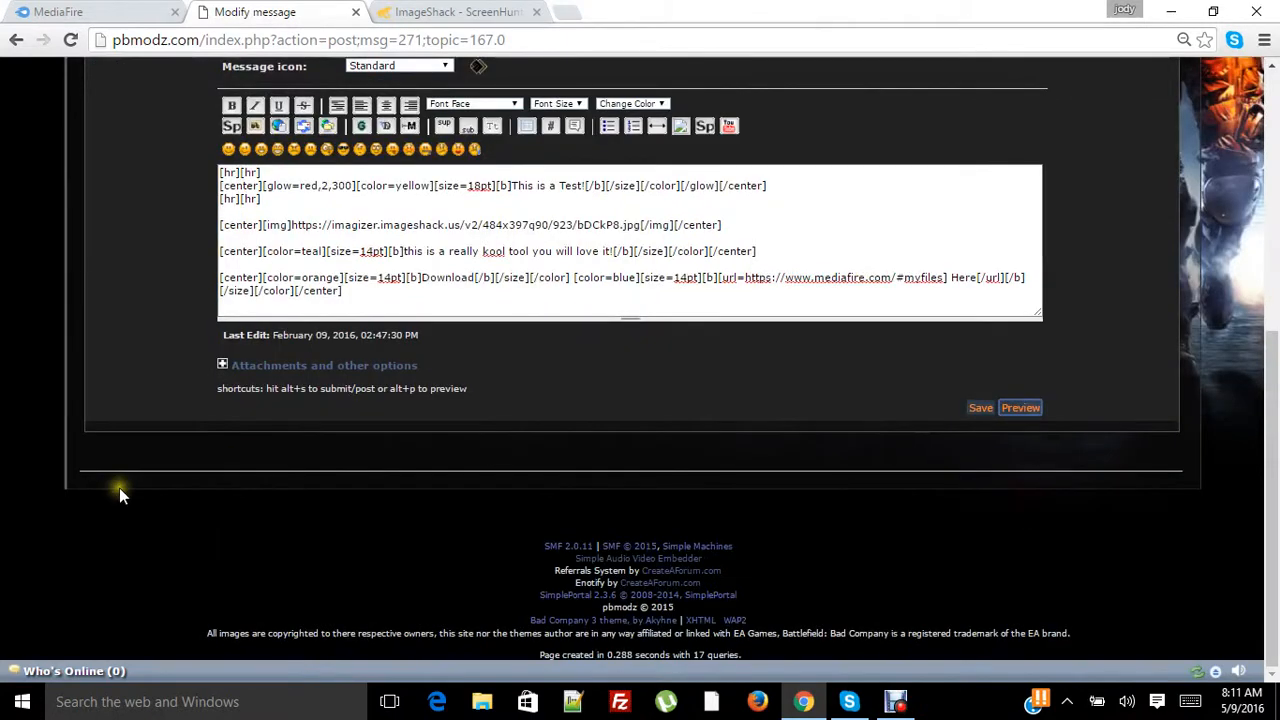
- Preview the post and check the teal bold description between the screenshot and Download Here line
{"action": "left_click", "coordinate": [1020, 407]}
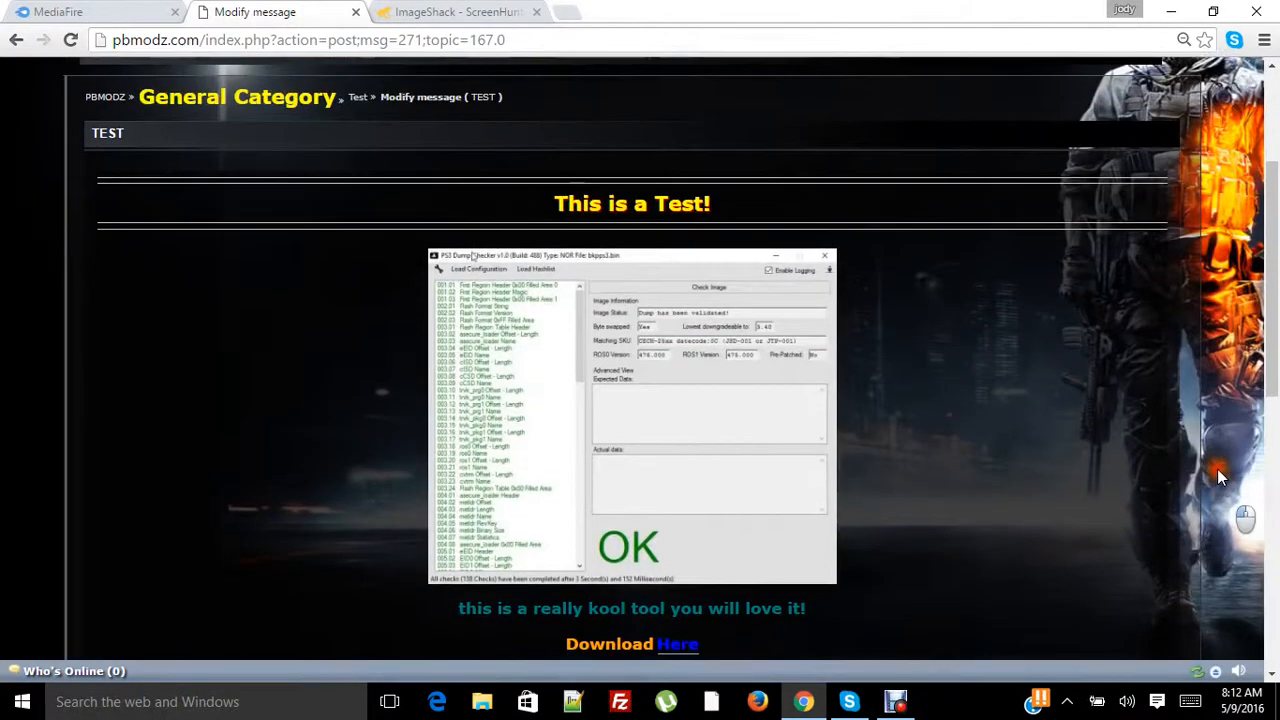
{"action": "scroll", "scroll_direction": "down", "scroll_amount": 3}
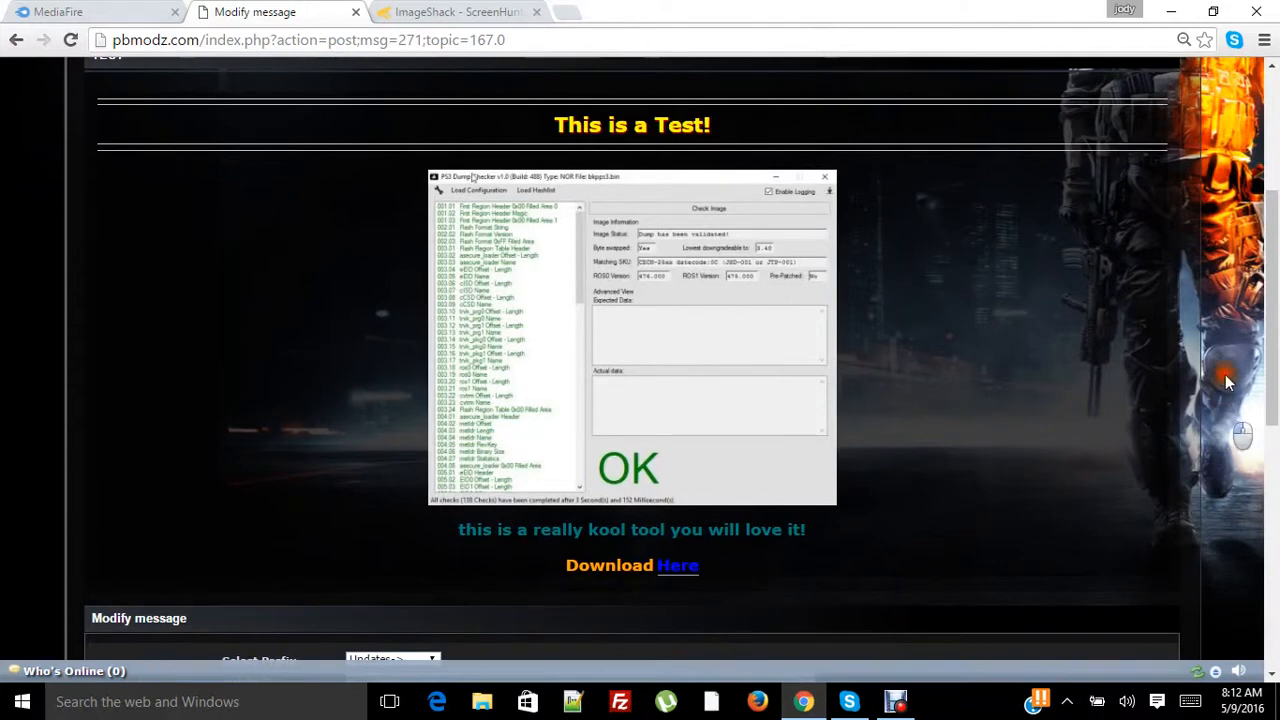
{"action": "scroll", "scroll_direction": "down", "scroll_amount": 3}
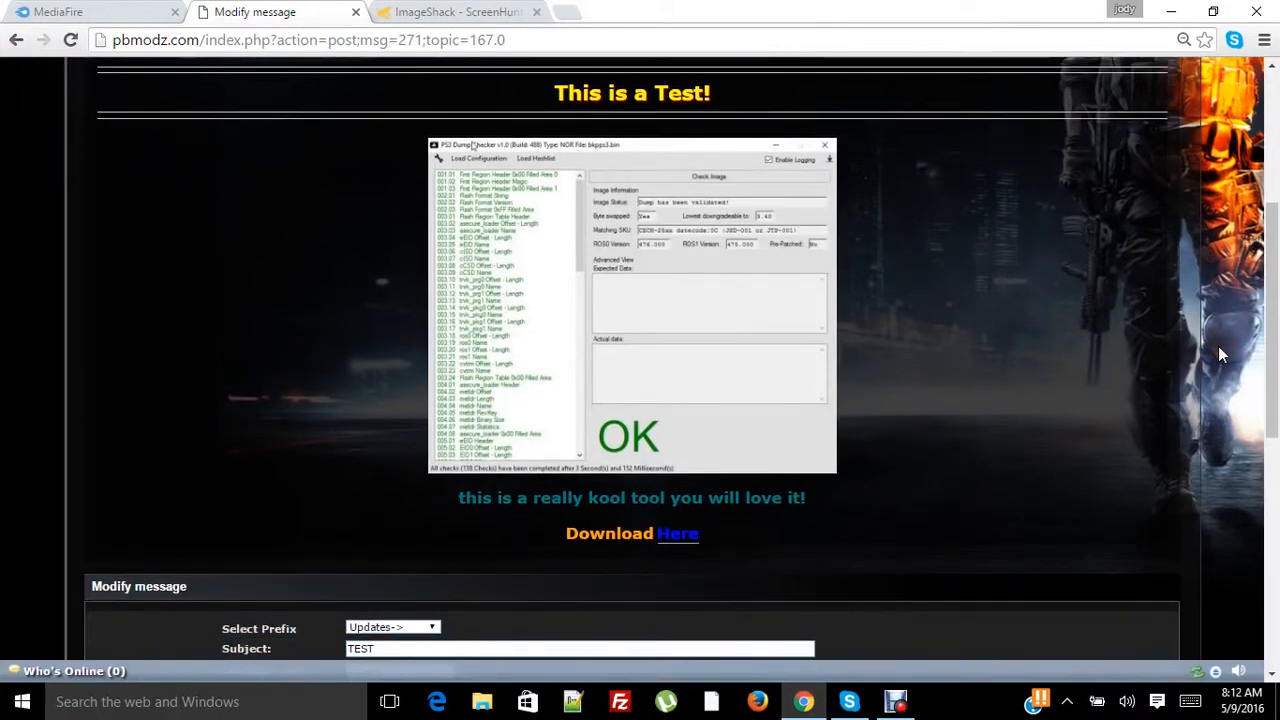
{"action": "scroll", "scroll_direction": "down", "scroll_amount": 3}
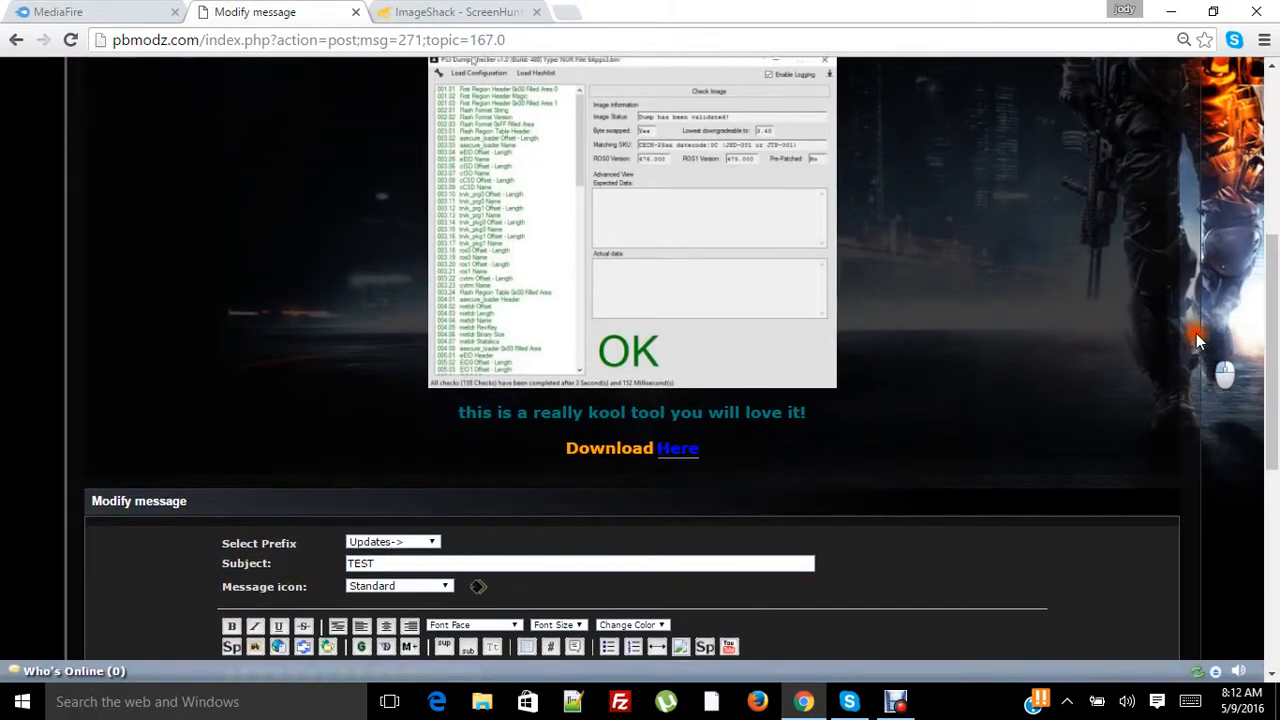
{"action": "scroll", "scroll_direction": "down", "scroll_amount": 3}
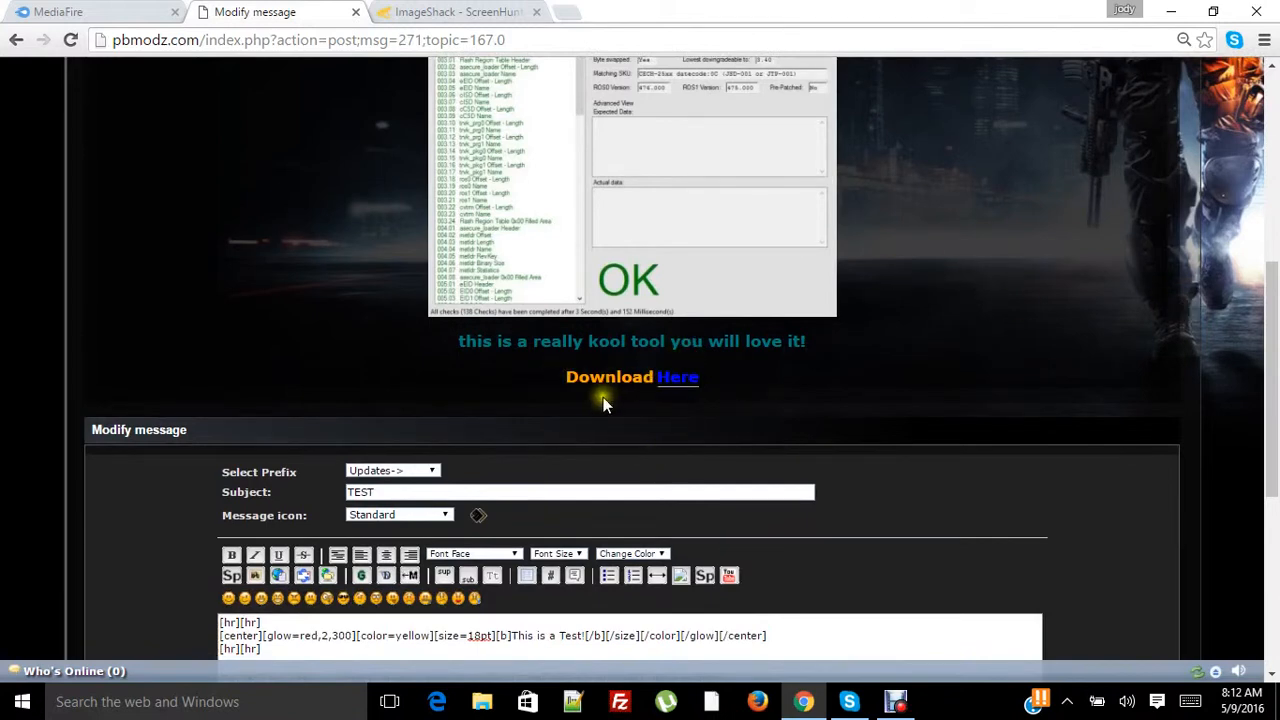
{"action": "mouse_move", "coordinate": [995, 183]}
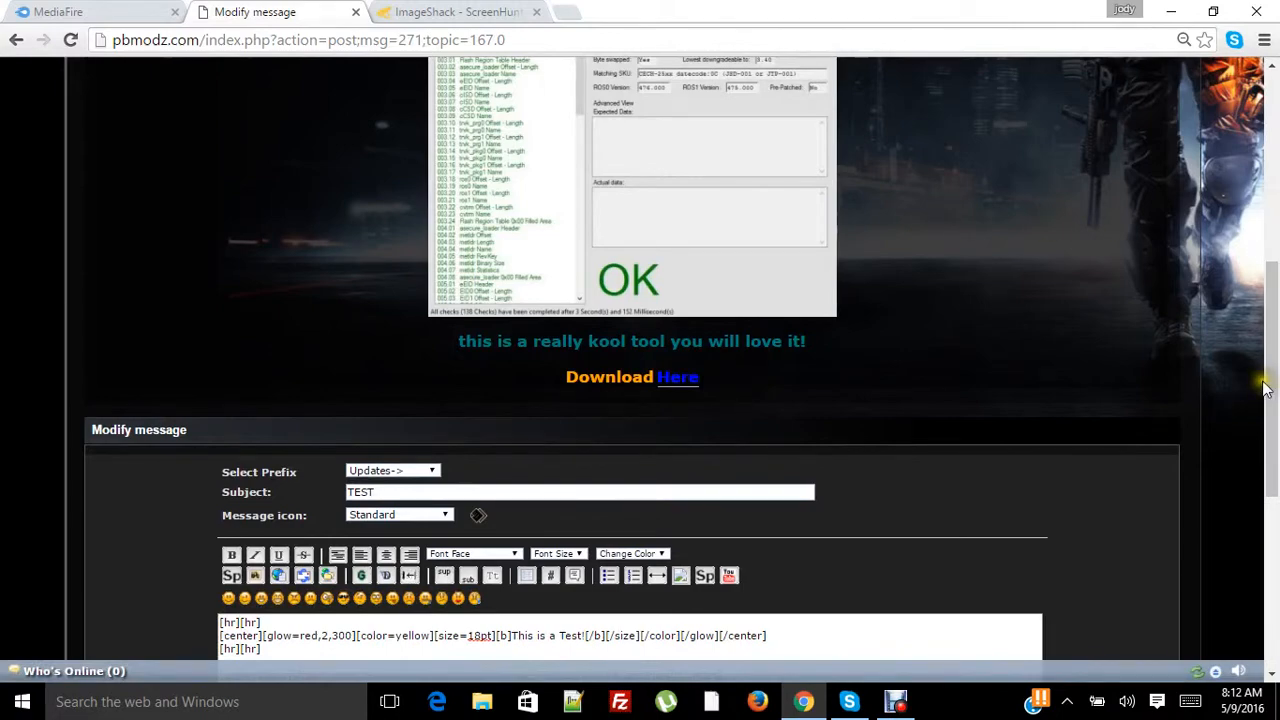
{"action": "scroll", "scroll_direction": "up", "scroll_amount": 3}
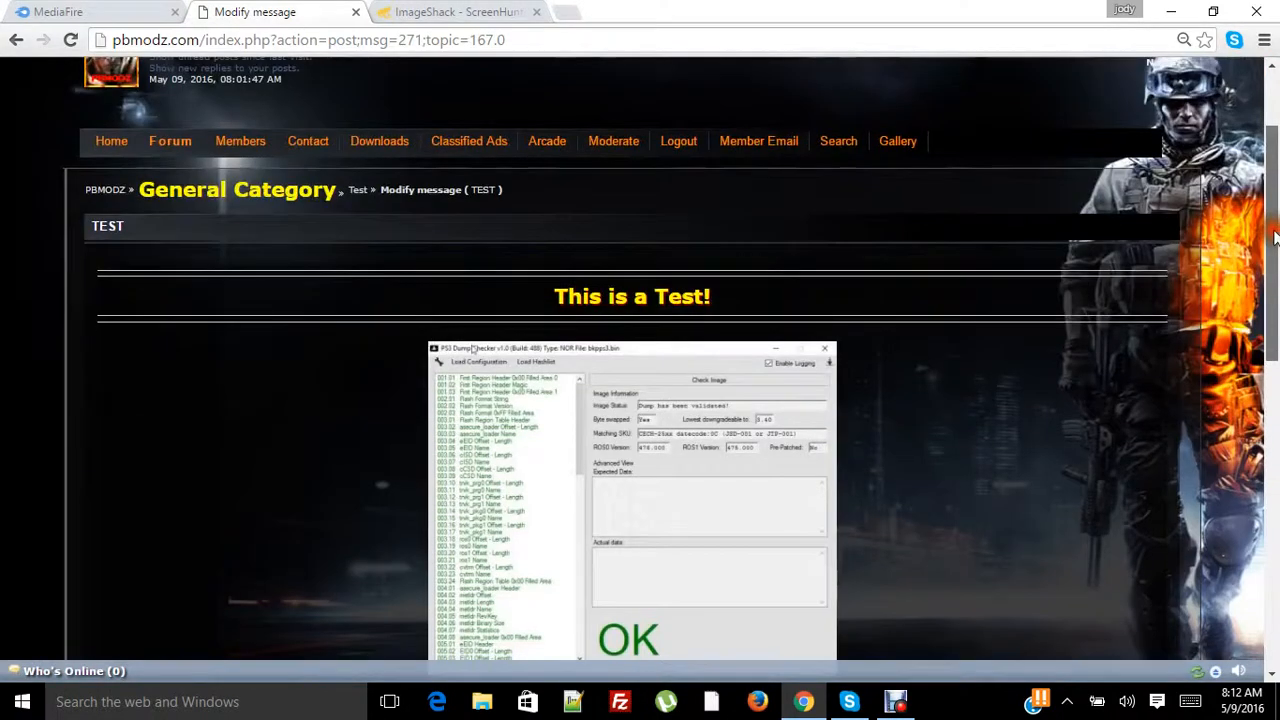
{"action": "scroll", "scroll_direction": "down", "scroll_amount": 3}
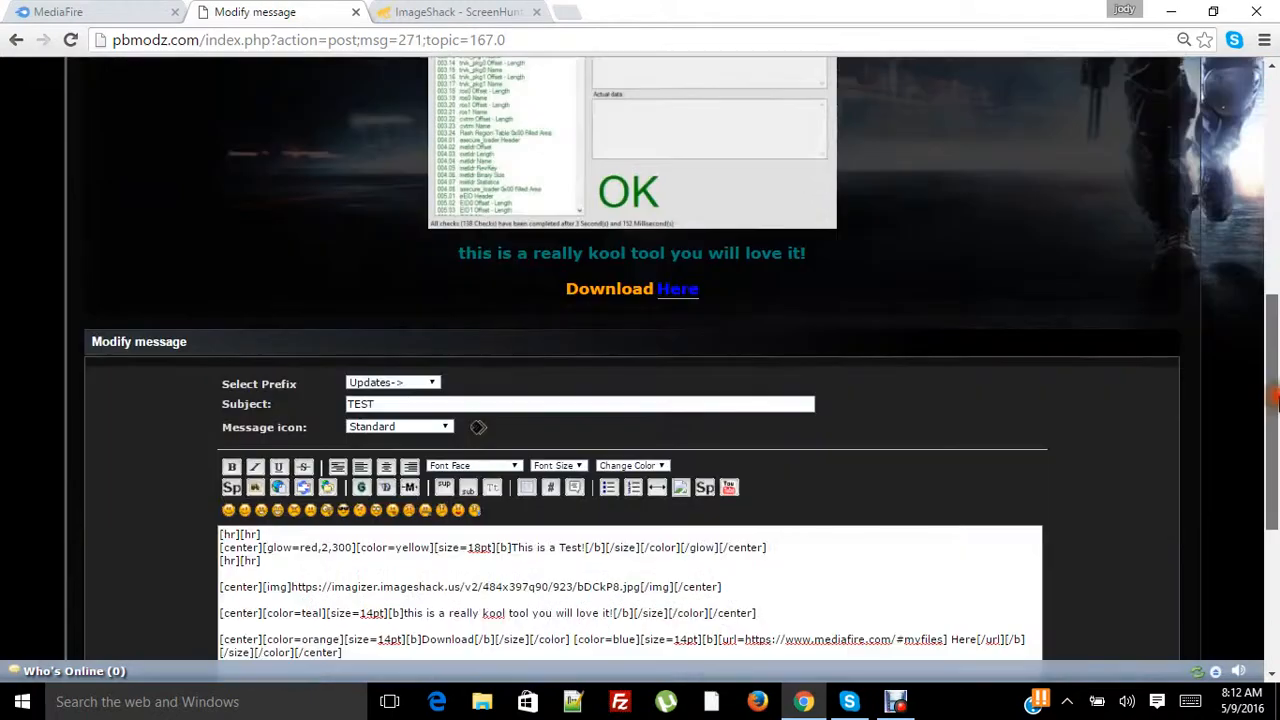
{"action": "scroll", "scroll_direction": "down", "scroll_amount": 3}
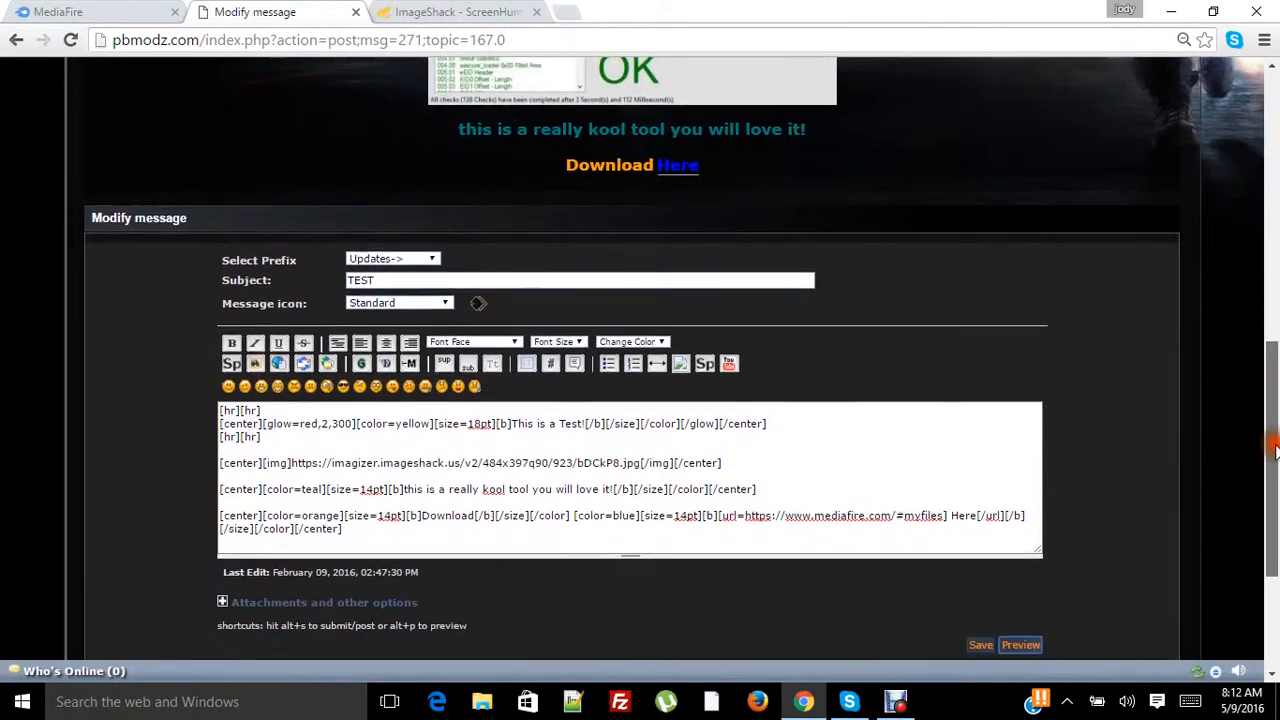
{"action": "scroll", "scroll_direction": "down", "scroll_amount": 3}
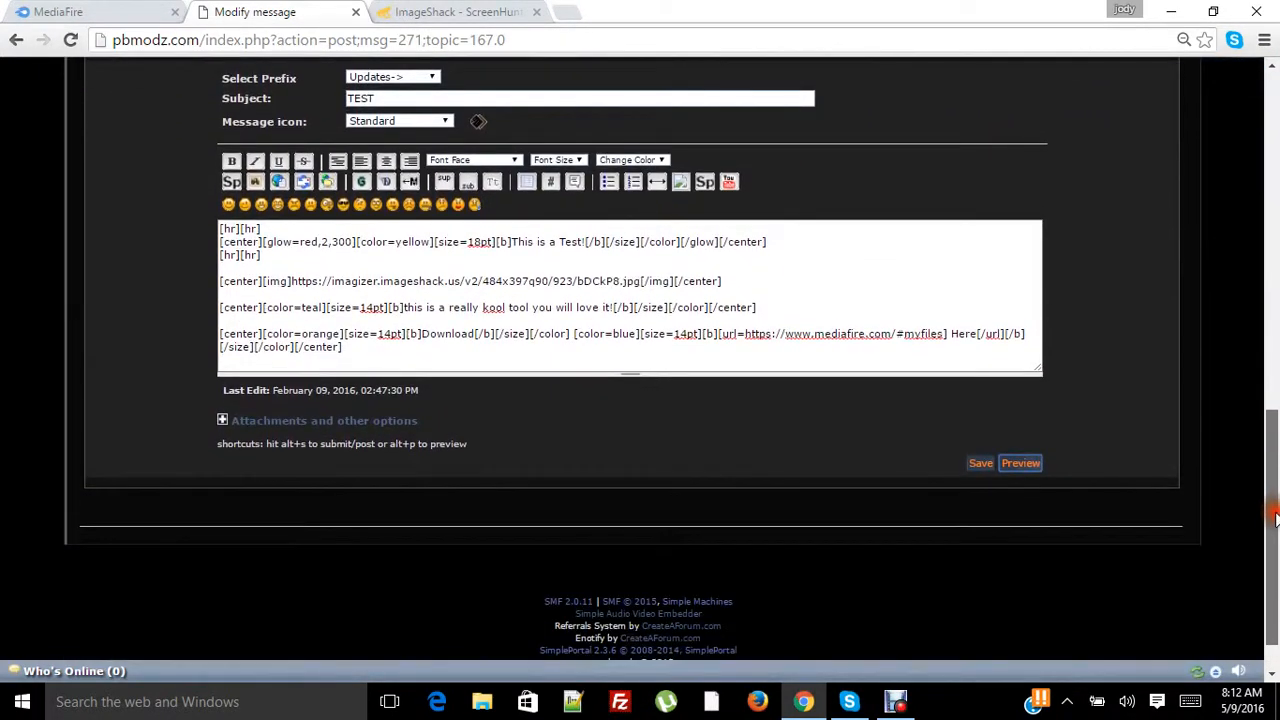
- Refresh the preview and scroll back down to the message editor
{"action": "left_click", "coordinate": [1019, 463]}
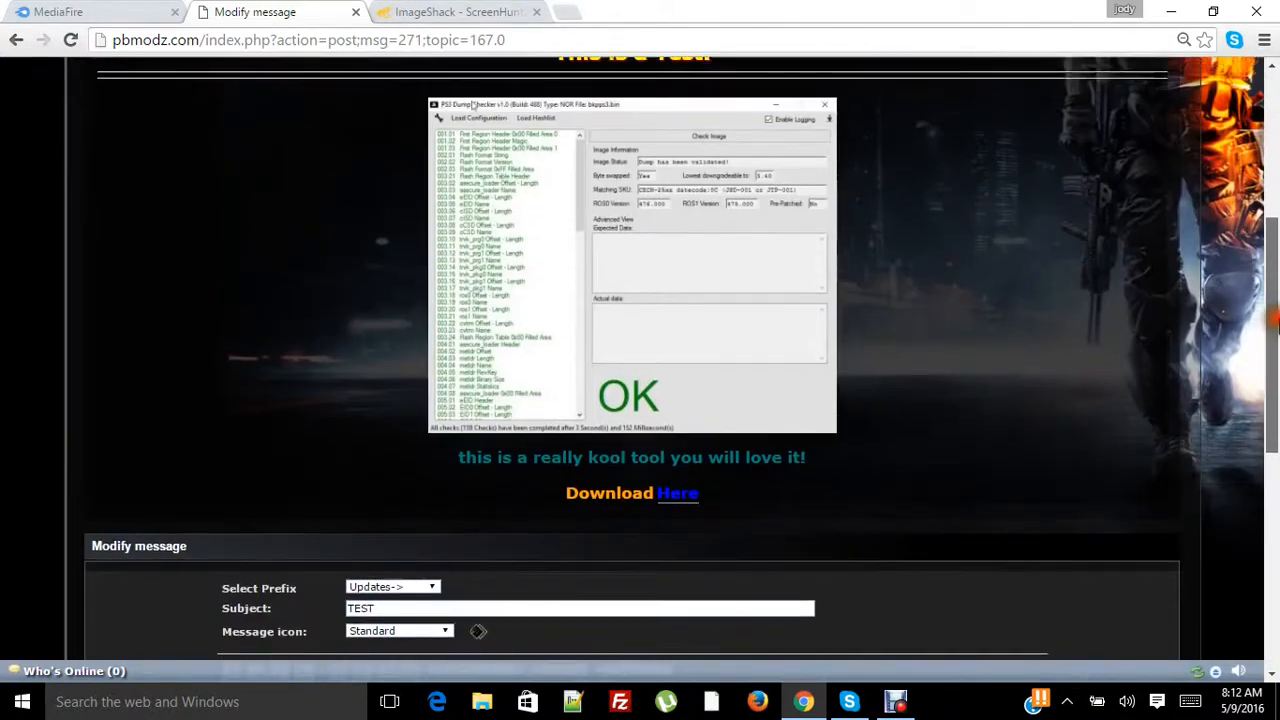
{"action": "scroll", "scroll_direction": "down", "scroll_amount": 3}
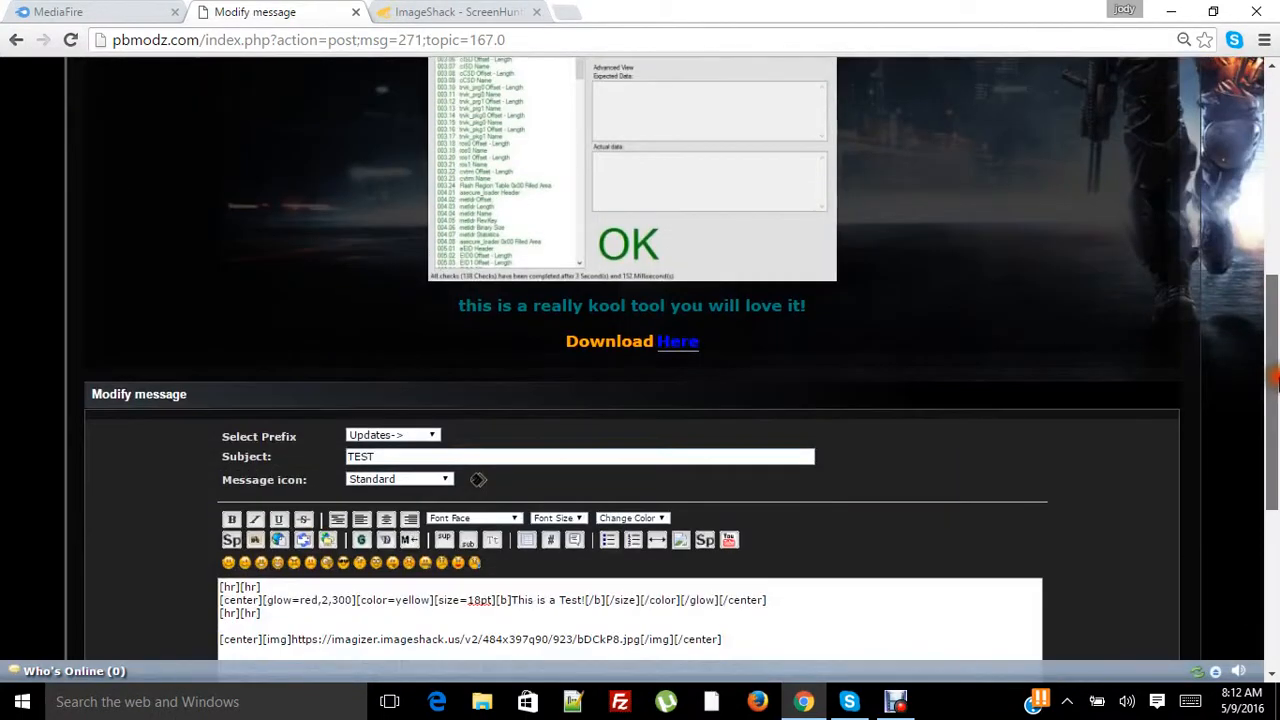
{"action": "scroll", "scroll_direction": "down", "scroll_amount": 3}
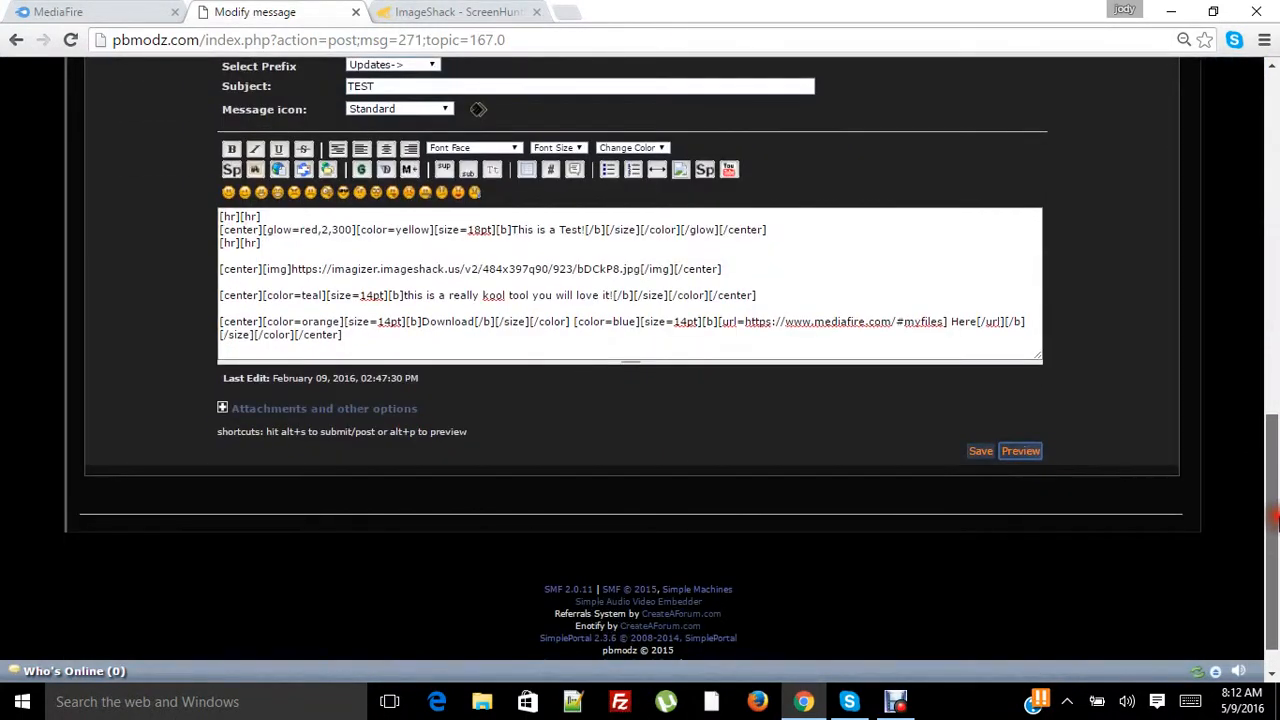
{"action": "scroll", "scroll_direction": "down", "scroll_amount": 3}
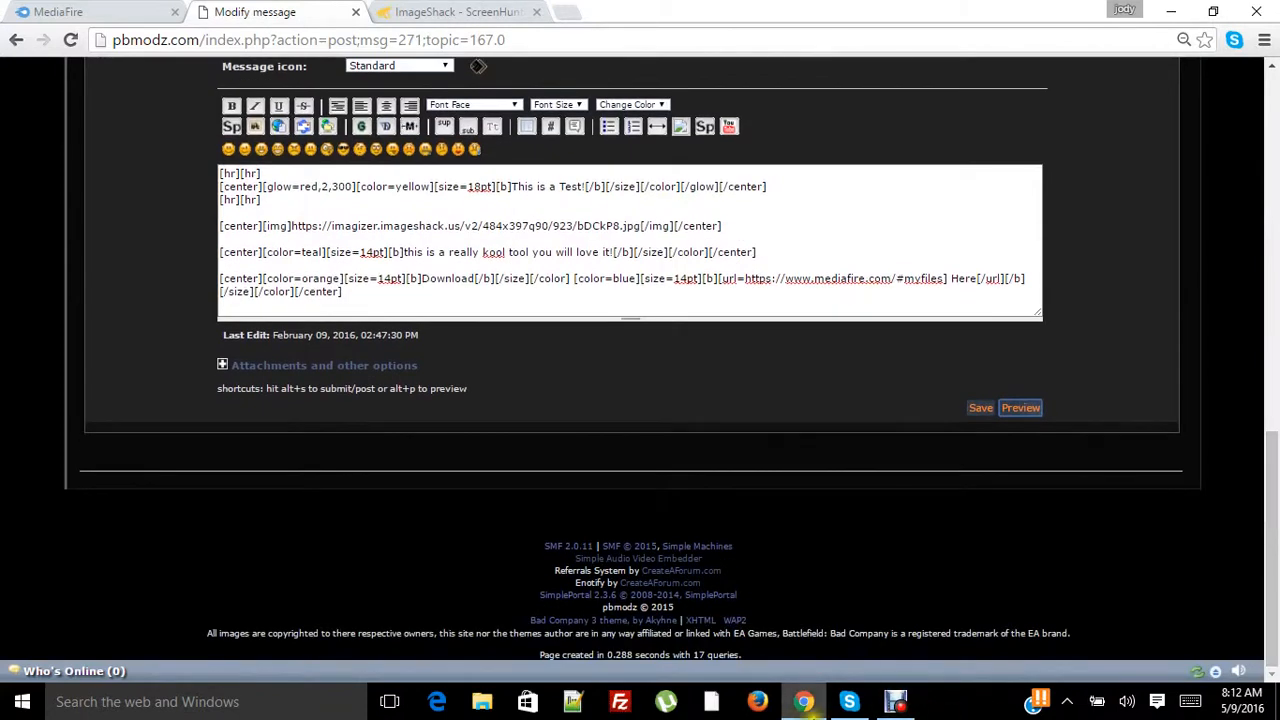